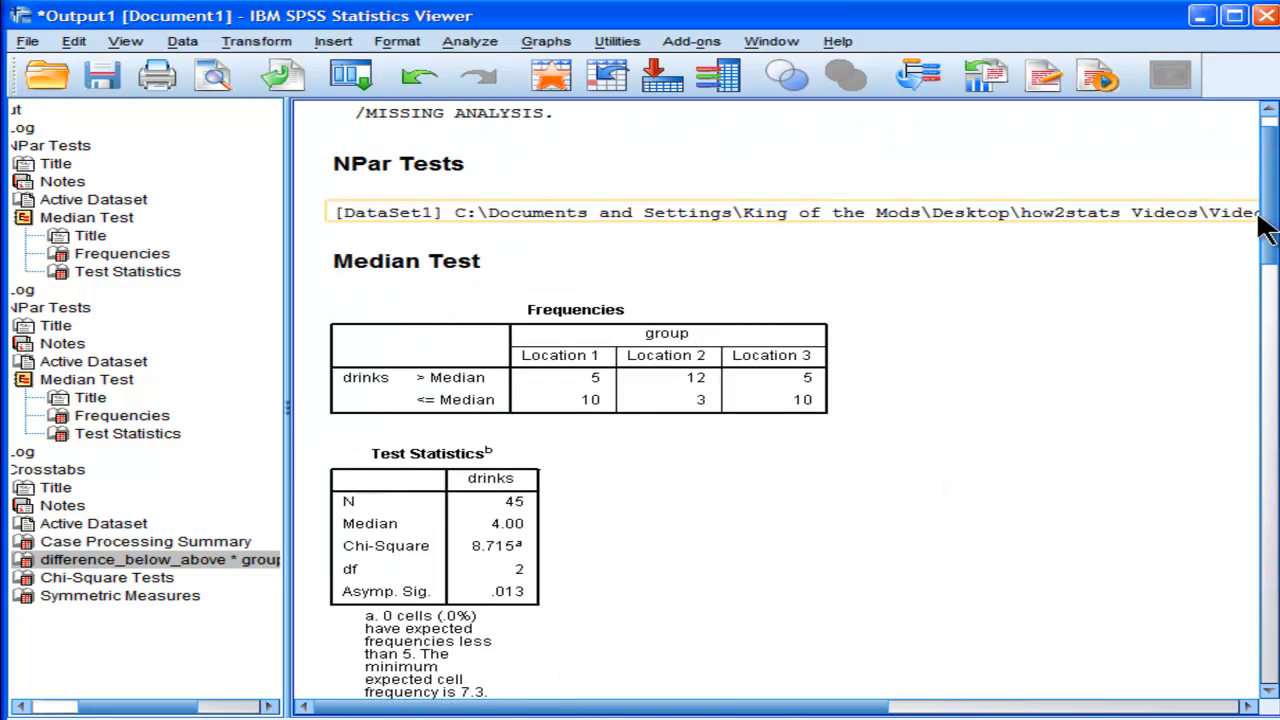
# Filter cases using the Select Cases condition group < 3.
pyautogui.scroll(-3)
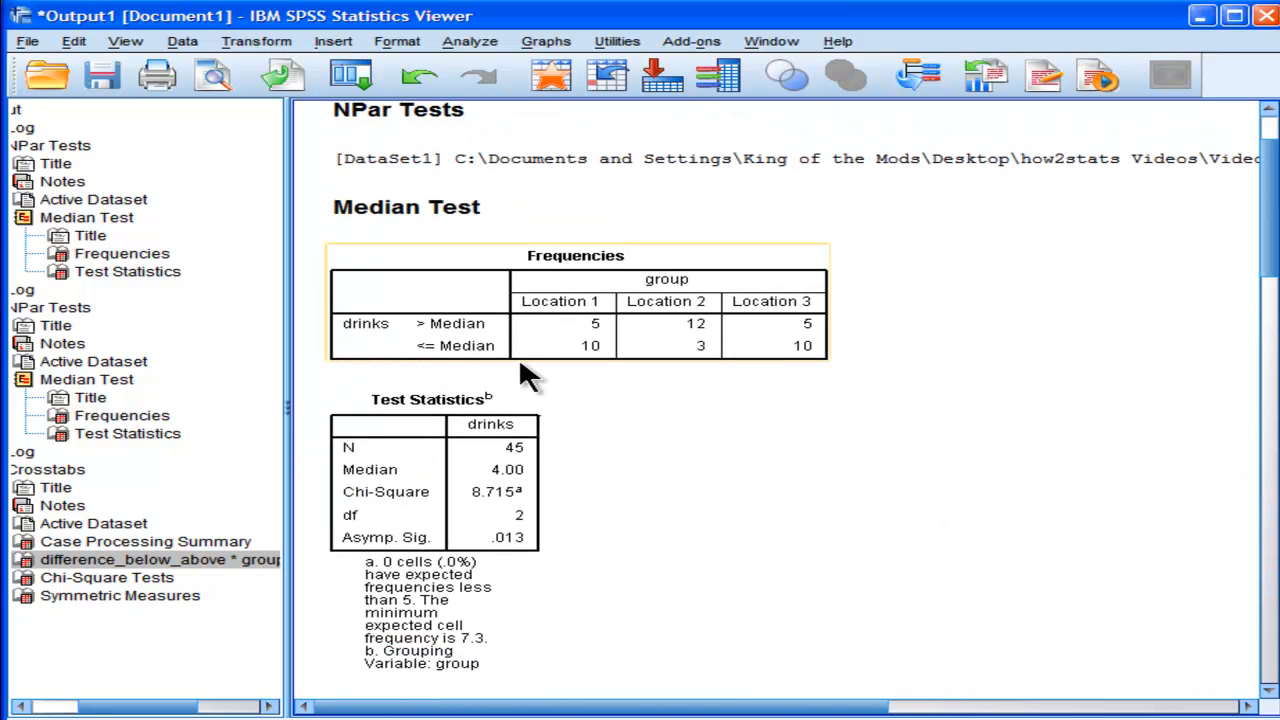
pyautogui.moveTo(565, 345)
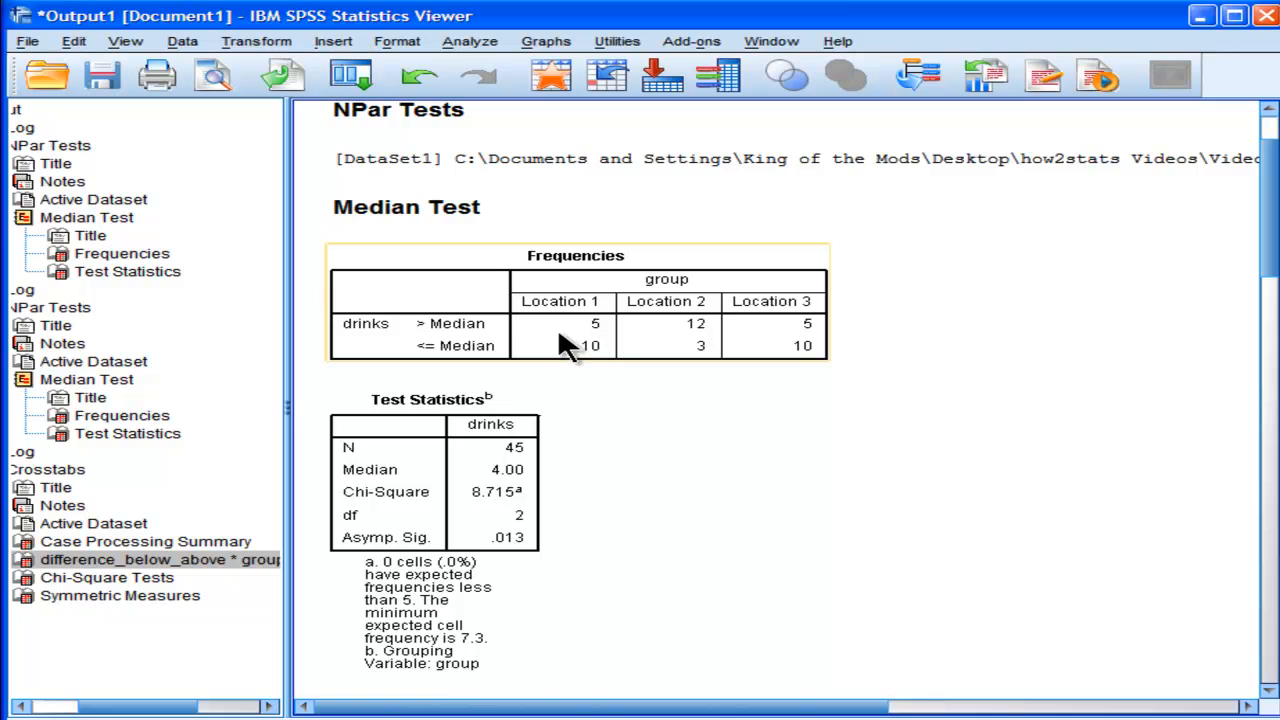
pyautogui.moveTo(585, 343)
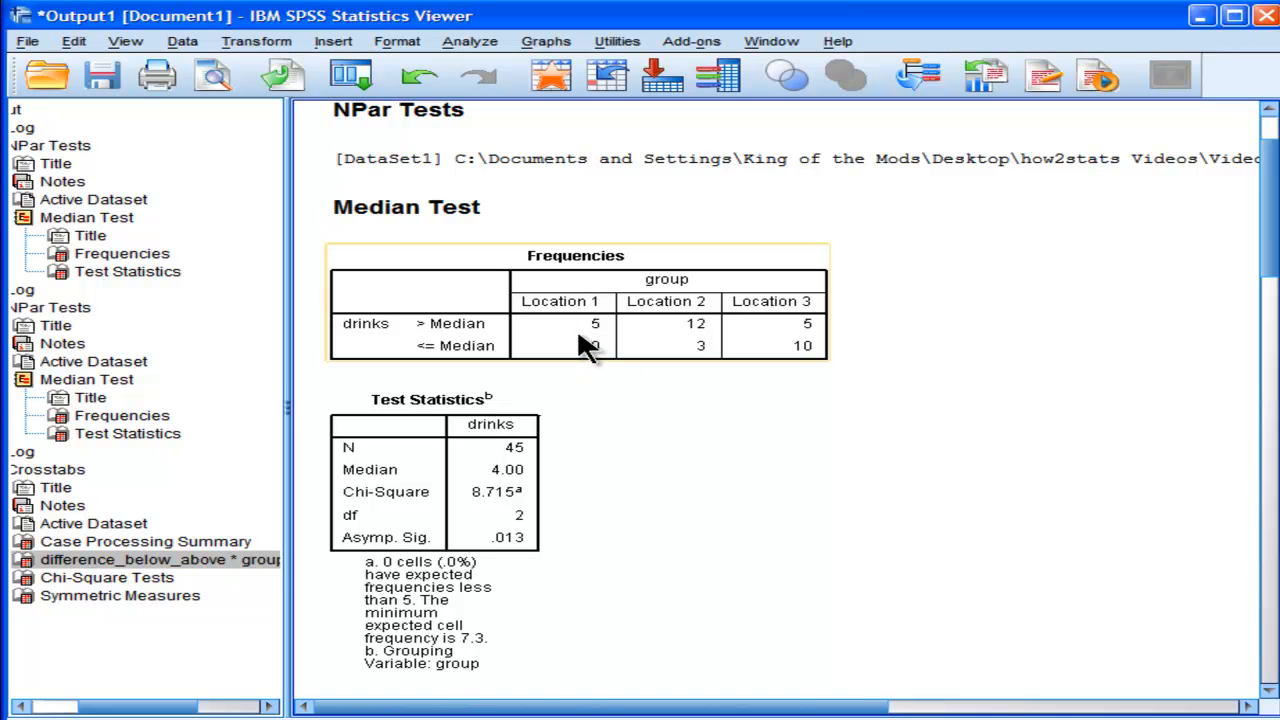
pyautogui.moveTo(793, 353)
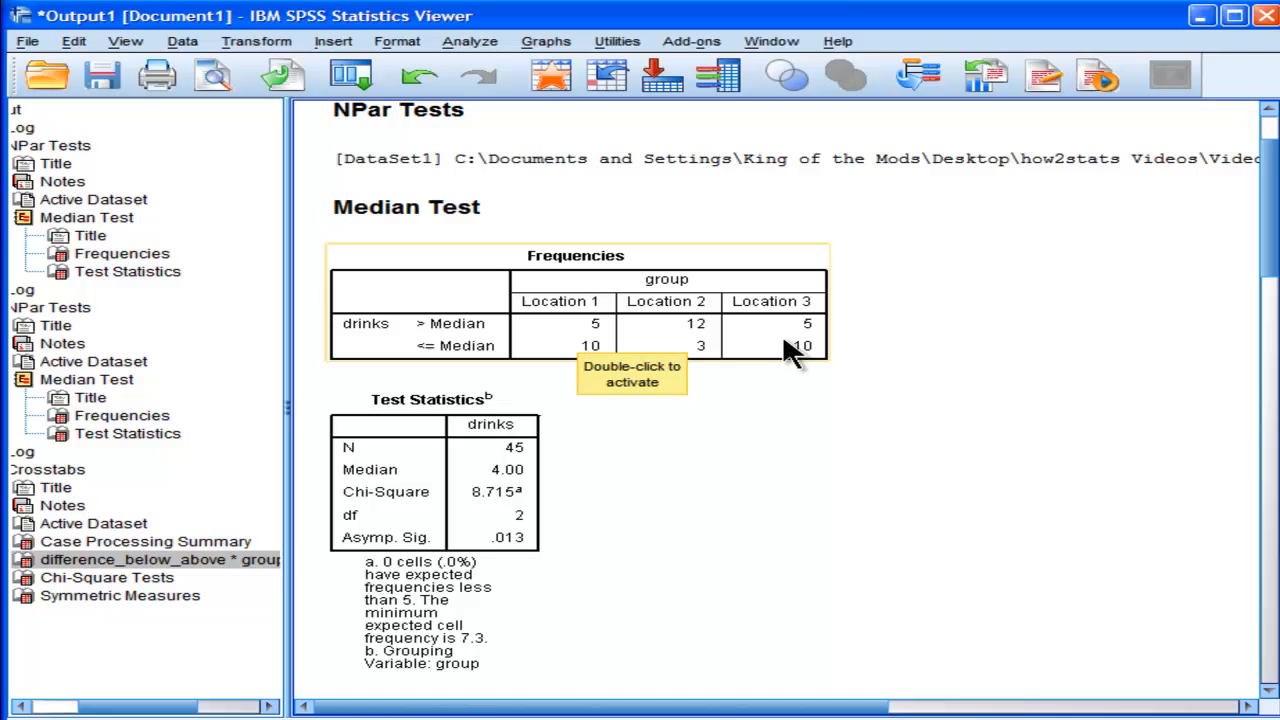
pyautogui.scroll(-3)
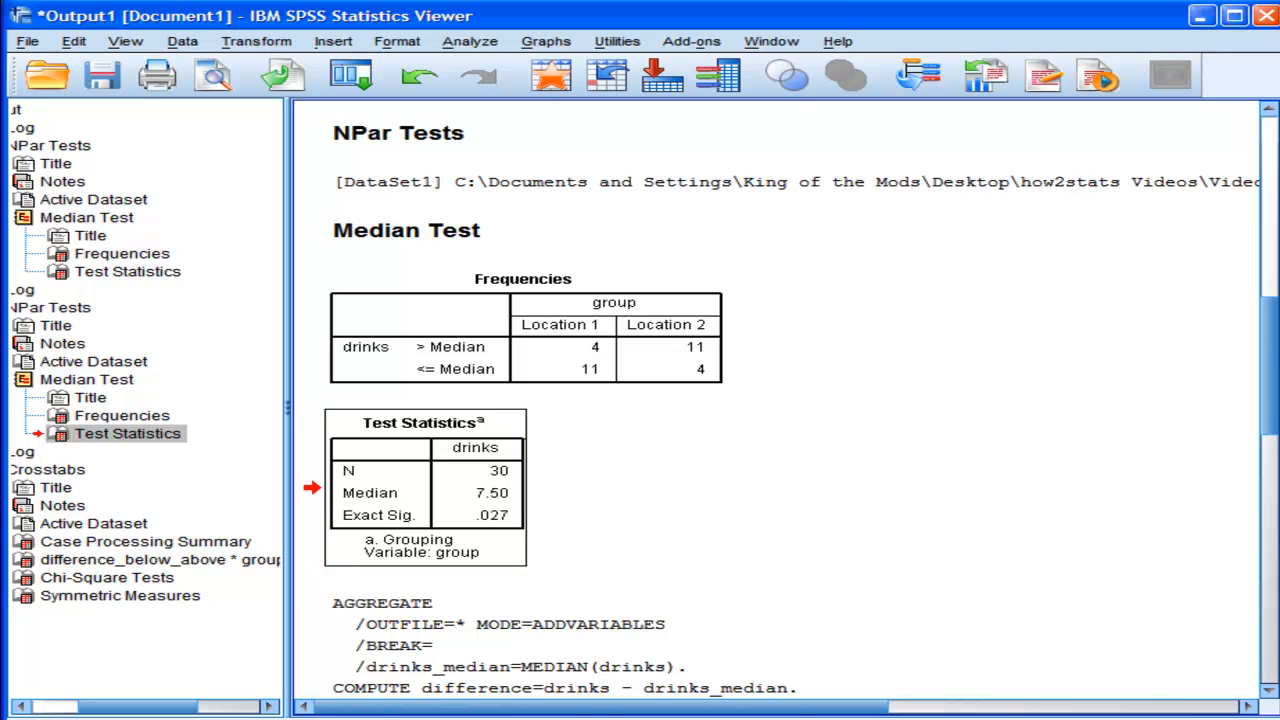
pyautogui.scroll(-3)
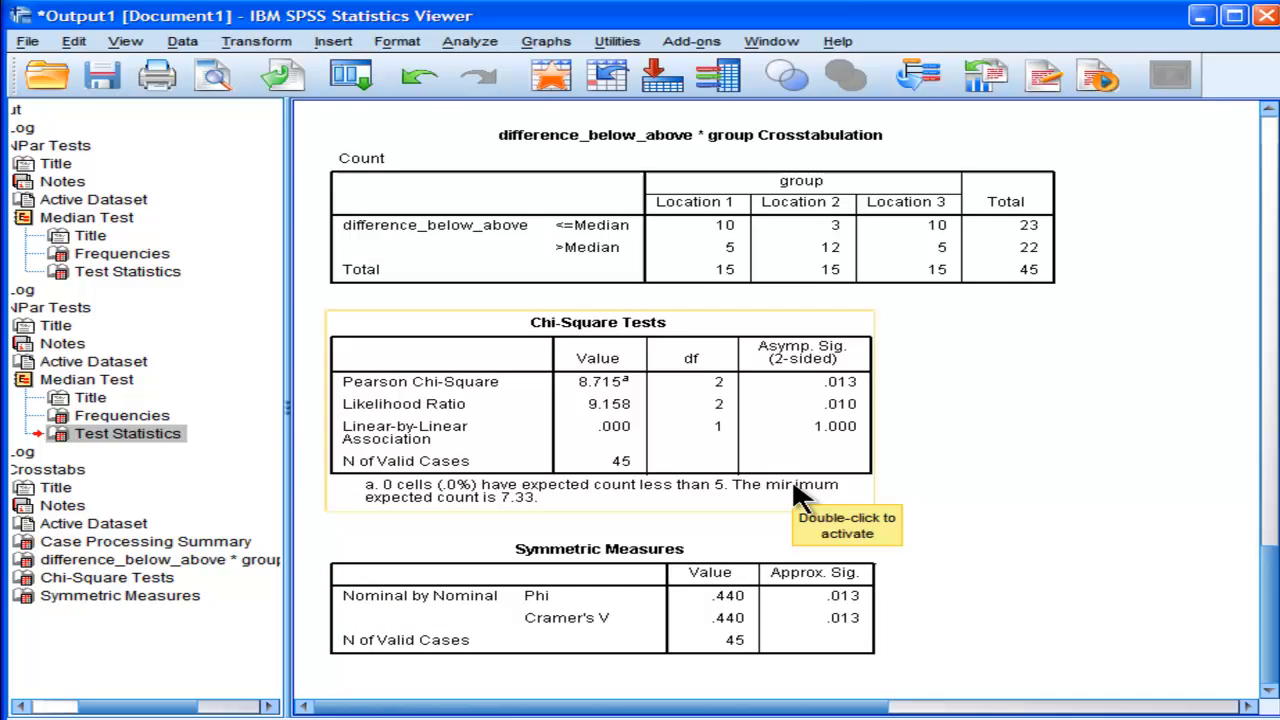
pyautogui.click(182, 41)
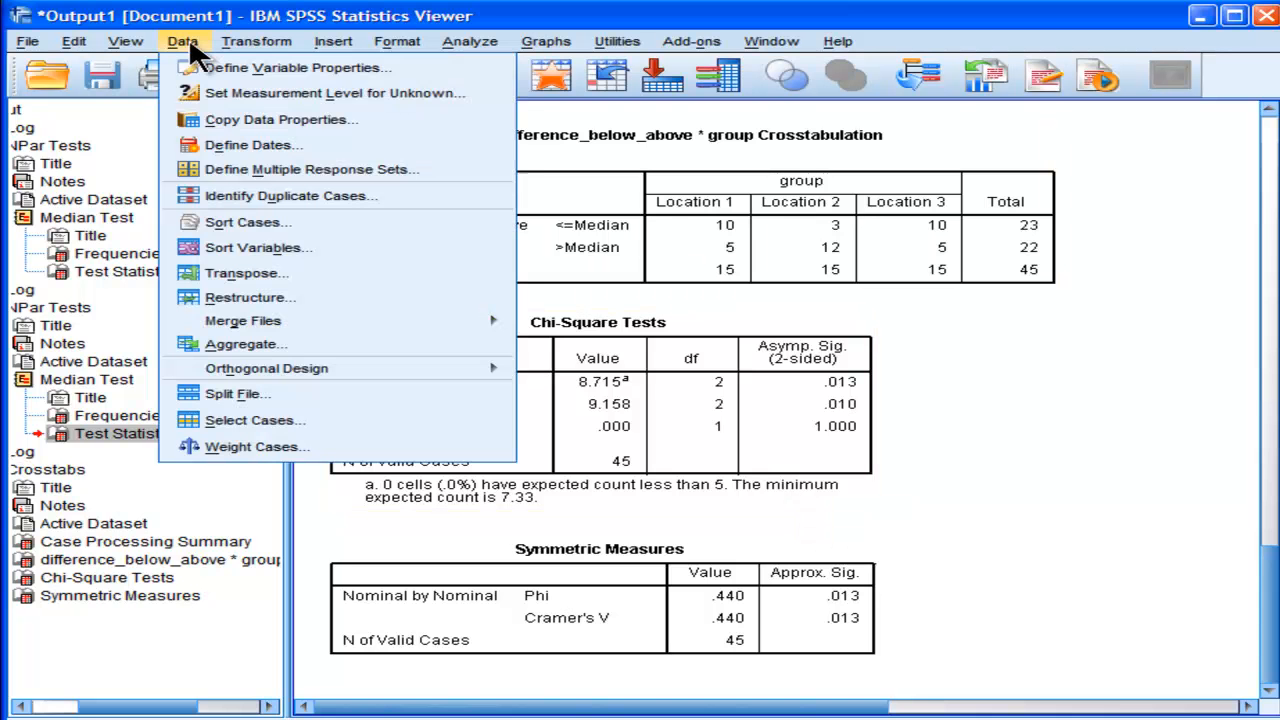
pyautogui.moveTo(290, 420)
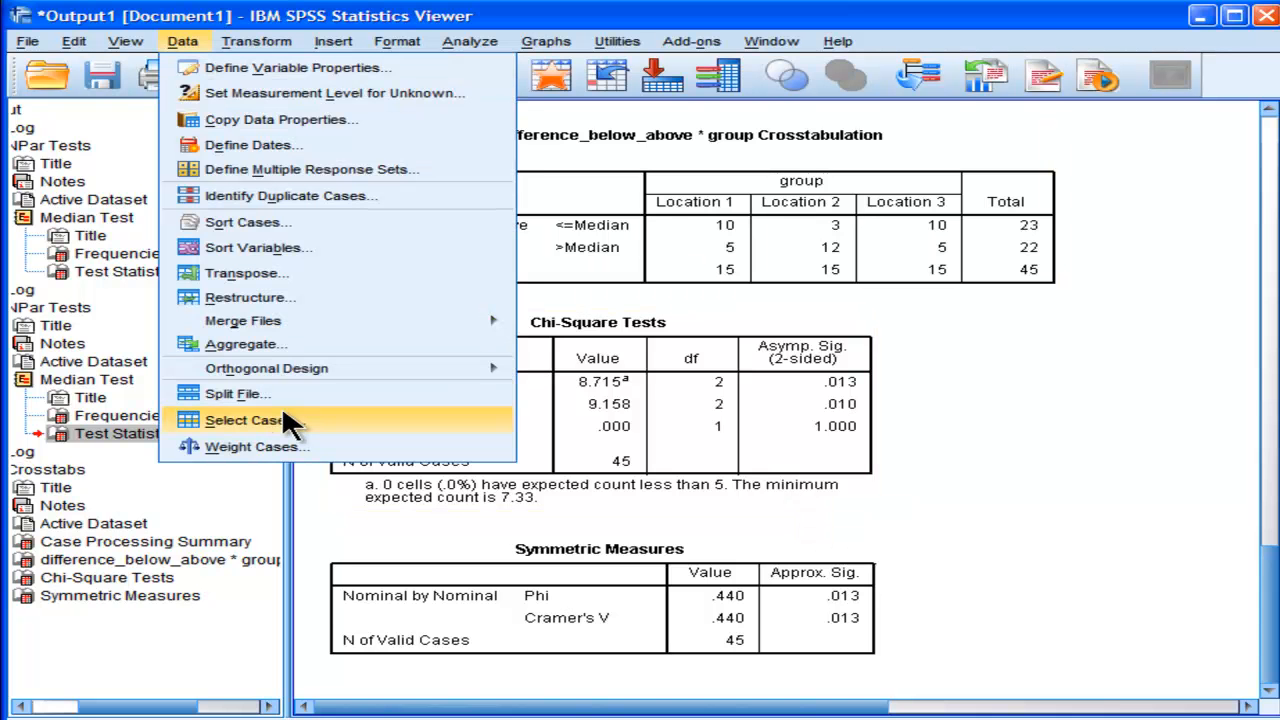
pyautogui.click(243, 420)
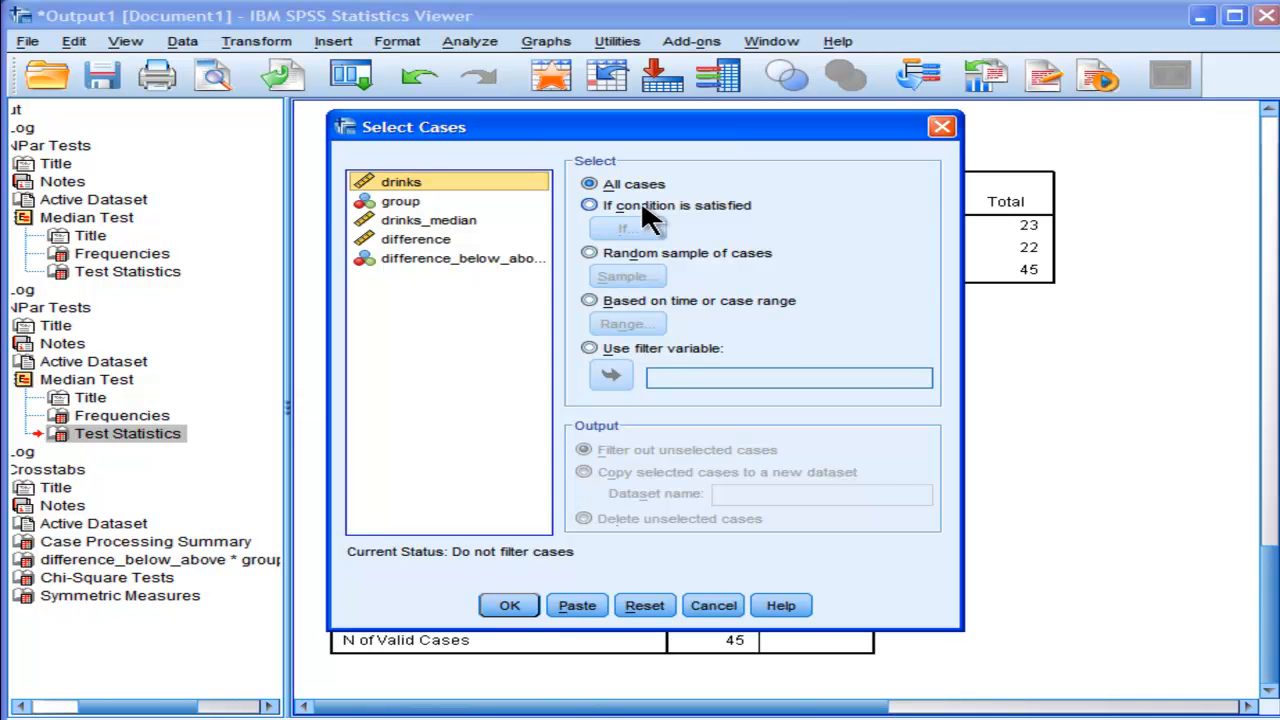
pyautogui.click(625, 228)
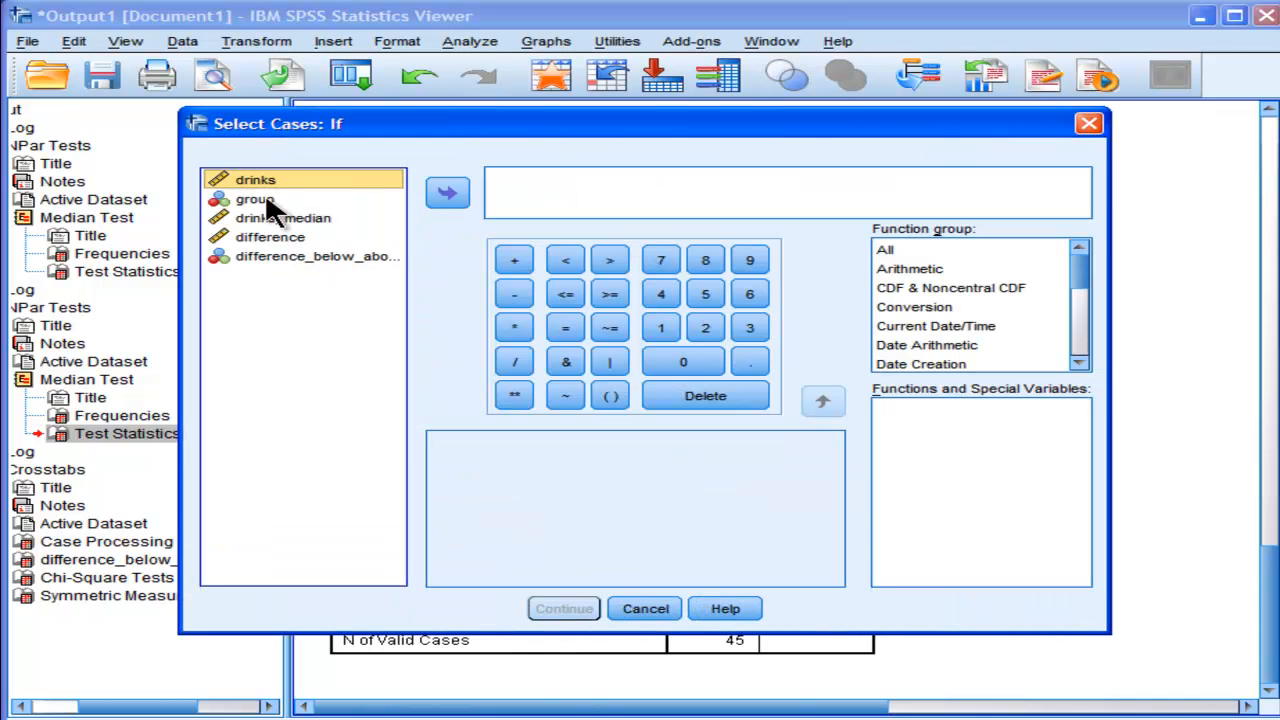
pyautogui.click(447, 192)
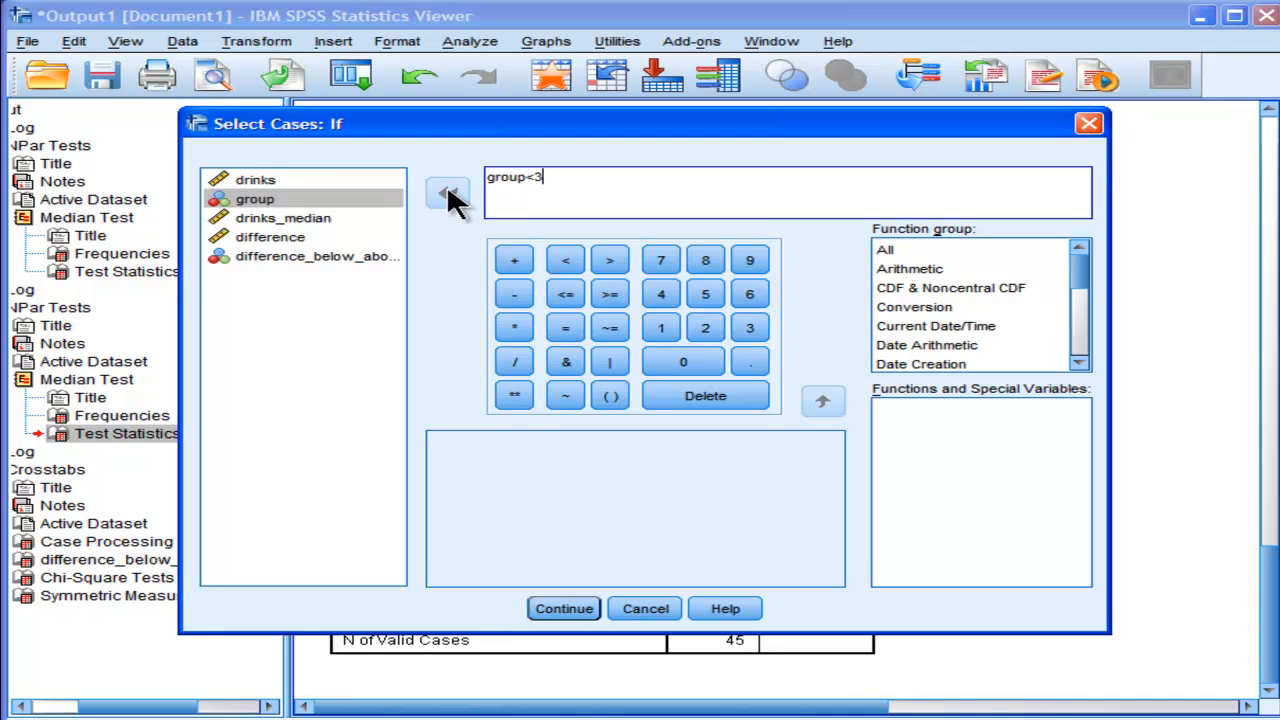
pyautogui.moveTo(570, 500)
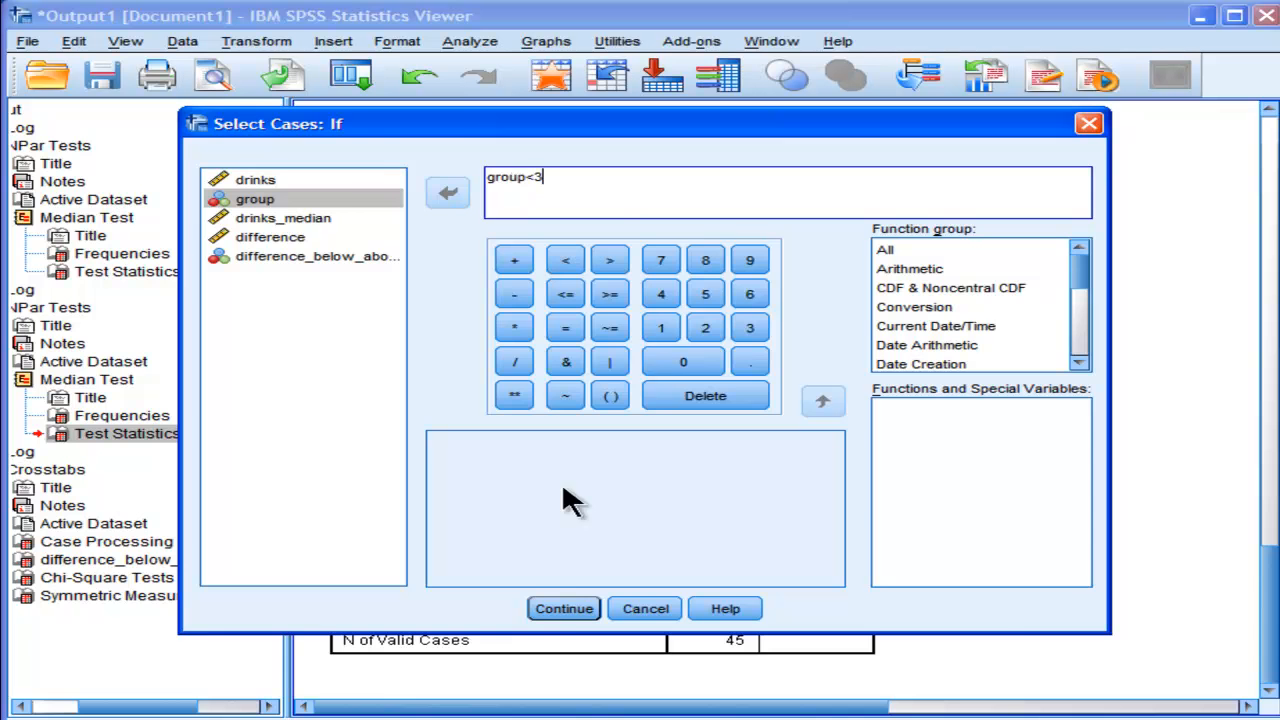
pyautogui.click(563, 608)
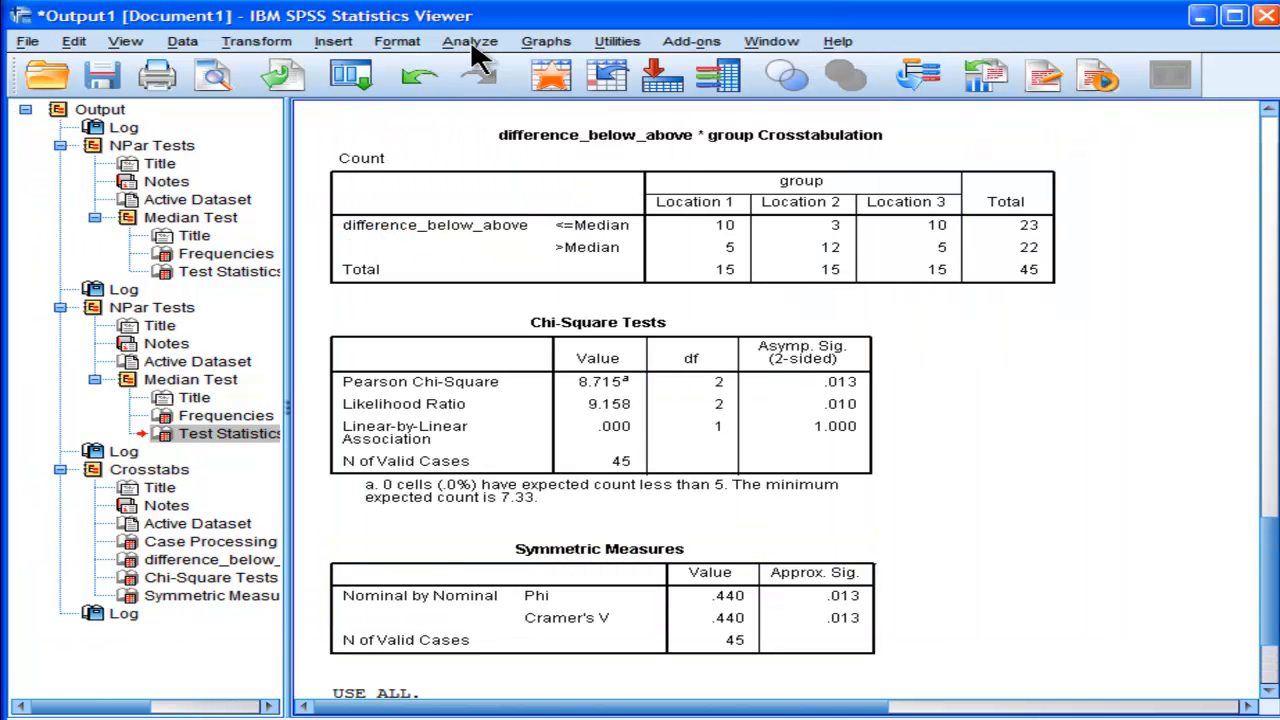
# Rerun the crosstab on the filtered cases, giving chi-square 6.652, p = .010, N = 30.
pyautogui.click(469, 41)
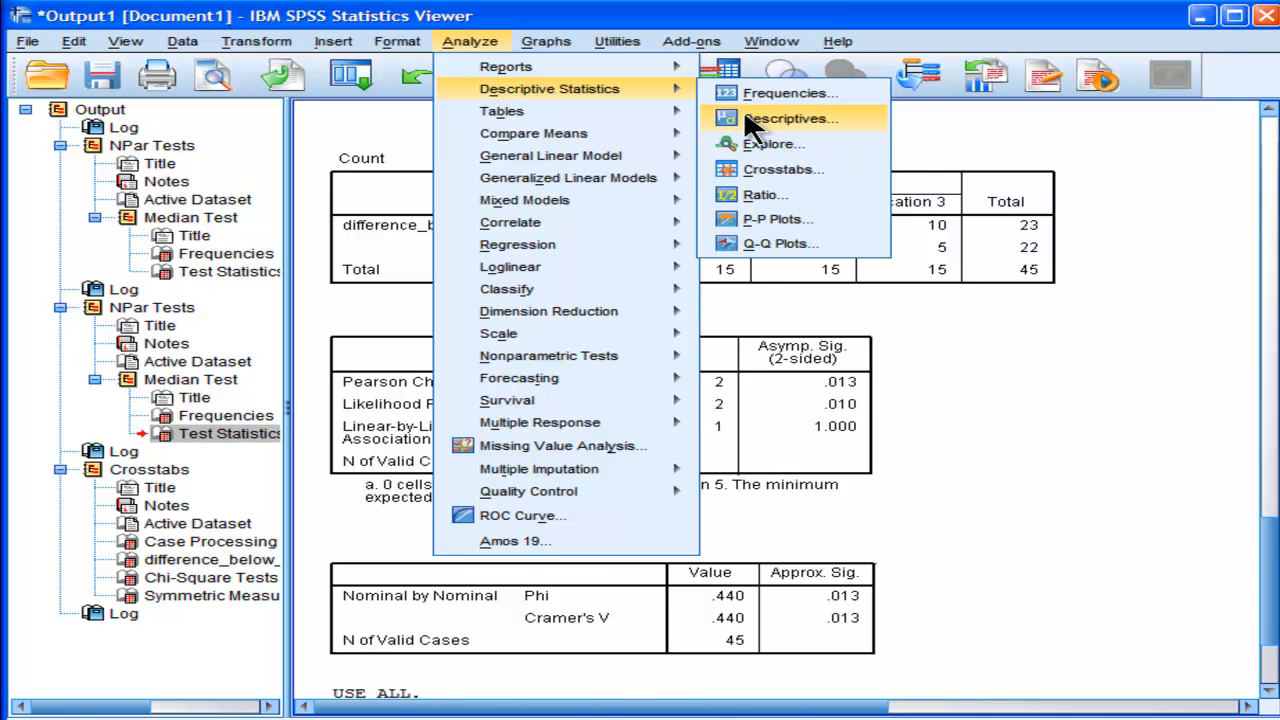
pyautogui.click(783, 169)
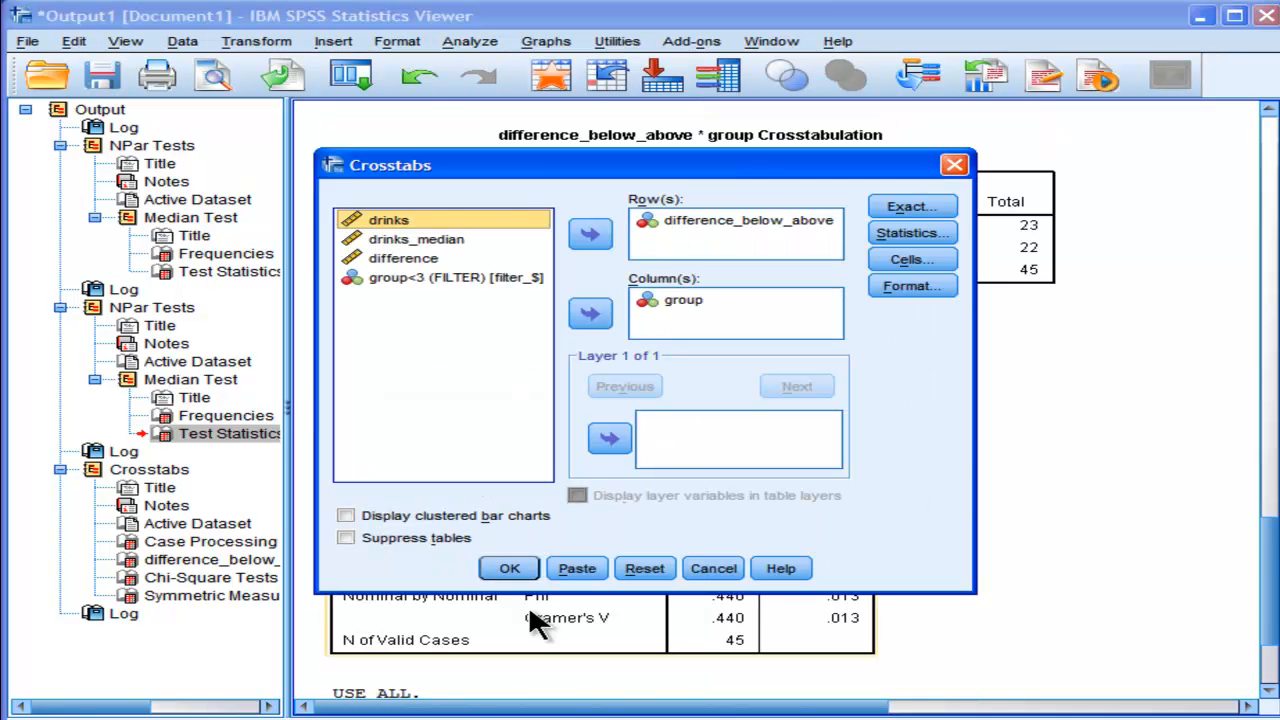
pyautogui.click(508, 568)
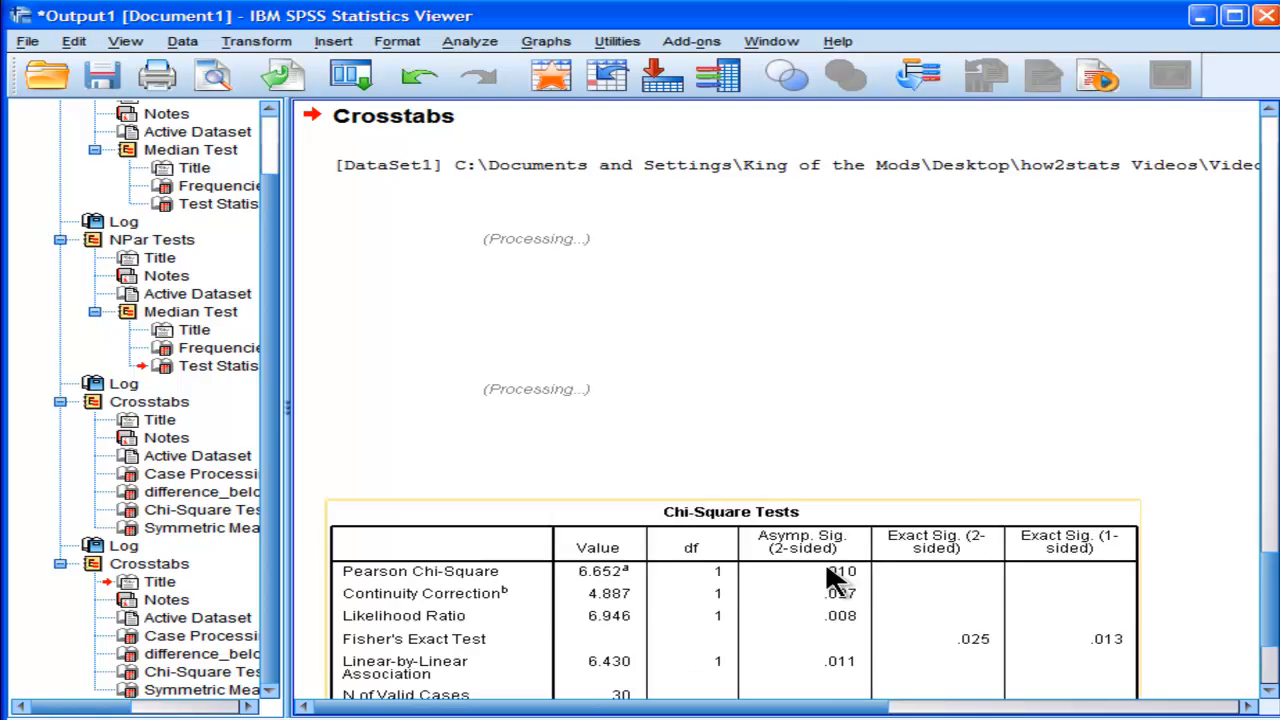
pyautogui.scroll(-3)
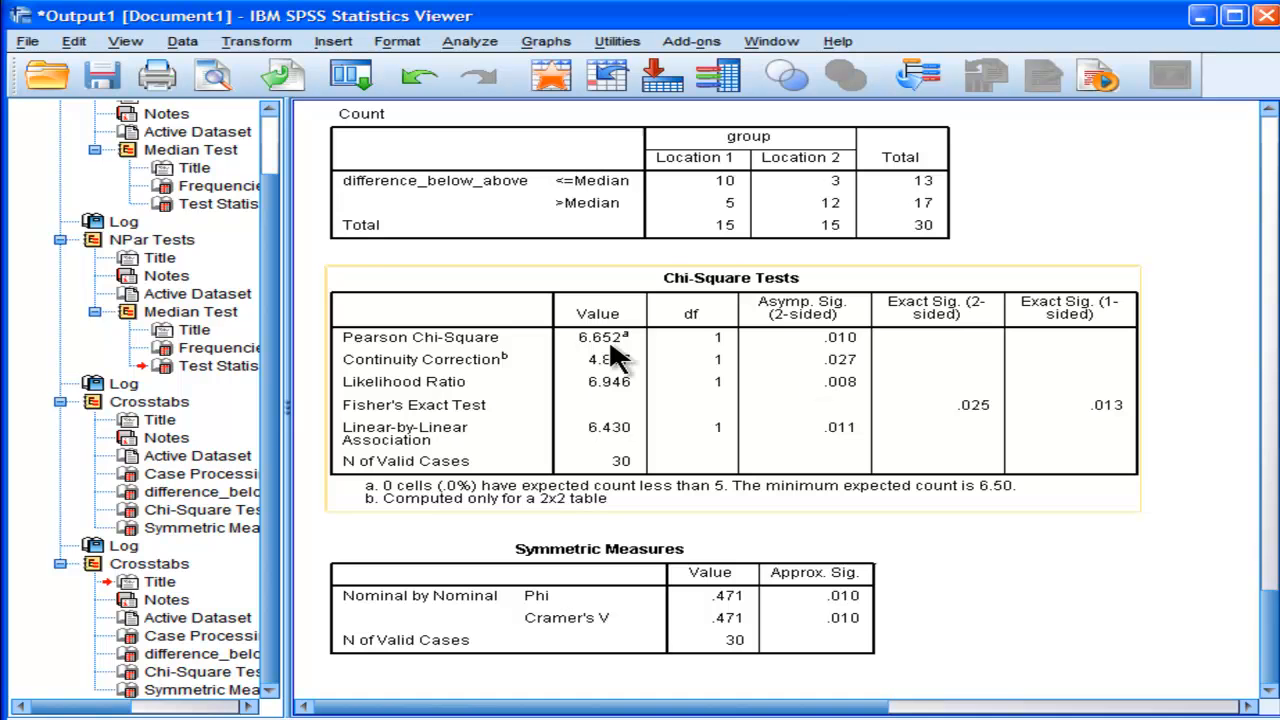
pyautogui.moveTo(930, 375)
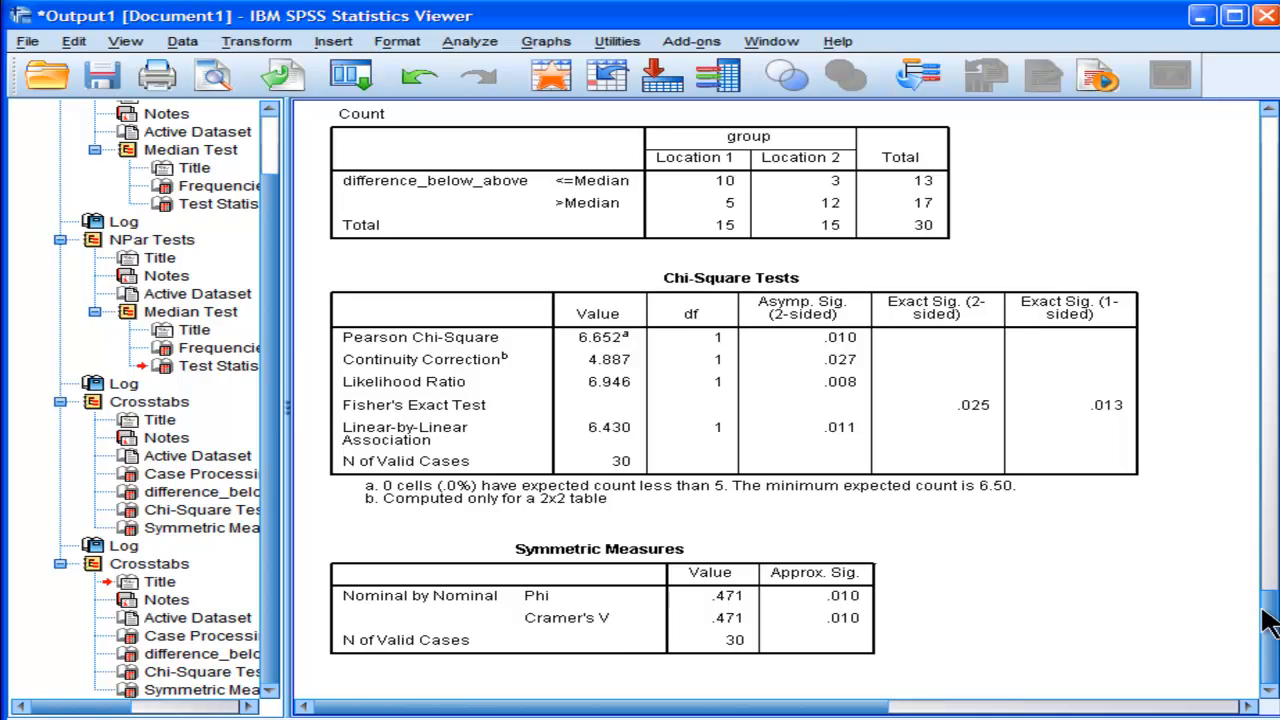
pyautogui.scroll(-3)
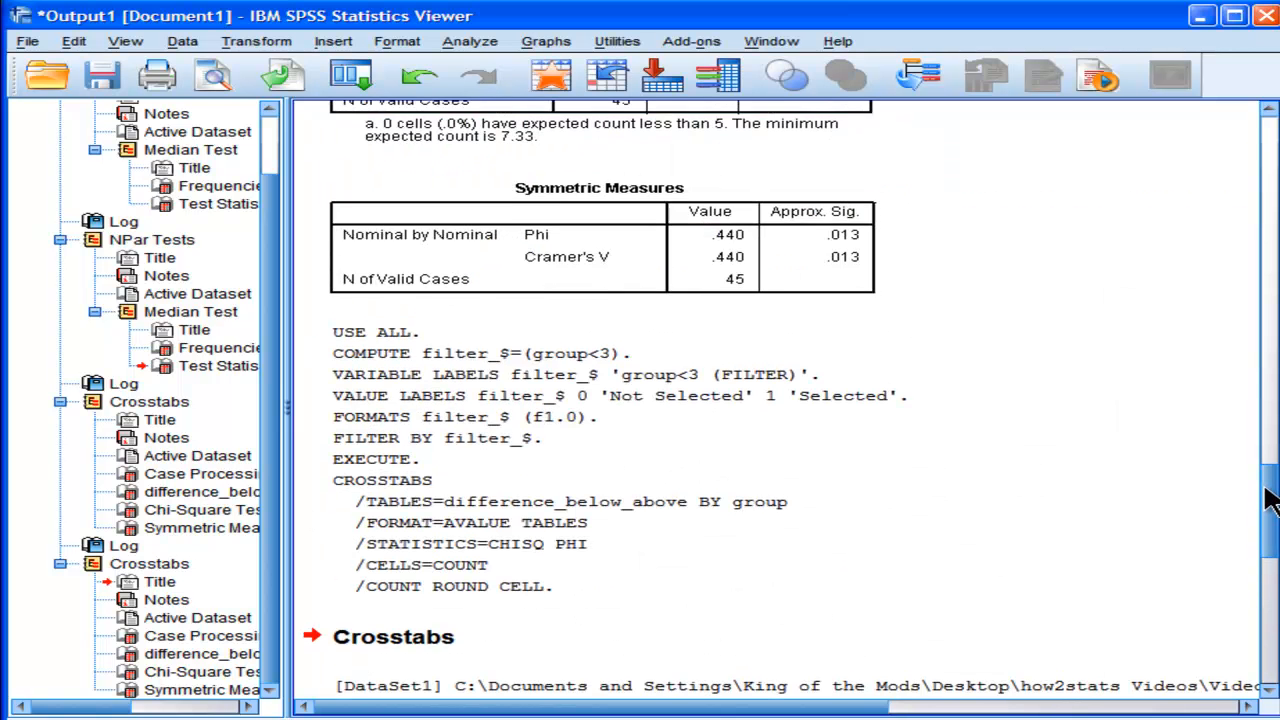
pyautogui.scroll(3)
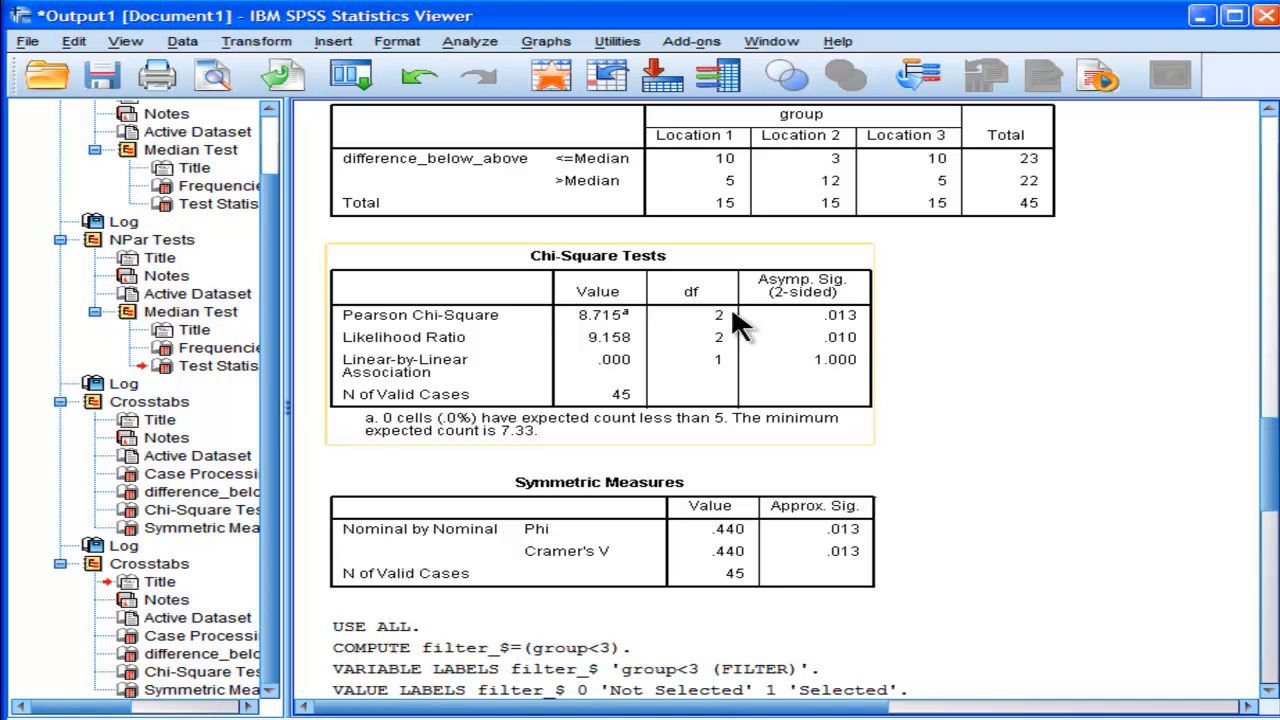
pyautogui.moveTo(598, 338)
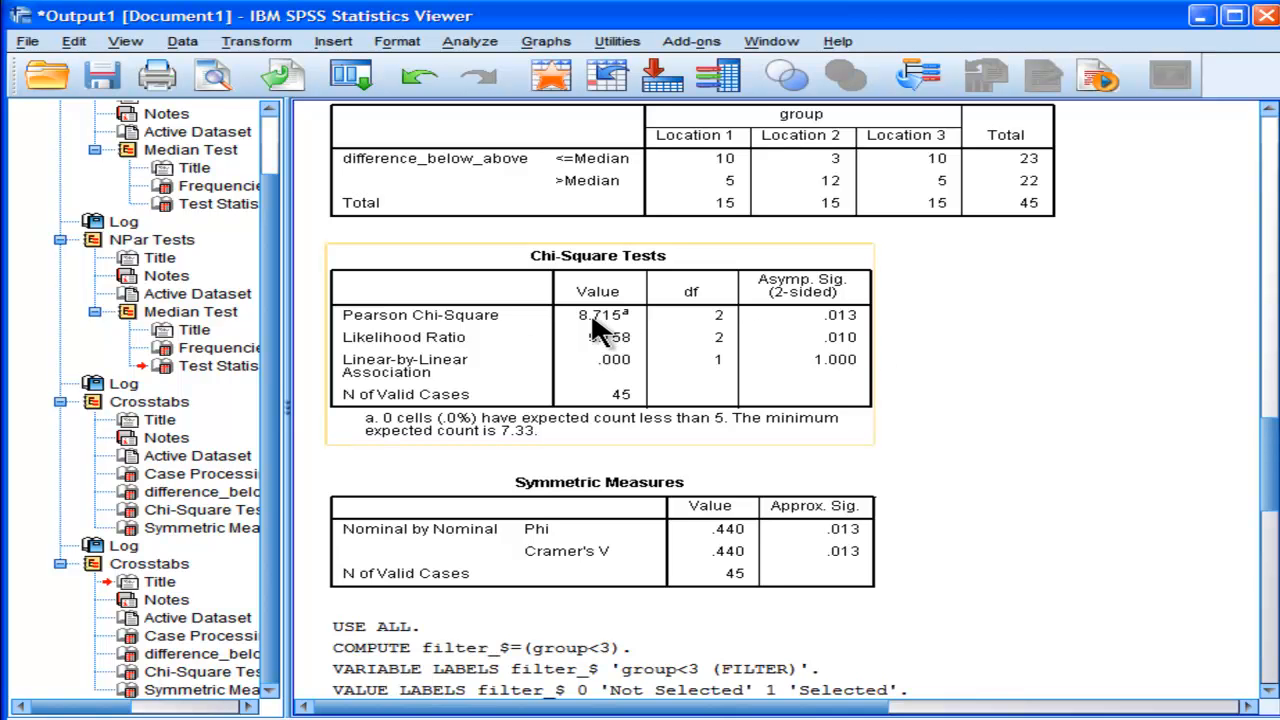
pyautogui.moveTo(822, 328)
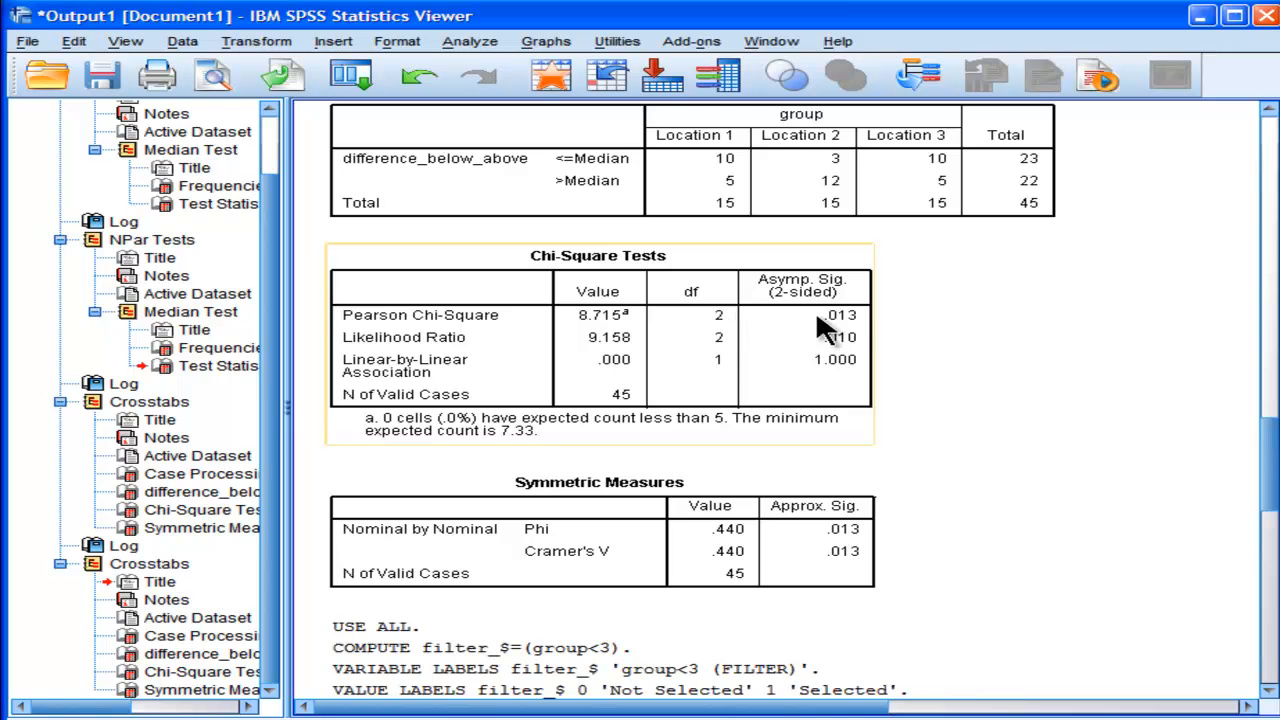
pyautogui.moveTo(835, 345)
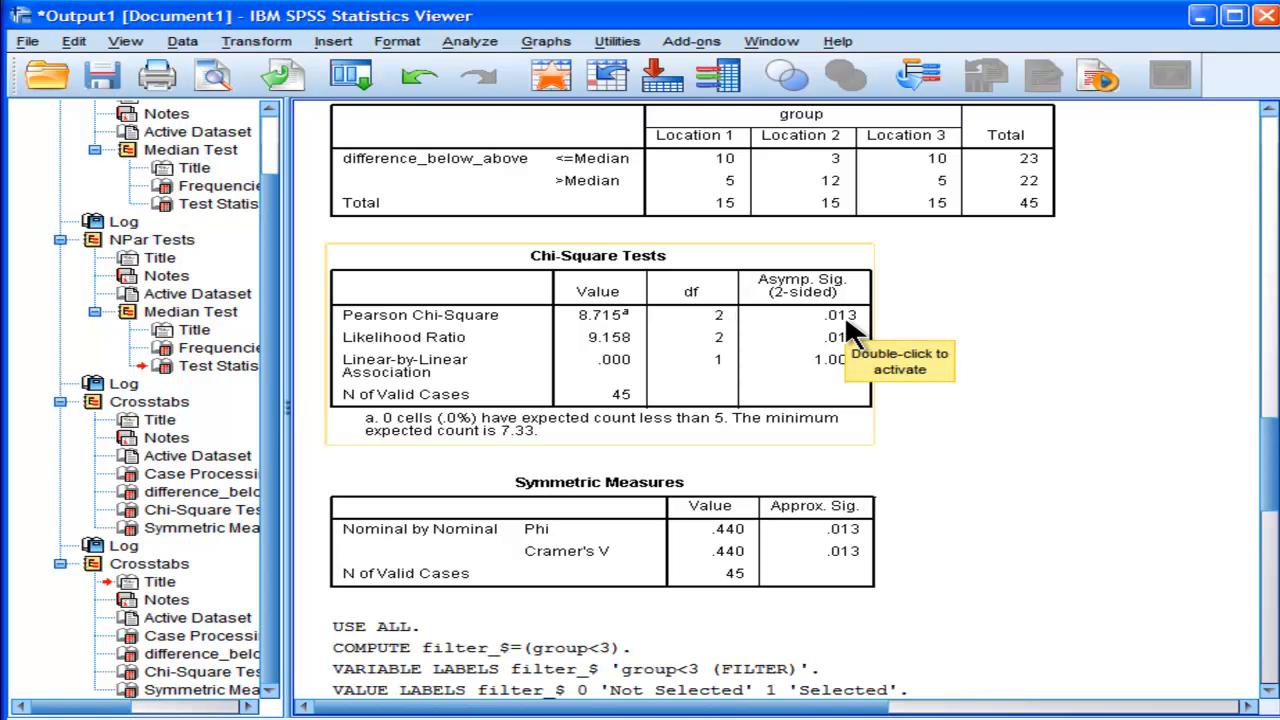
pyautogui.moveTo(985, 190)
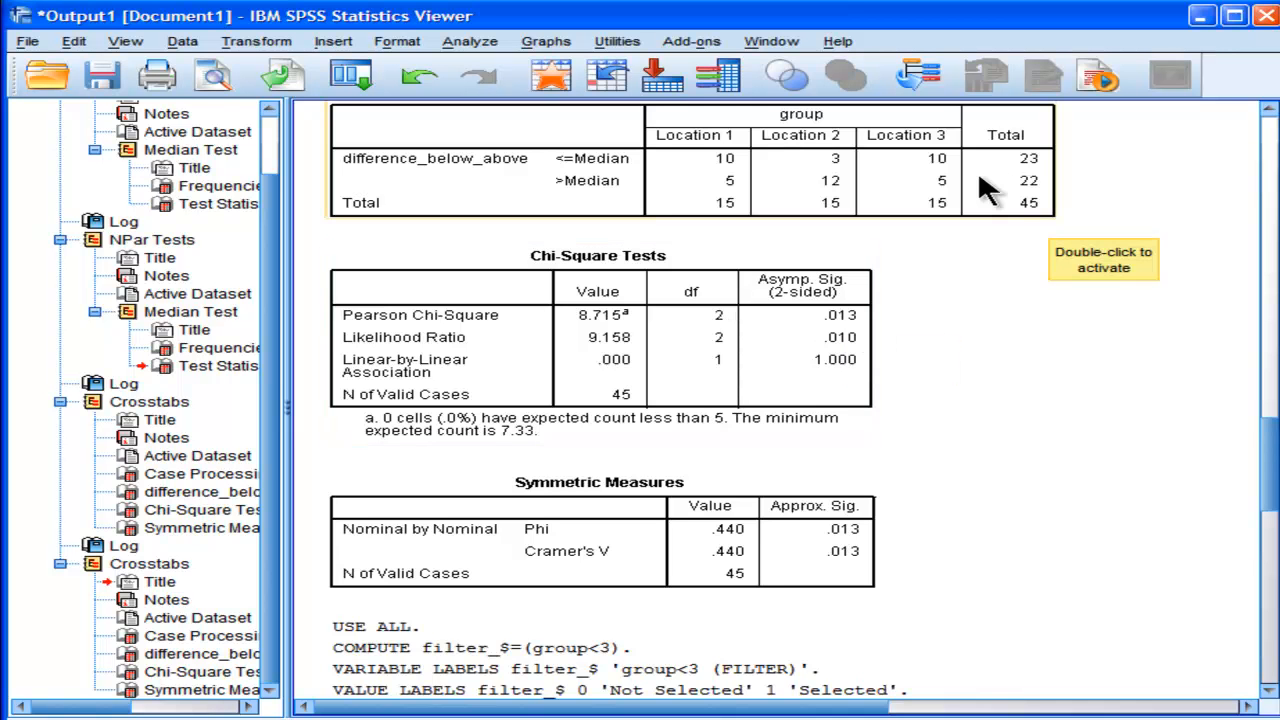
pyautogui.scroll(-3)
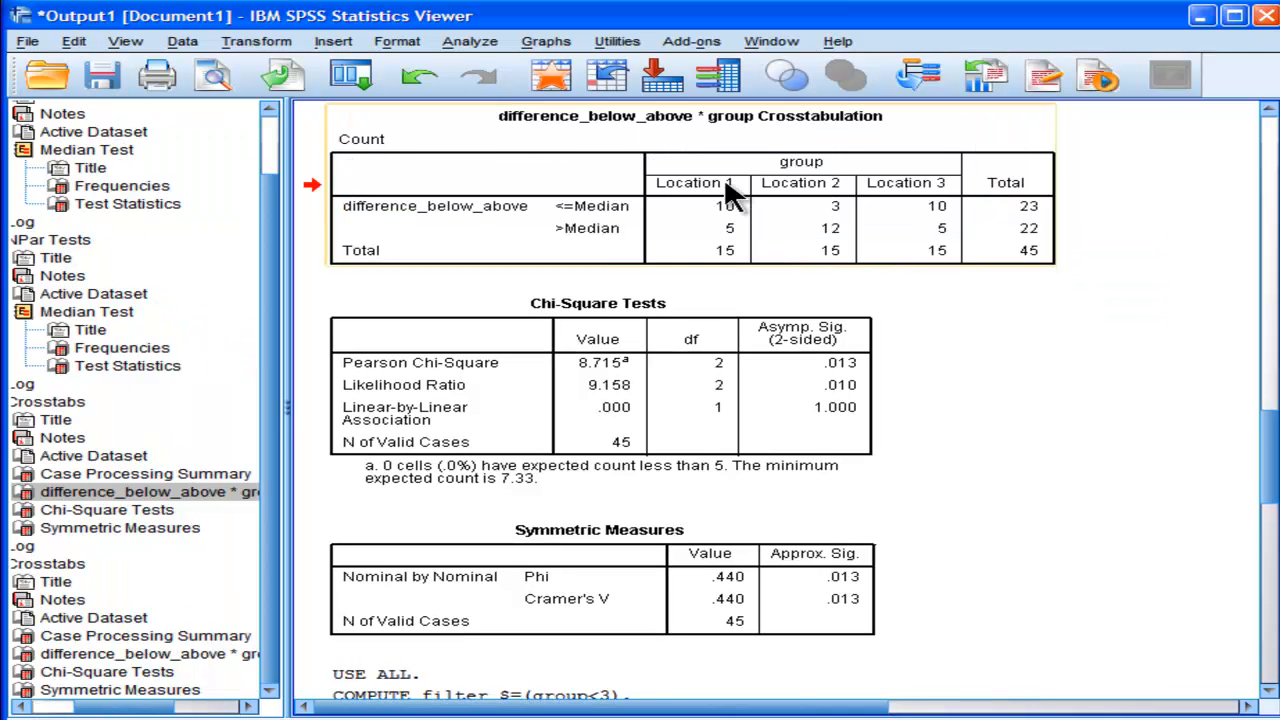
pyautogui.moveTo(915, 305)
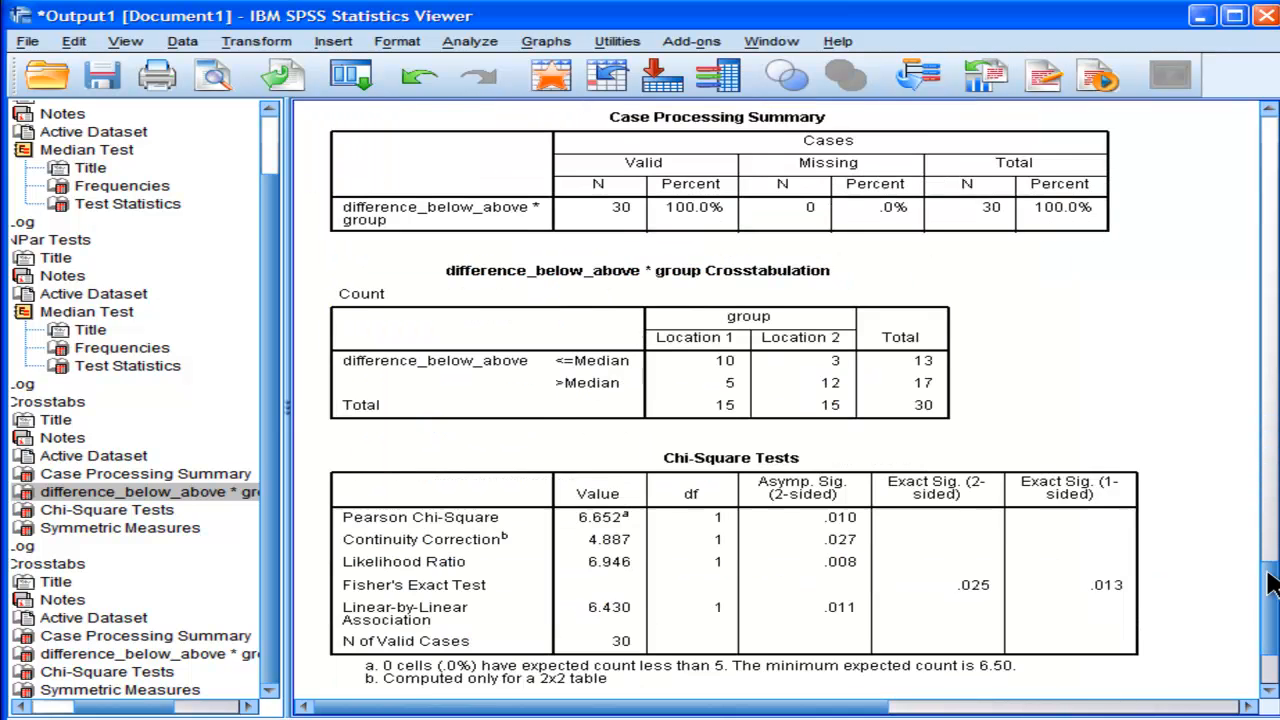
pyautogui.scroll(-3)
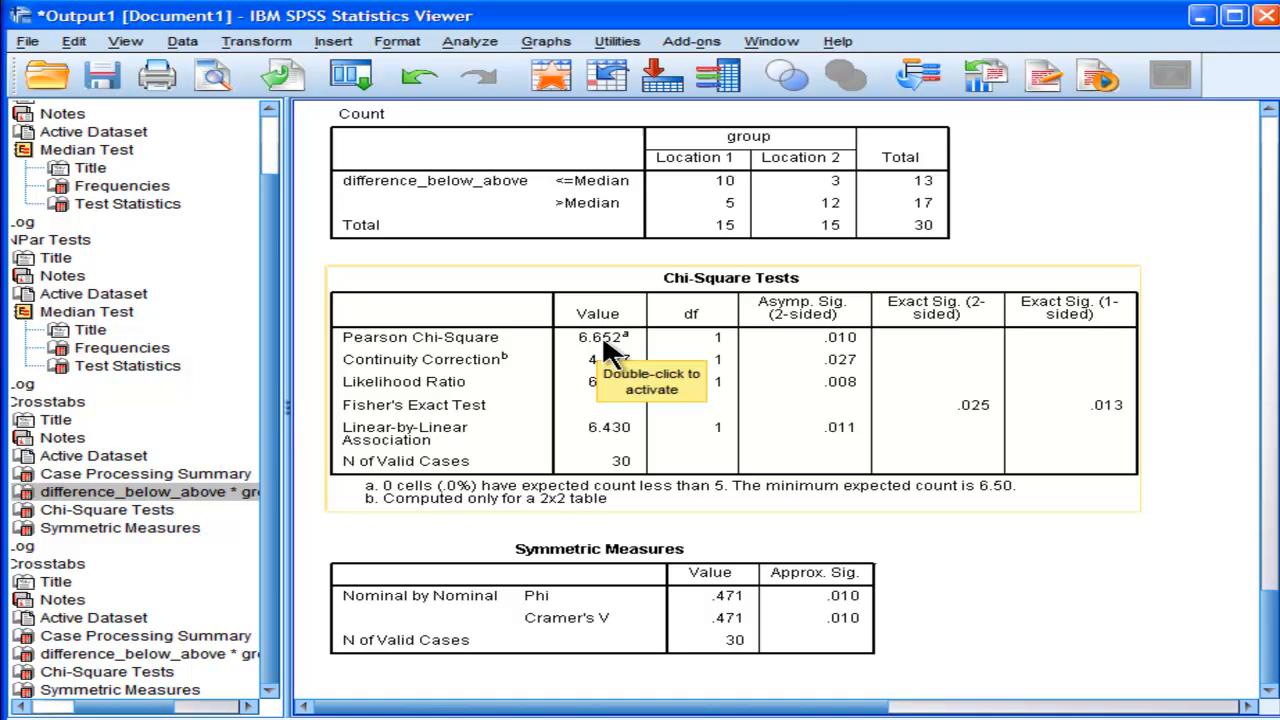
pyautogui.moveTo(725, 345)
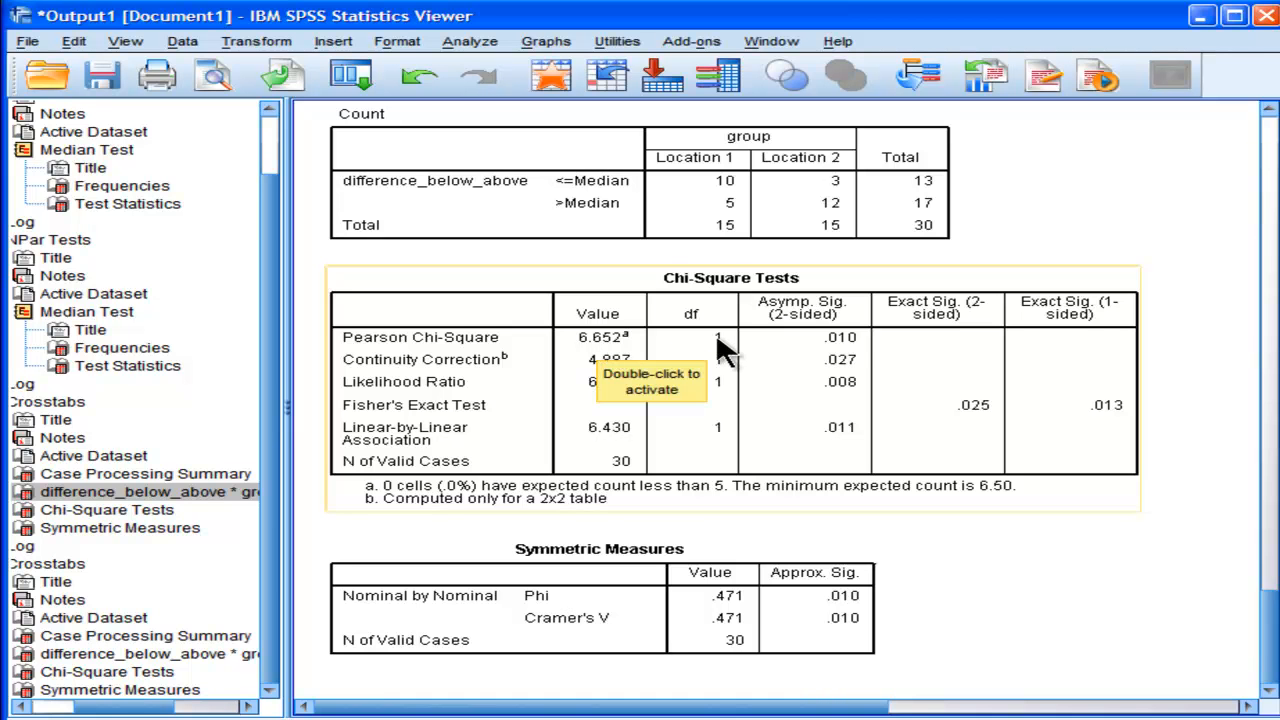
pyautogui.moveTo(845, 355)
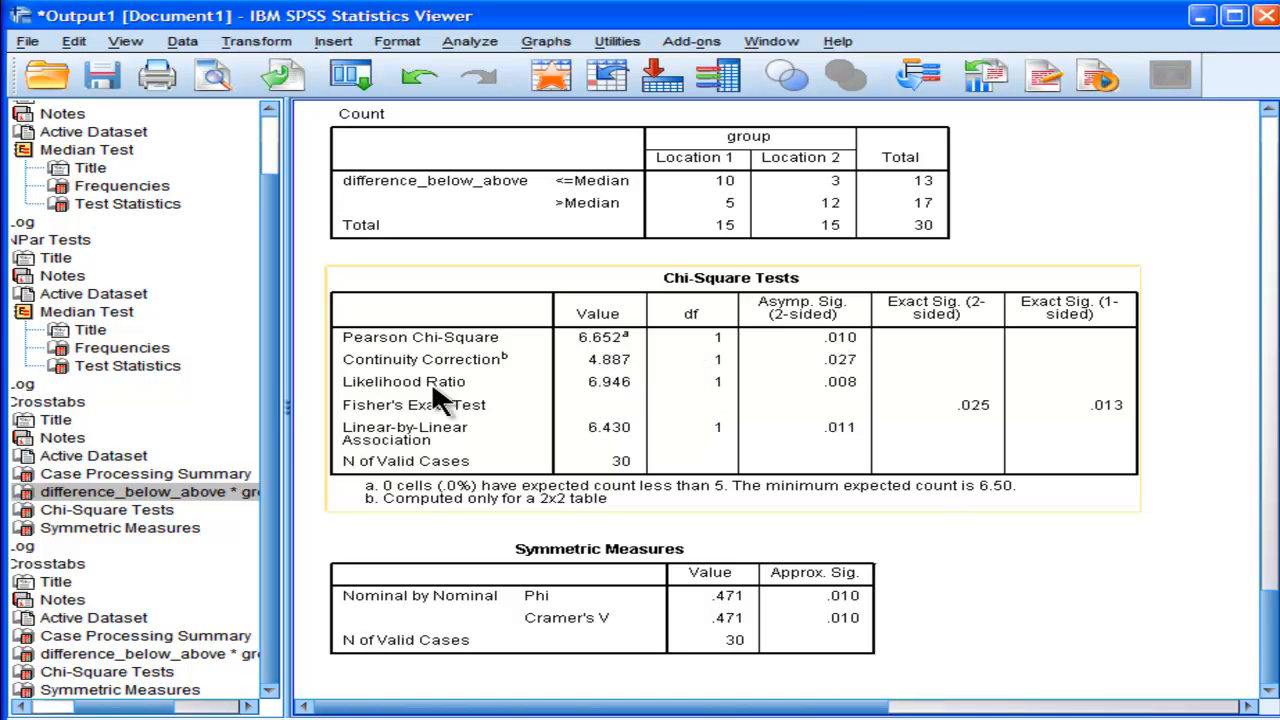
pyautogui.moveTo(440, 375)
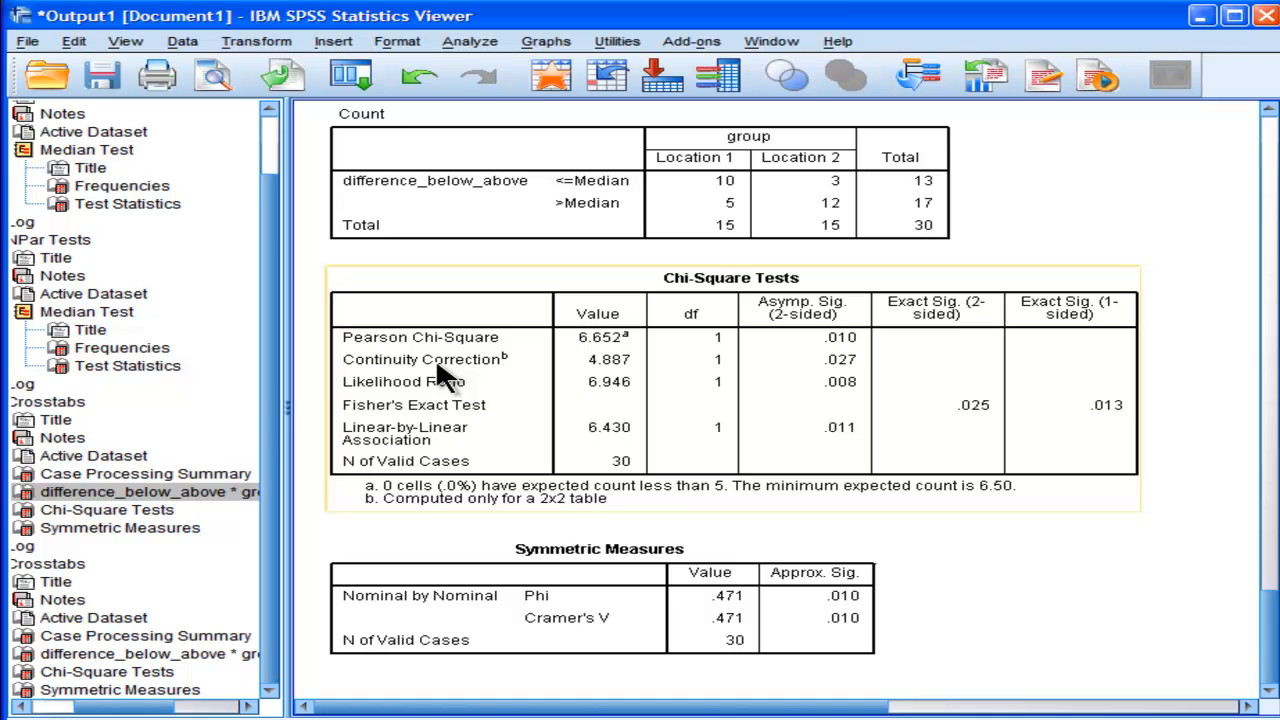
pyautogui.moveTo(640, 380)
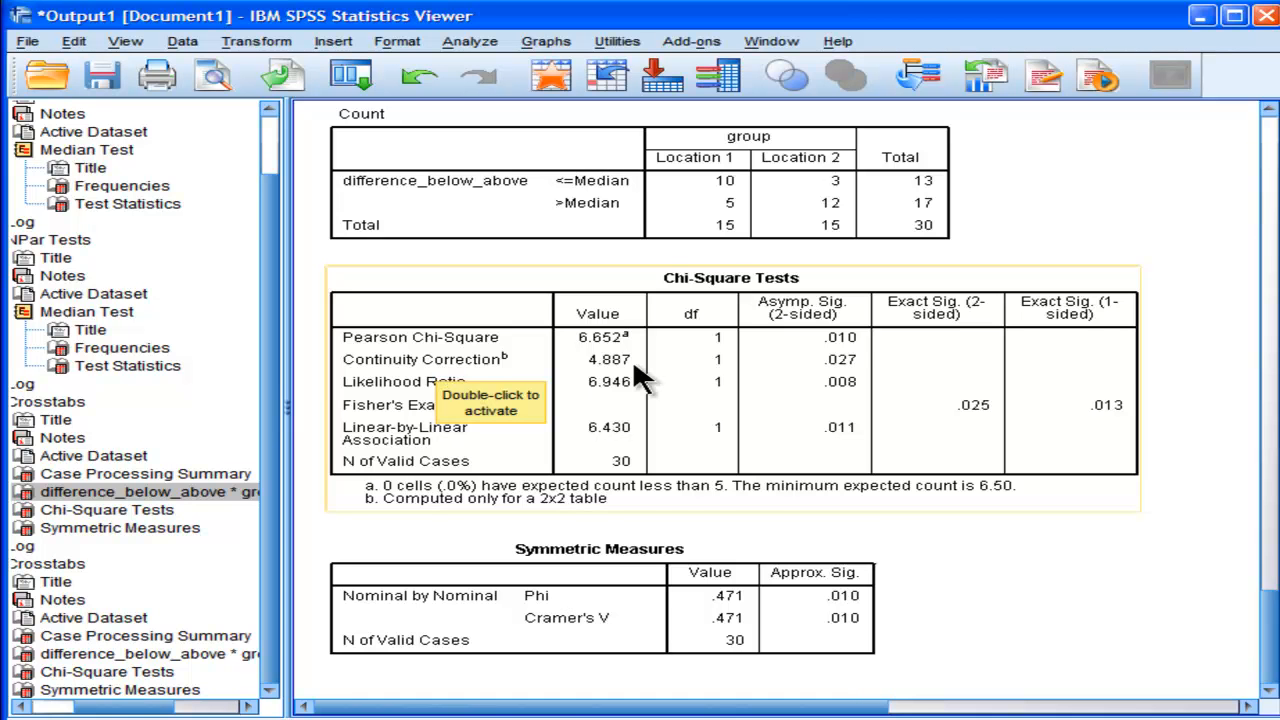
pyautogui.moveTo(815, 378)
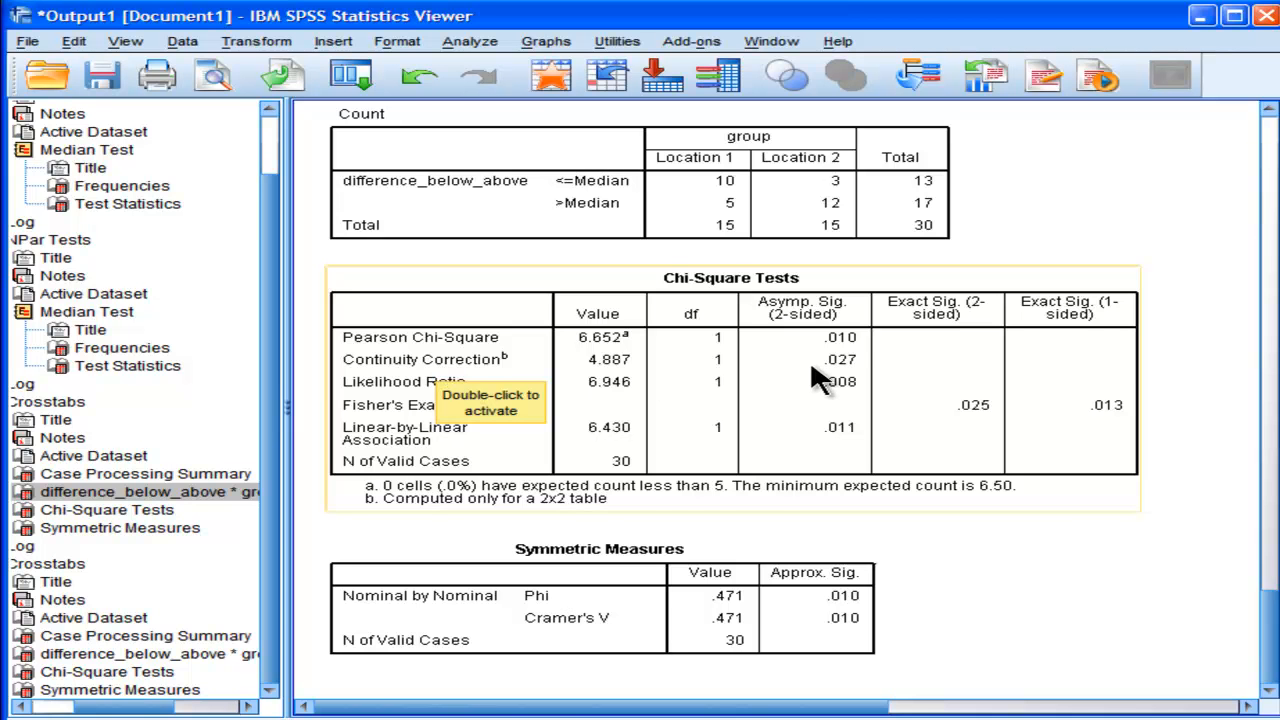
pyautogui.moveTo(920, 515)
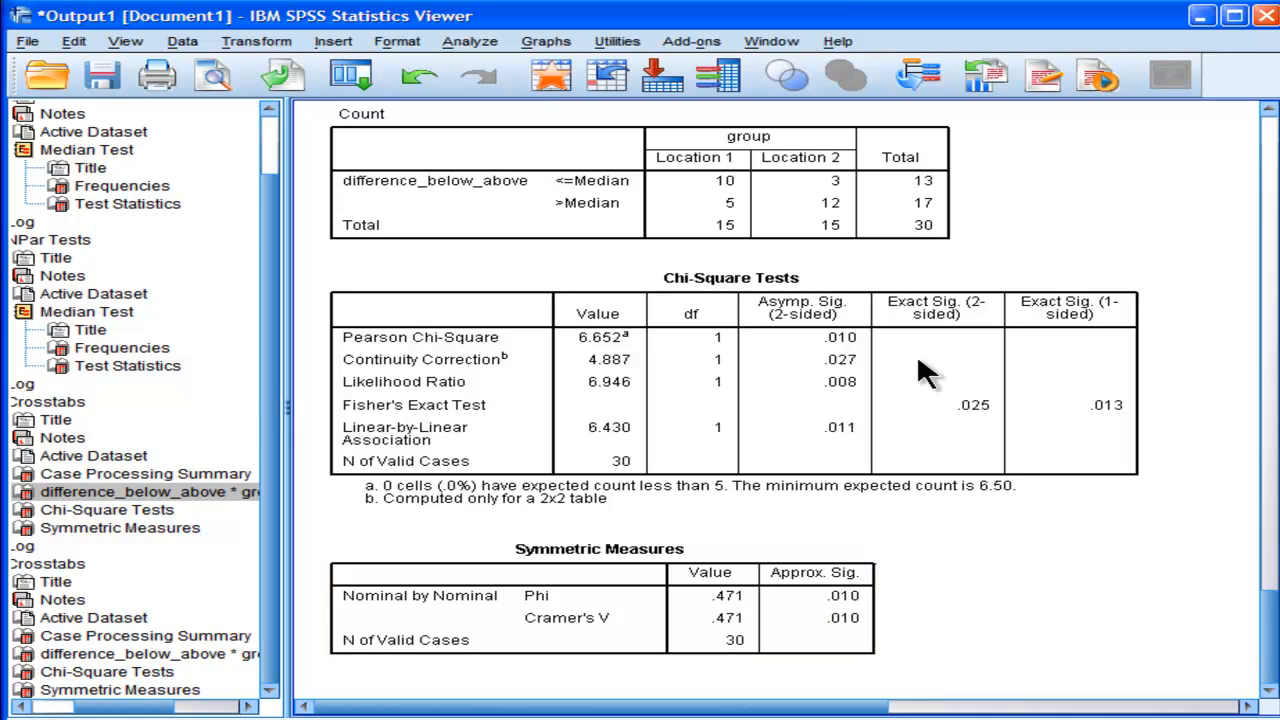
pyautogui.moveTo(810, 200)
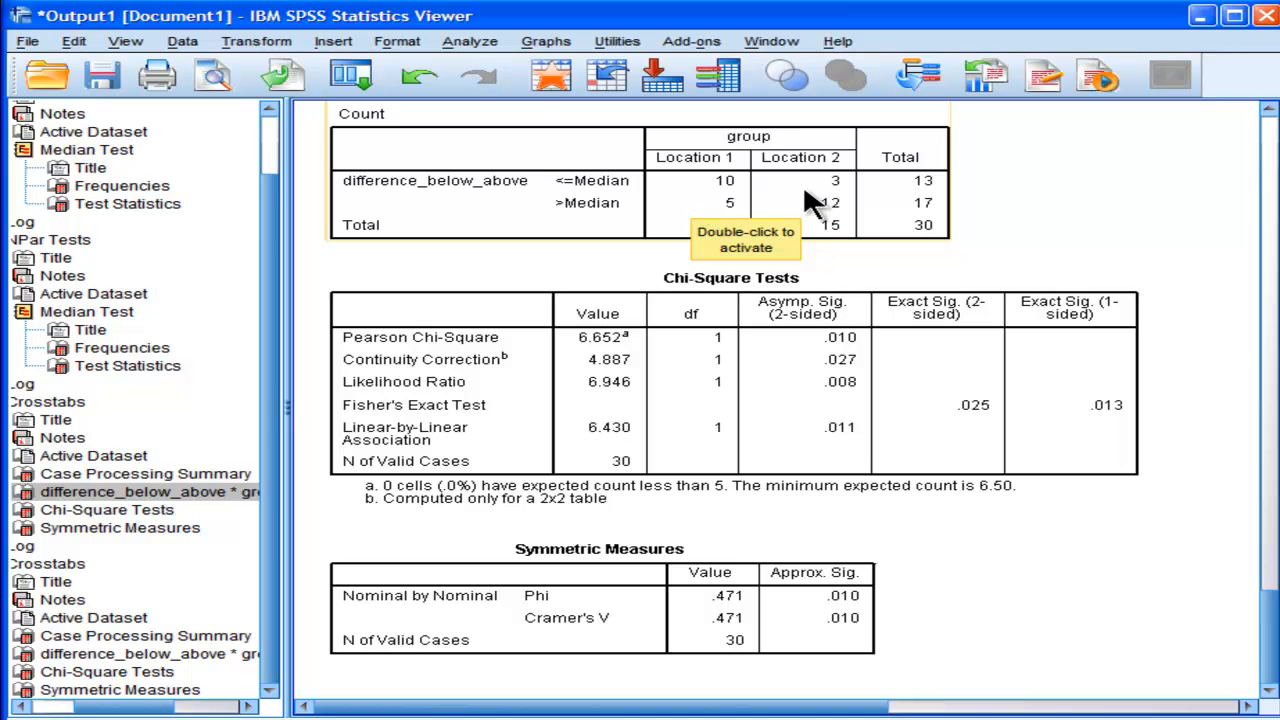
pyautogui.moveTo(1050, 575)
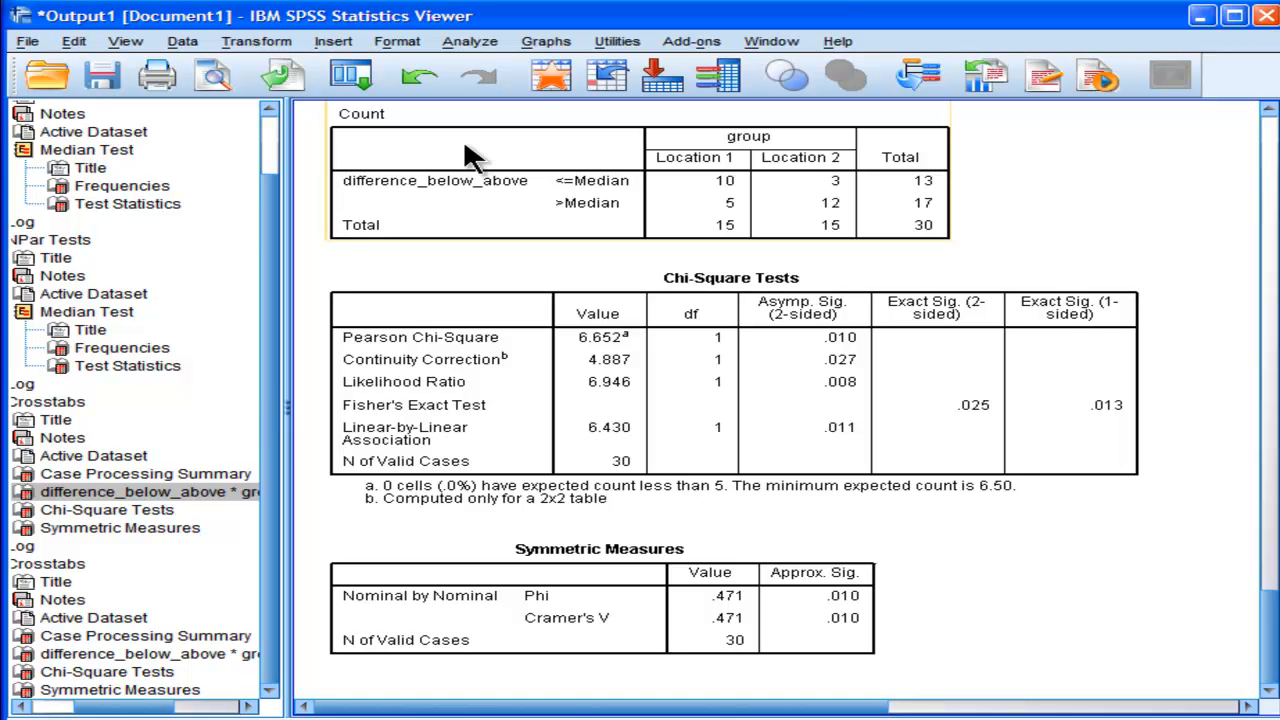
pyautogui.moveTo(710, 200)
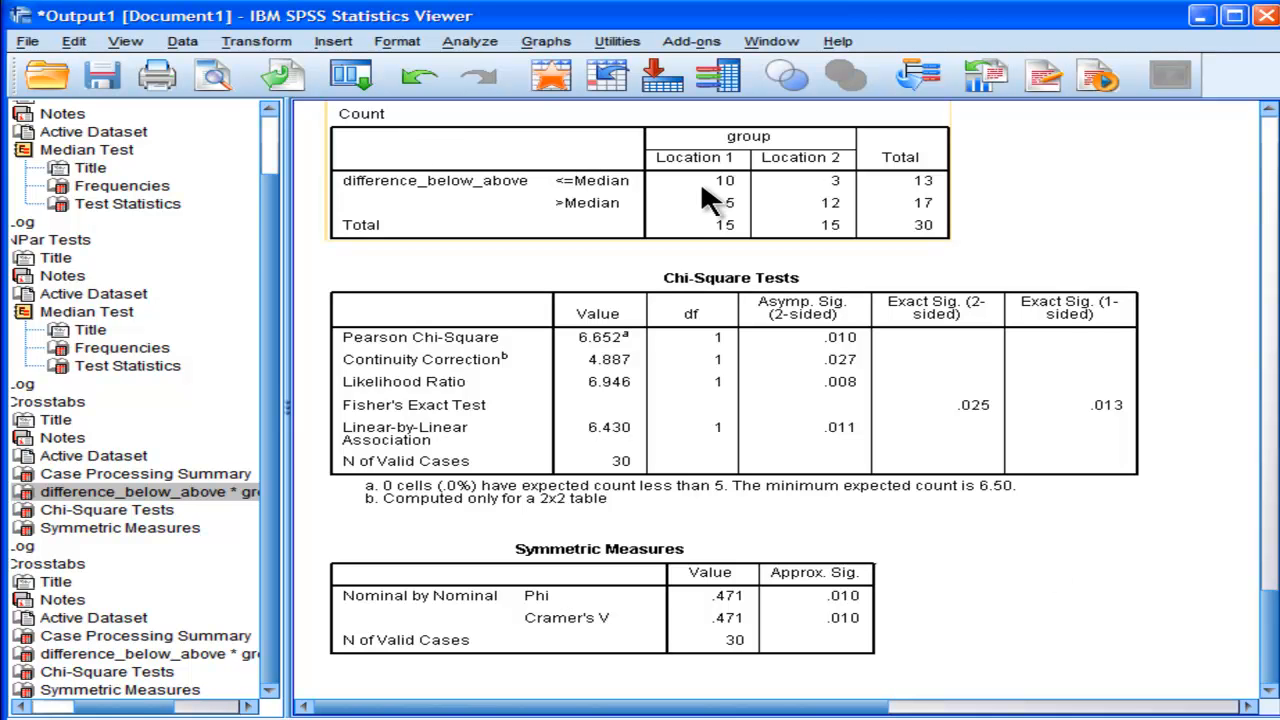
# Run Frequencies on drinks with only the median (7.50) and frequency tables suppressed.
pyautogui.click(469, 41)
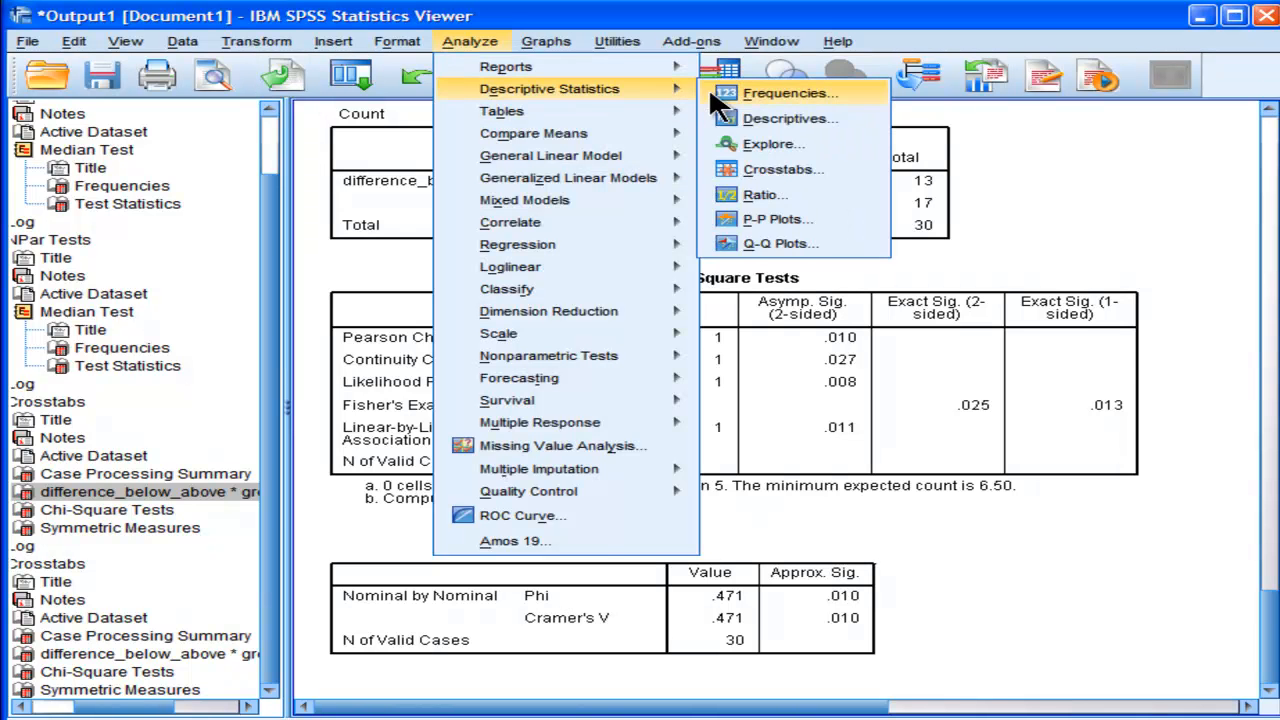
pyautogui.click(789, 93)
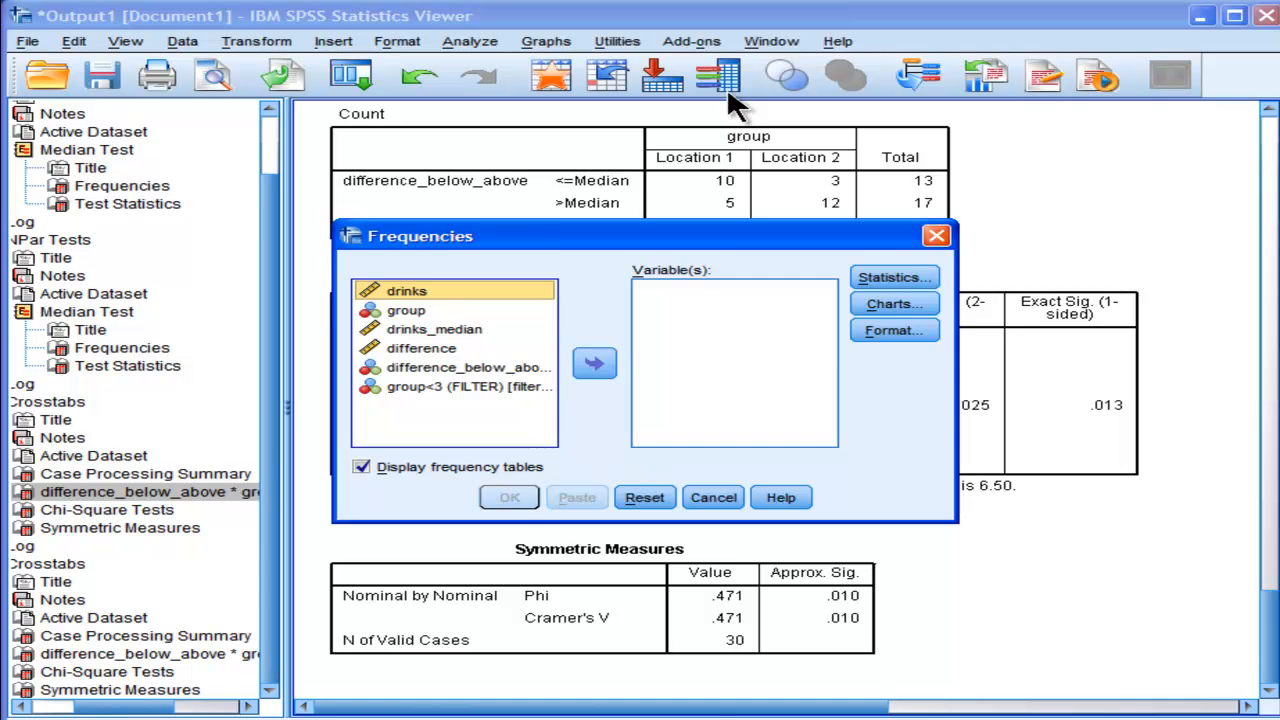
pyautogui.moveTo(635, 365)
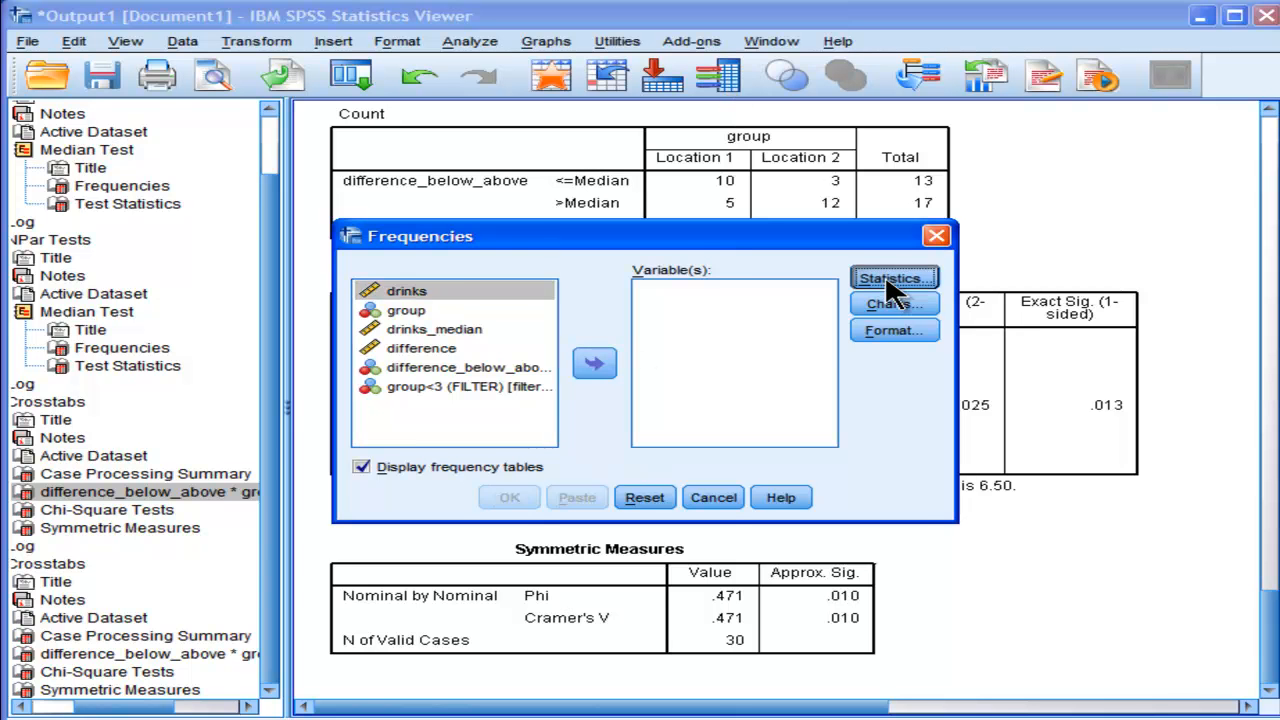
pyautogui.click(892, 278)
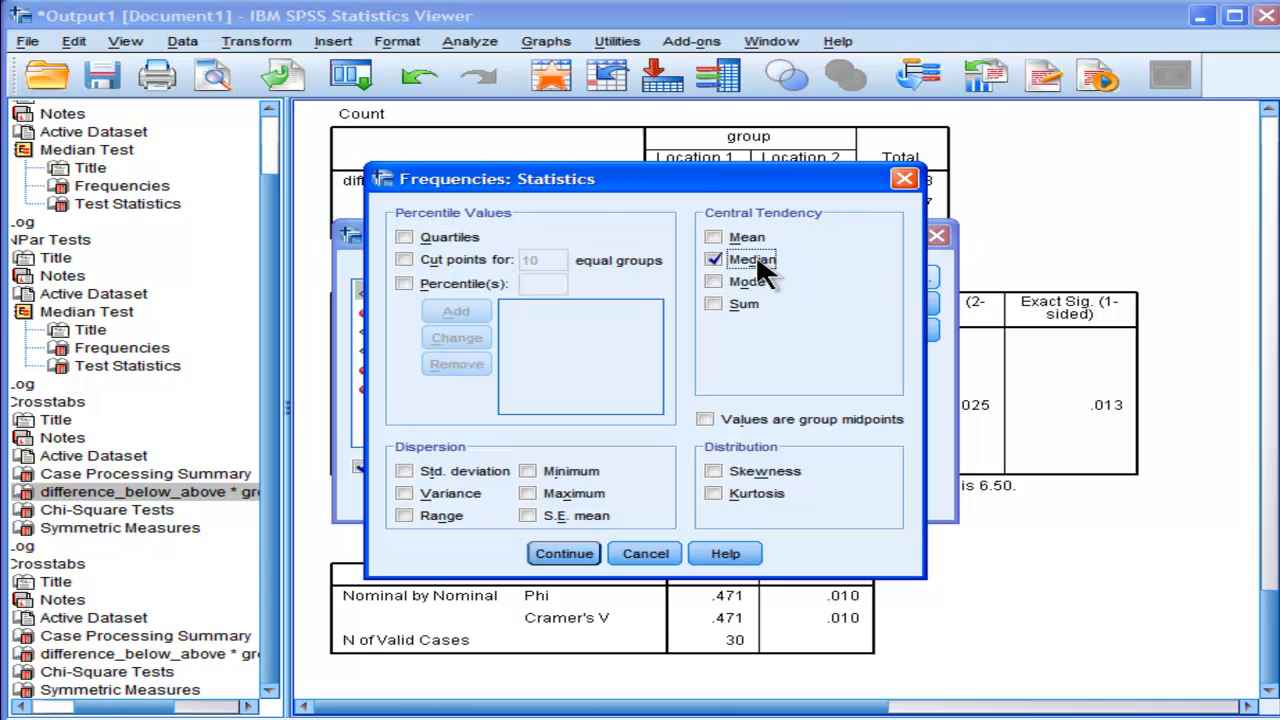
pyautogui.click(563, 553)
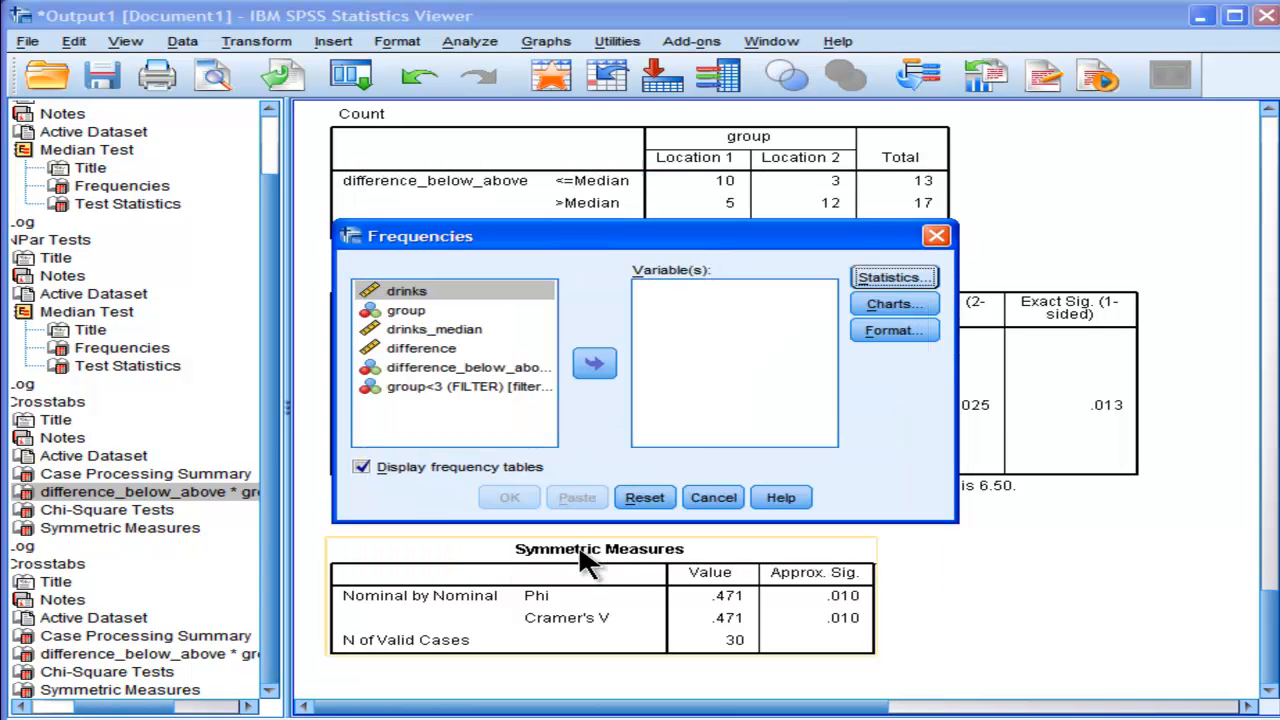
pyautogui.click(361, 466)
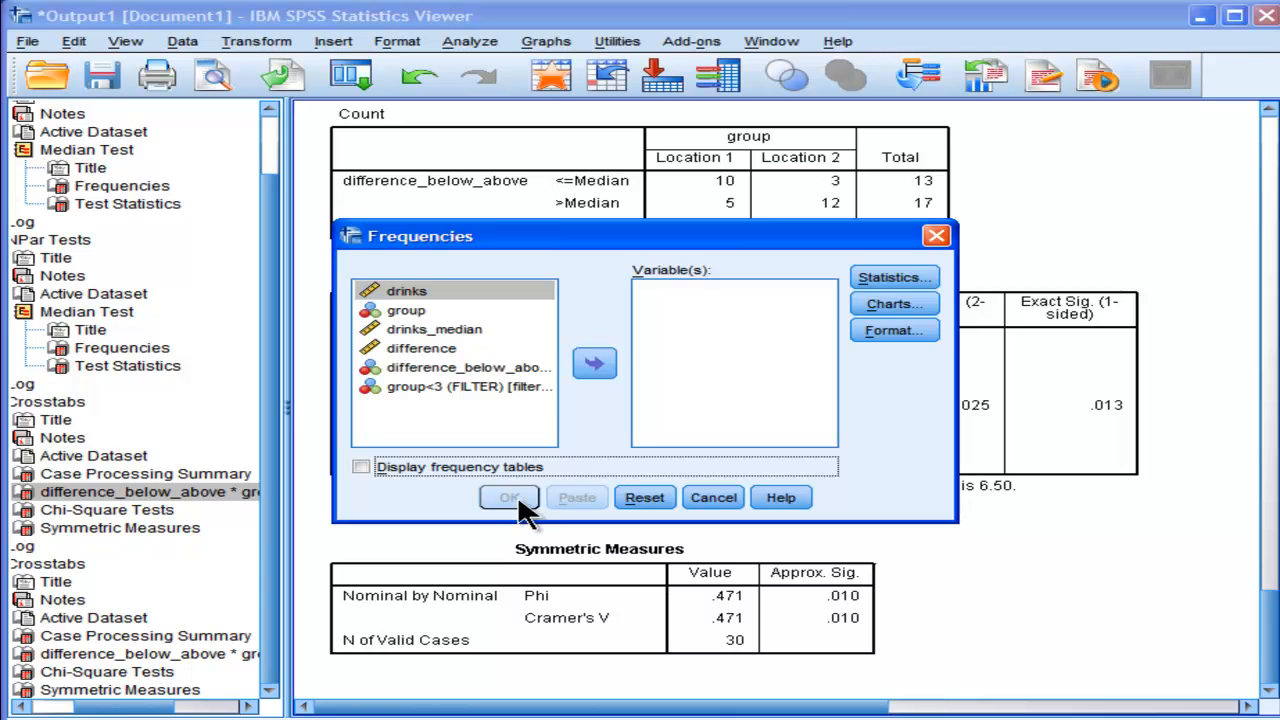
pyautogui.moveTo(440, 325)
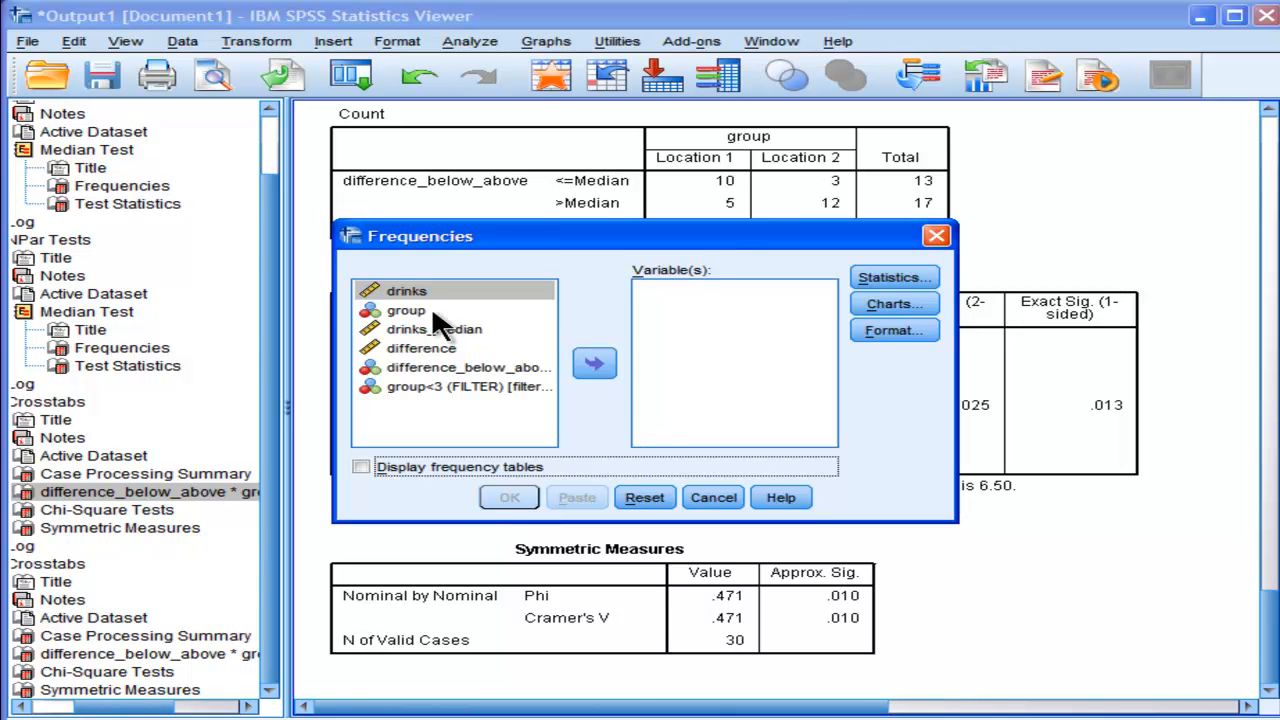
pyautogui.click(594, 362)
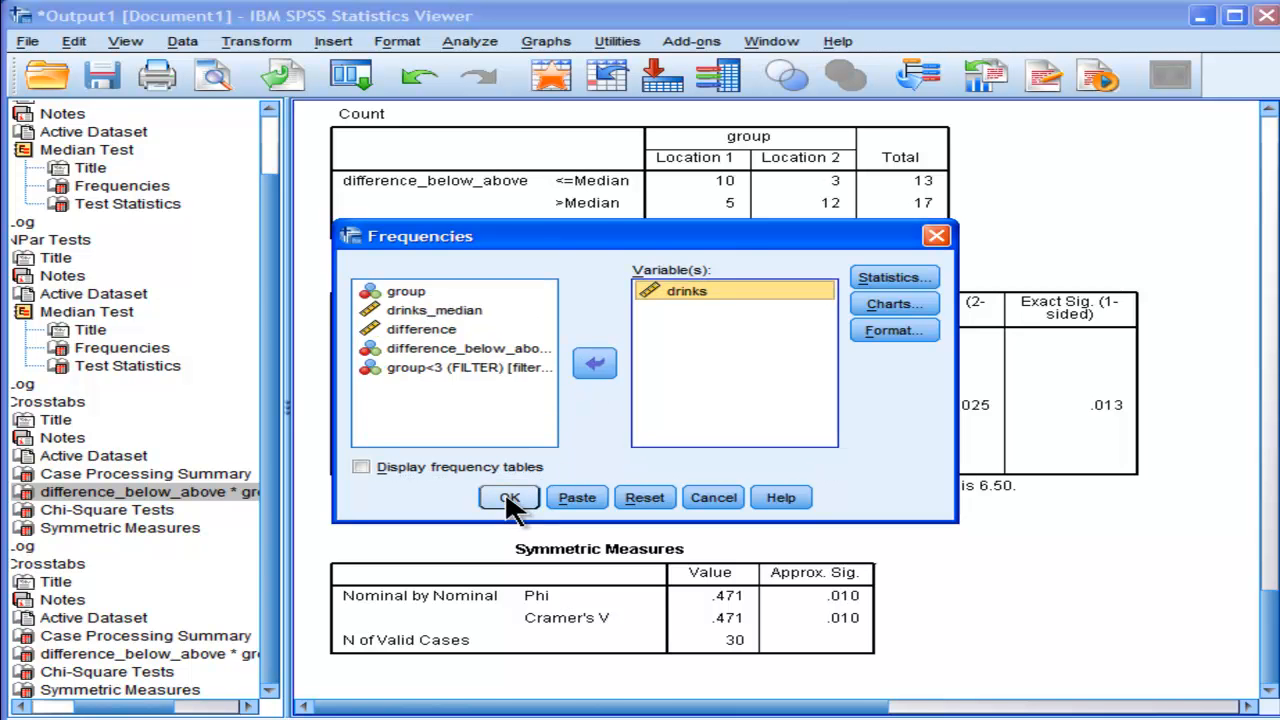
pyautogui.click(509, 497)
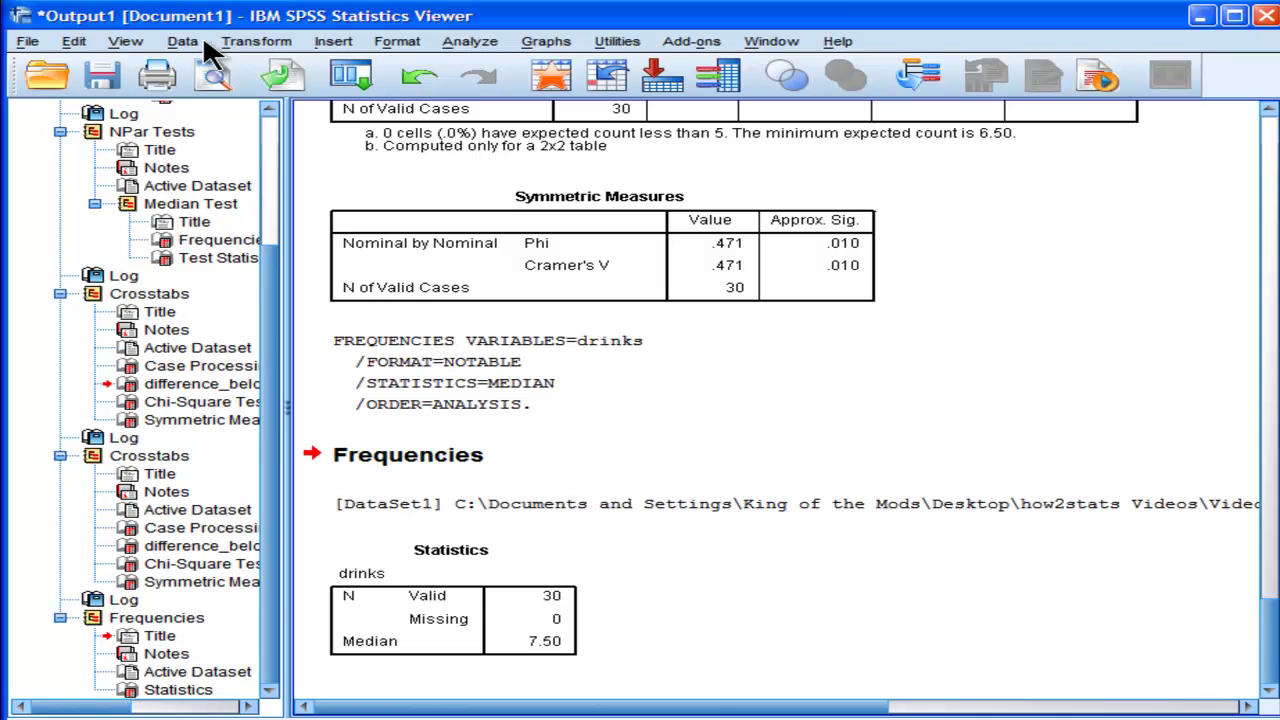
# Set Split File to organize output by groups, based on the group variable.
pyautogui.click(182, 41)
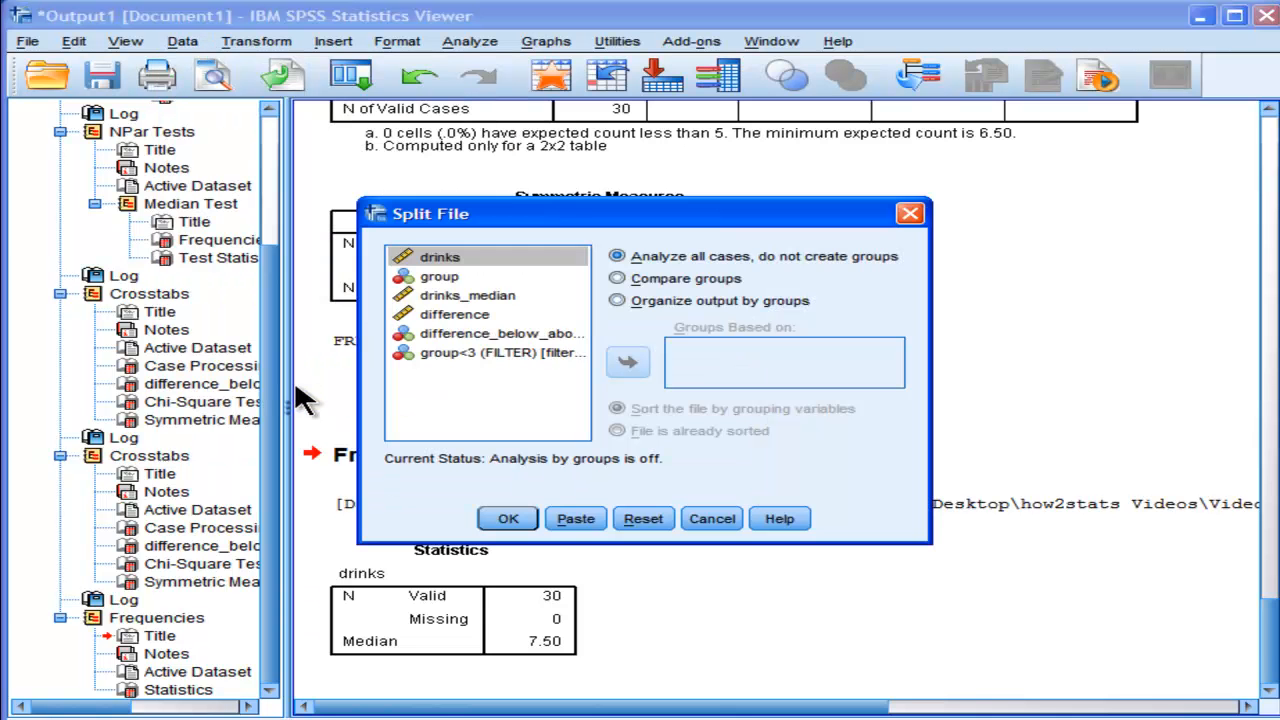
pyautogui.click(617, 300)
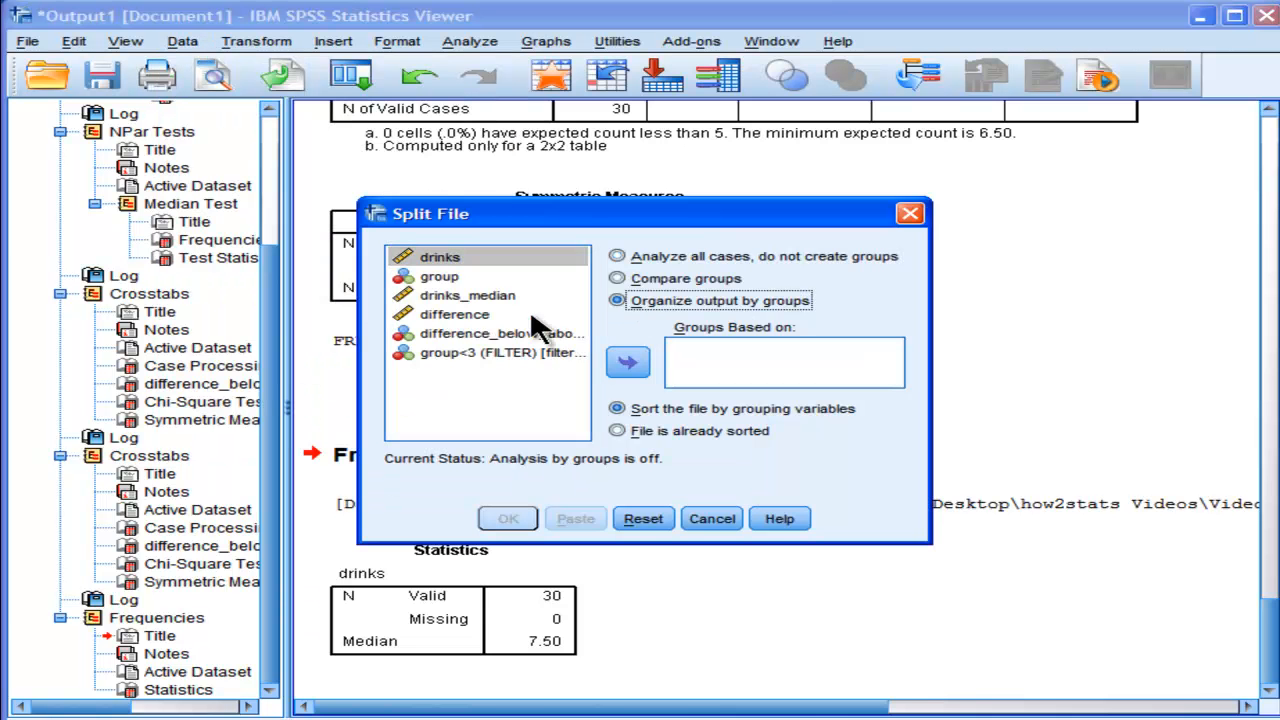
pyautogui.click(627, 362)
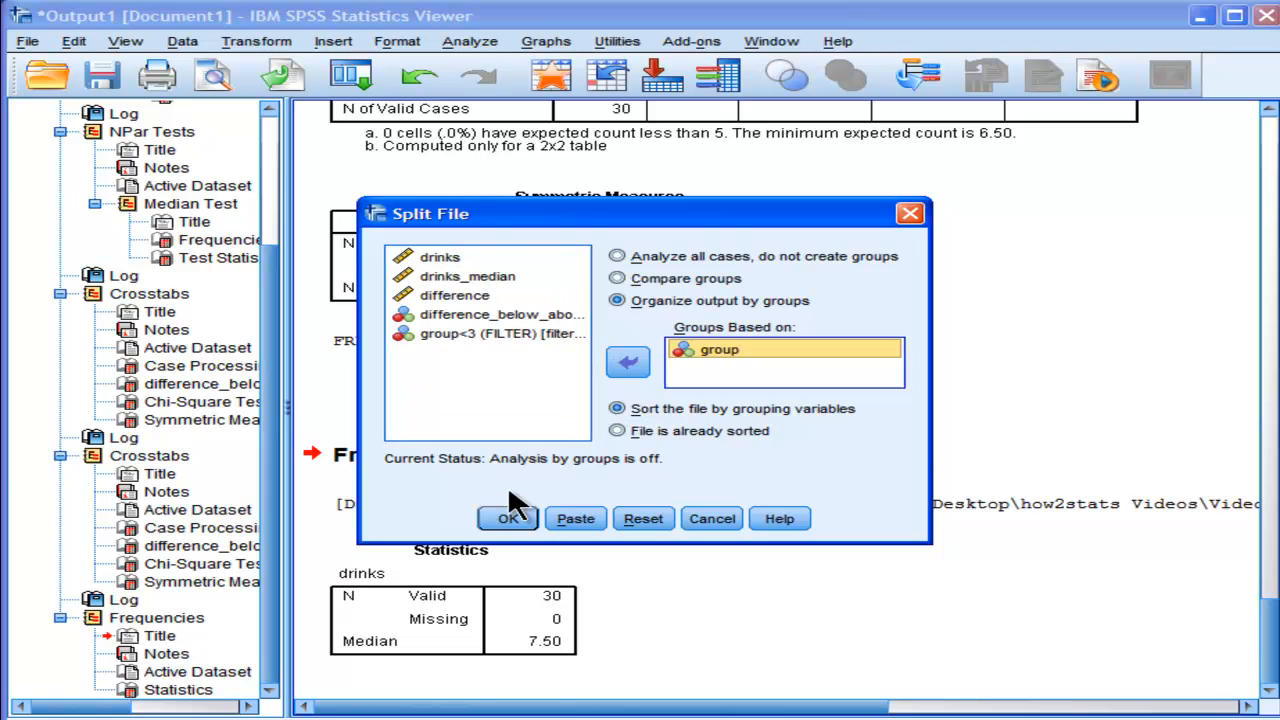
# Apply the group split and rerun drinks Frequencies, giving medians 3.00 and 9.00.
pyautogui.click(469, 41)
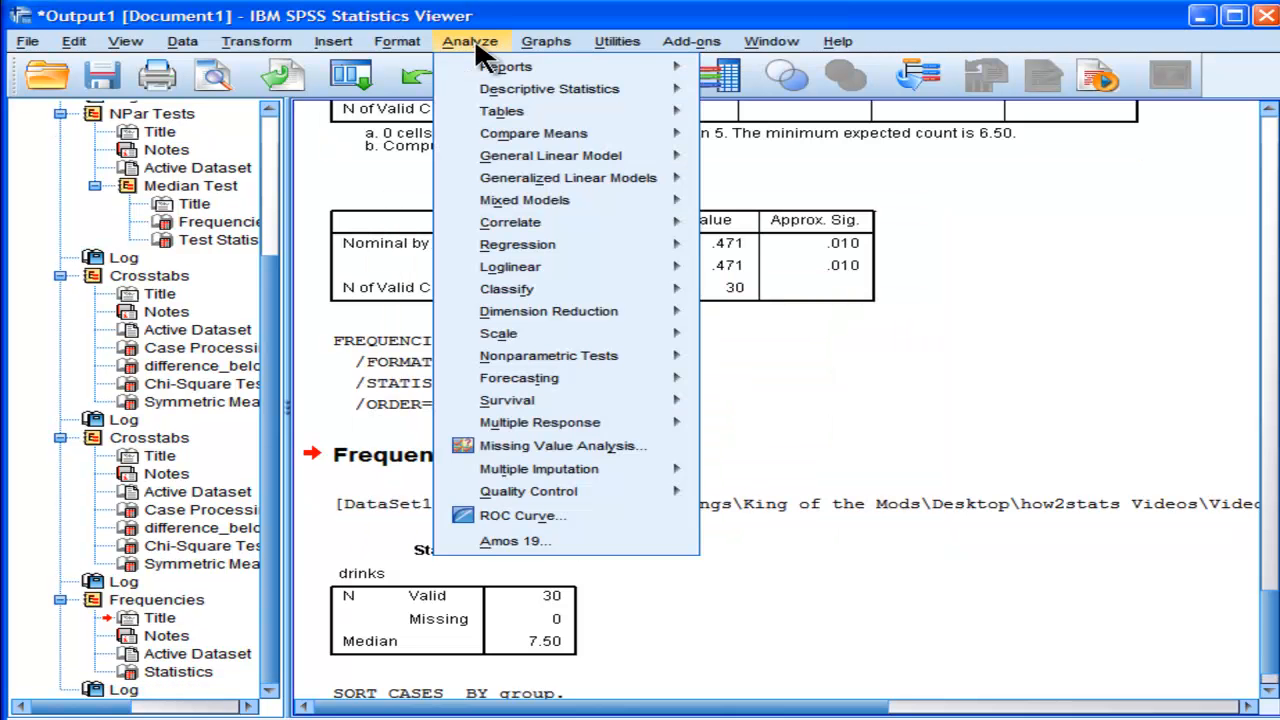
pyautogui.moveTo(440, 30)
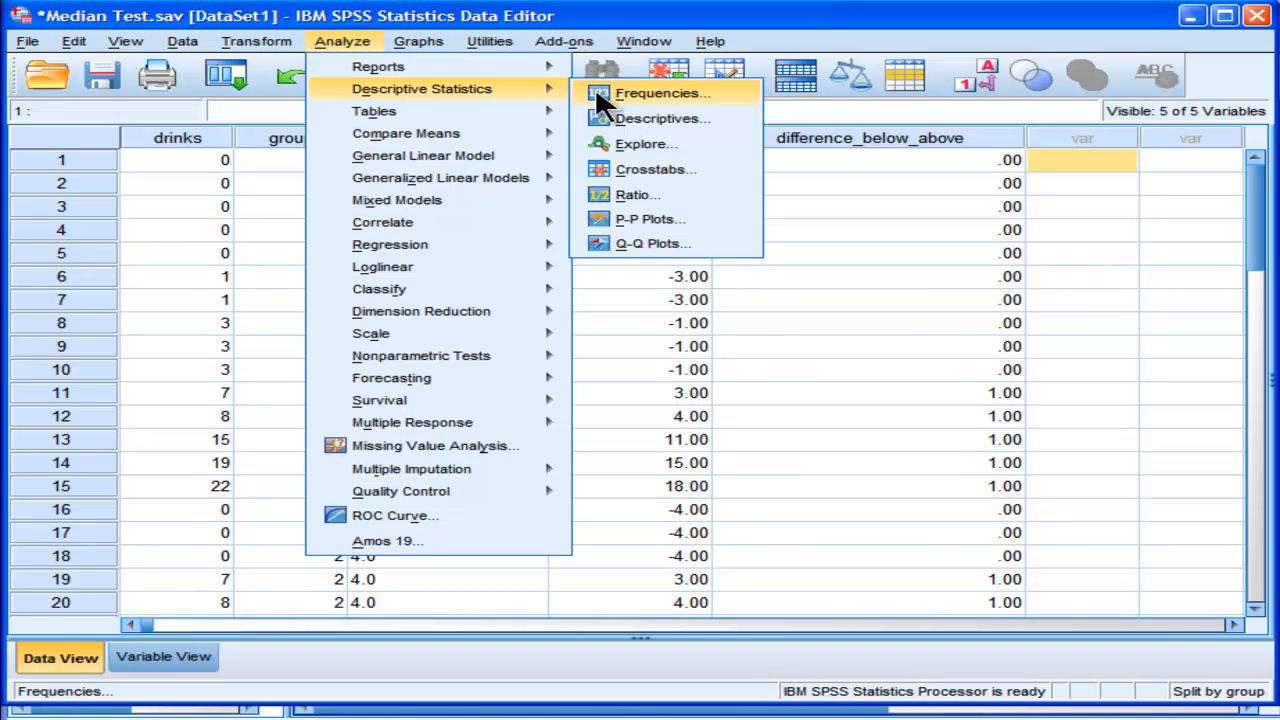
pyautogui.click(661, 92)
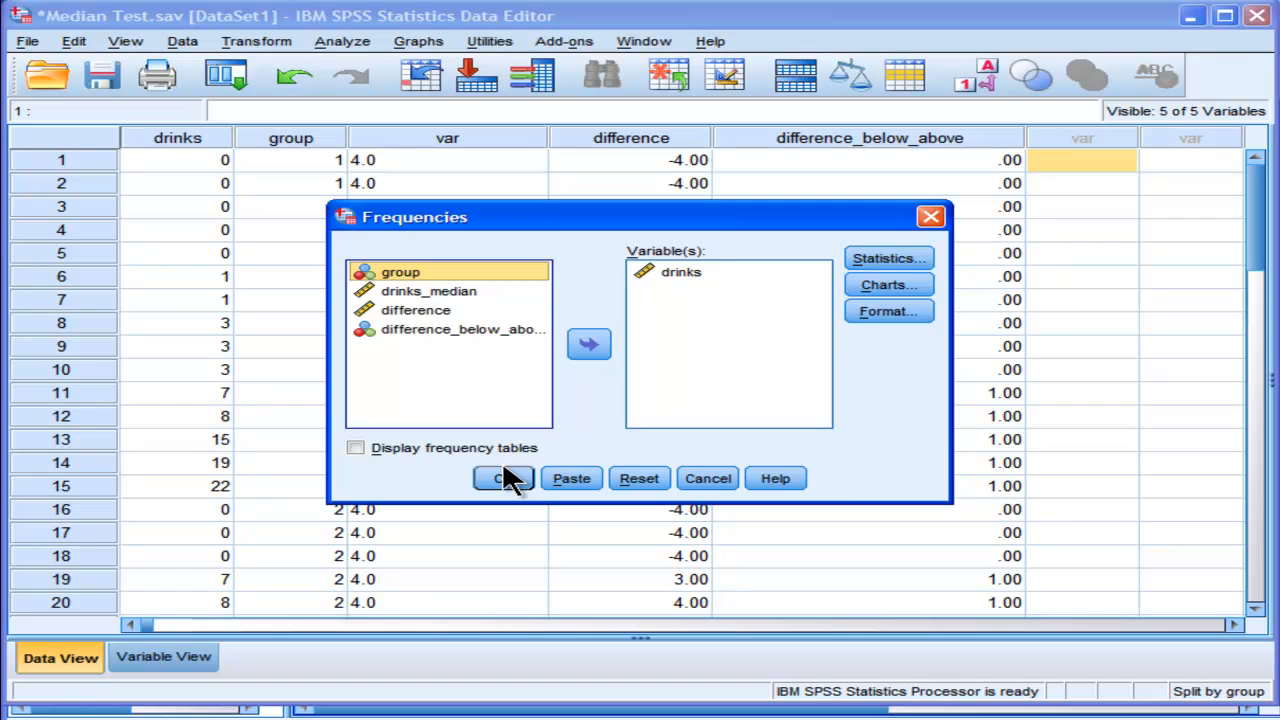
pyautogui.click(504, 478)
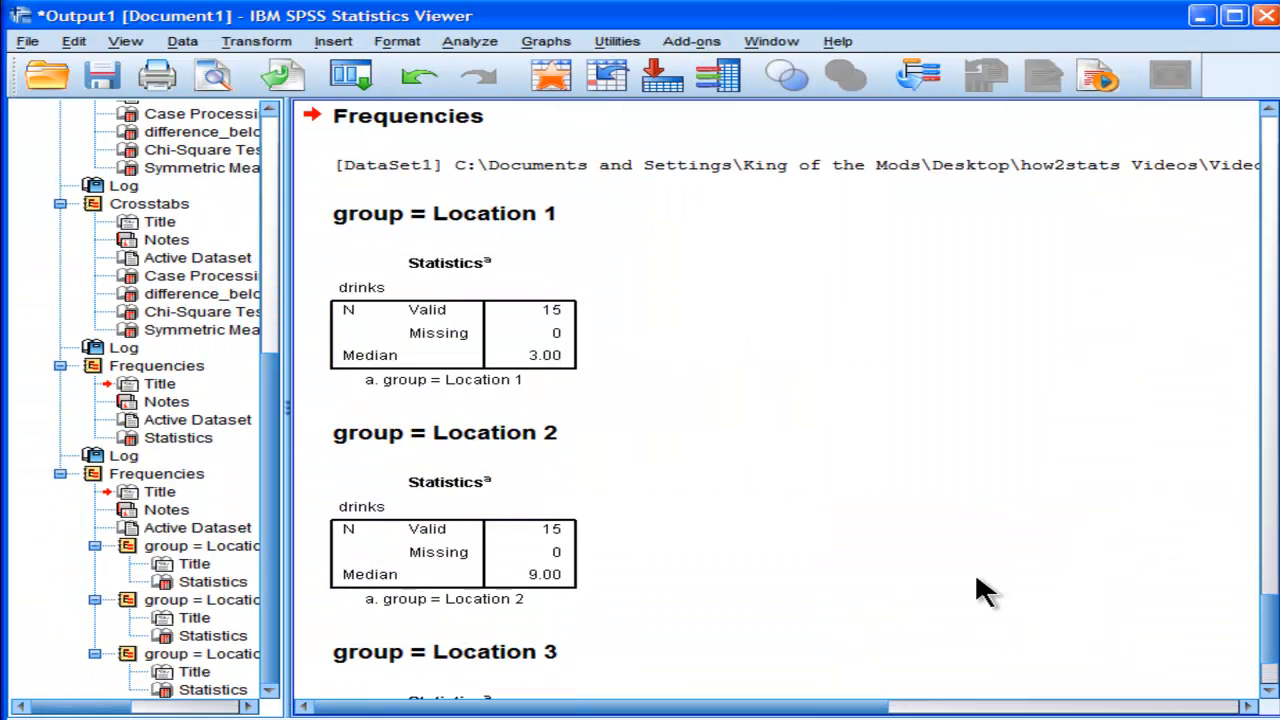
pyautogui.scroll(-3)
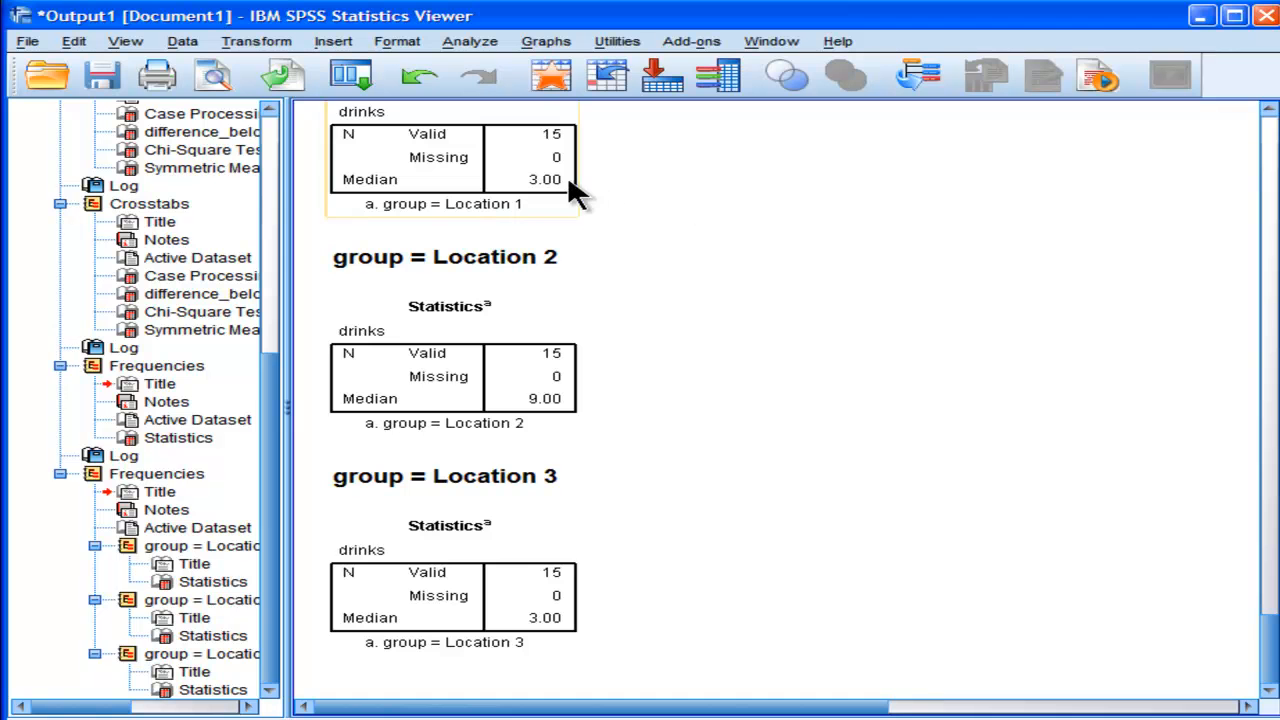
pyautogui.click(450, 378)
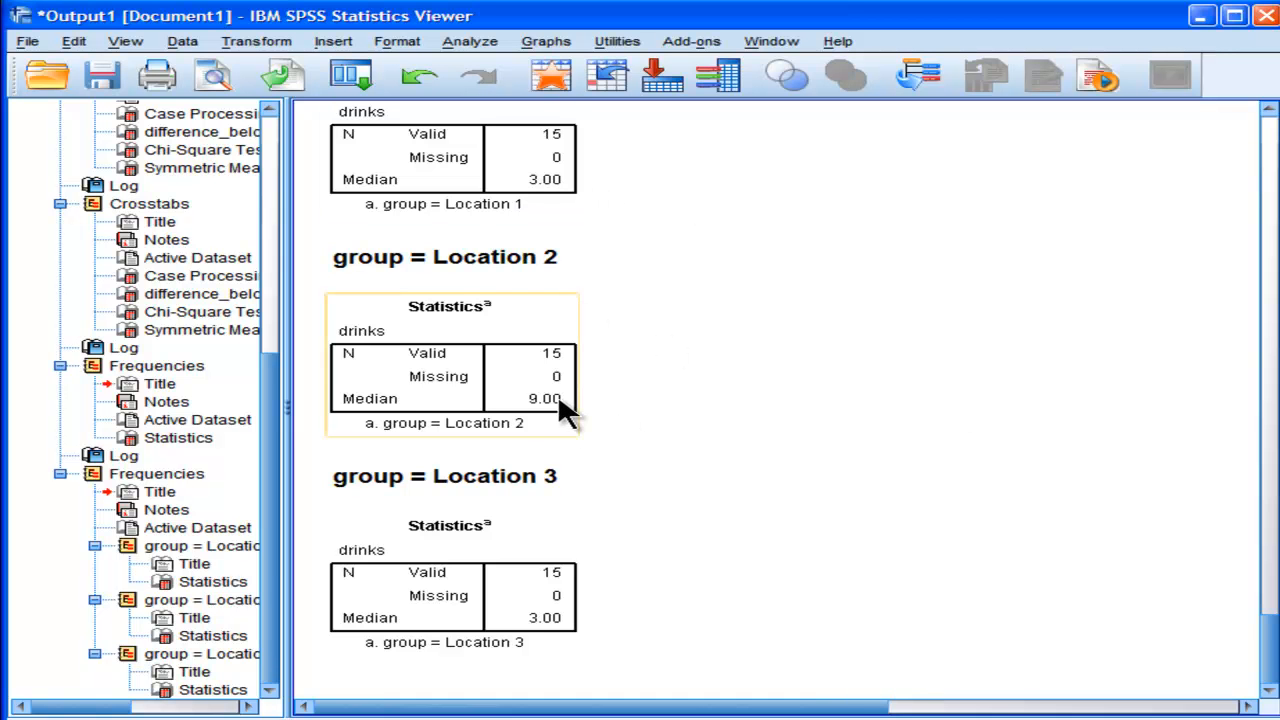
pyautogui.click(450, 597)
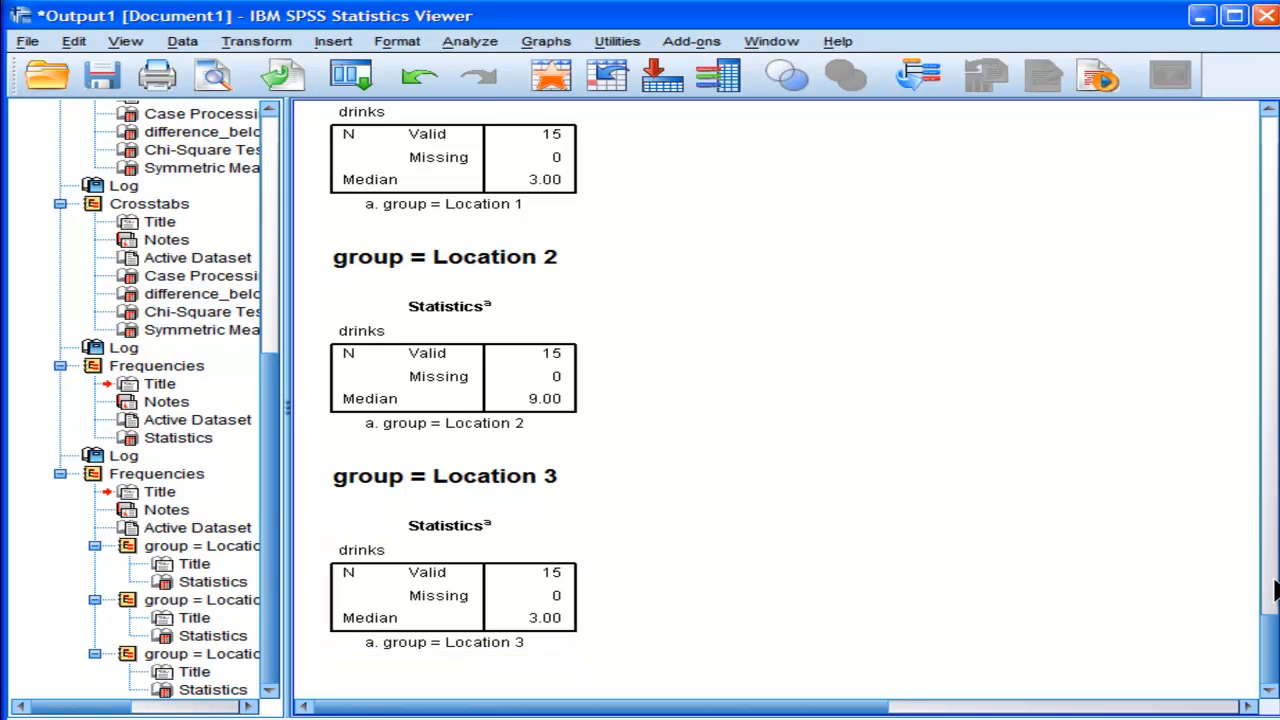
pyautogui.scroll(-3)
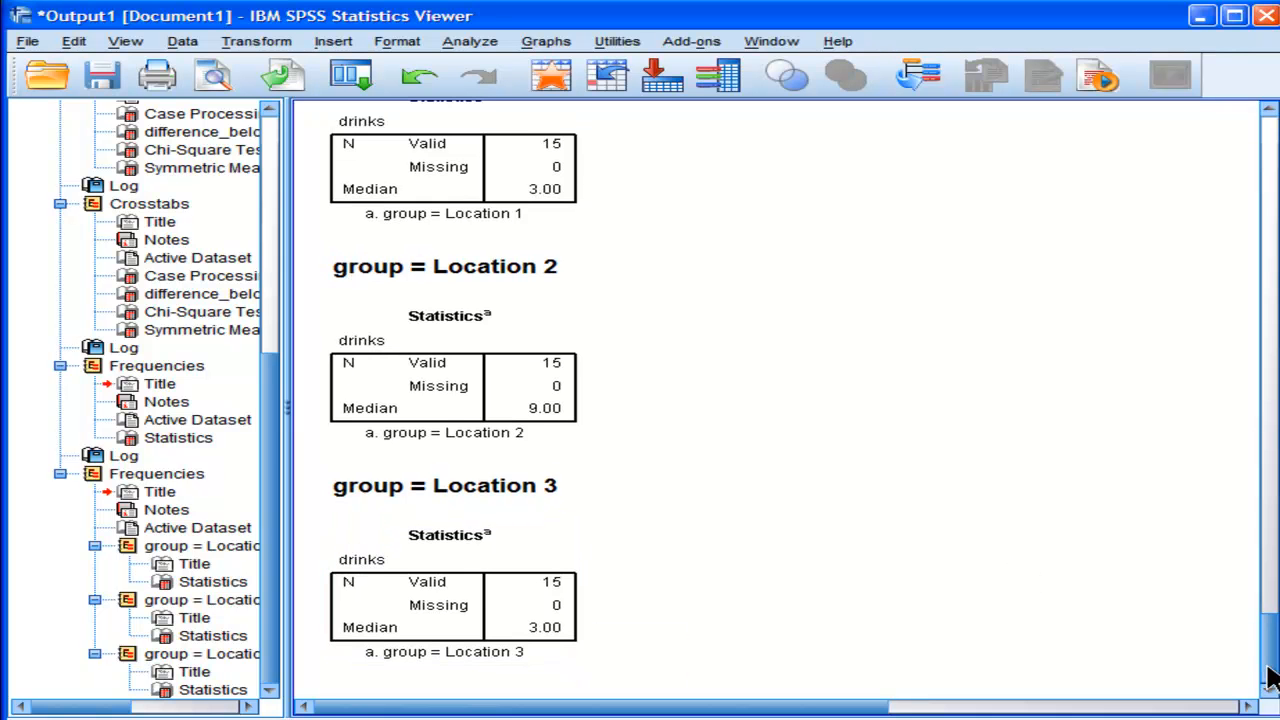
pyautogui.scroll(3)
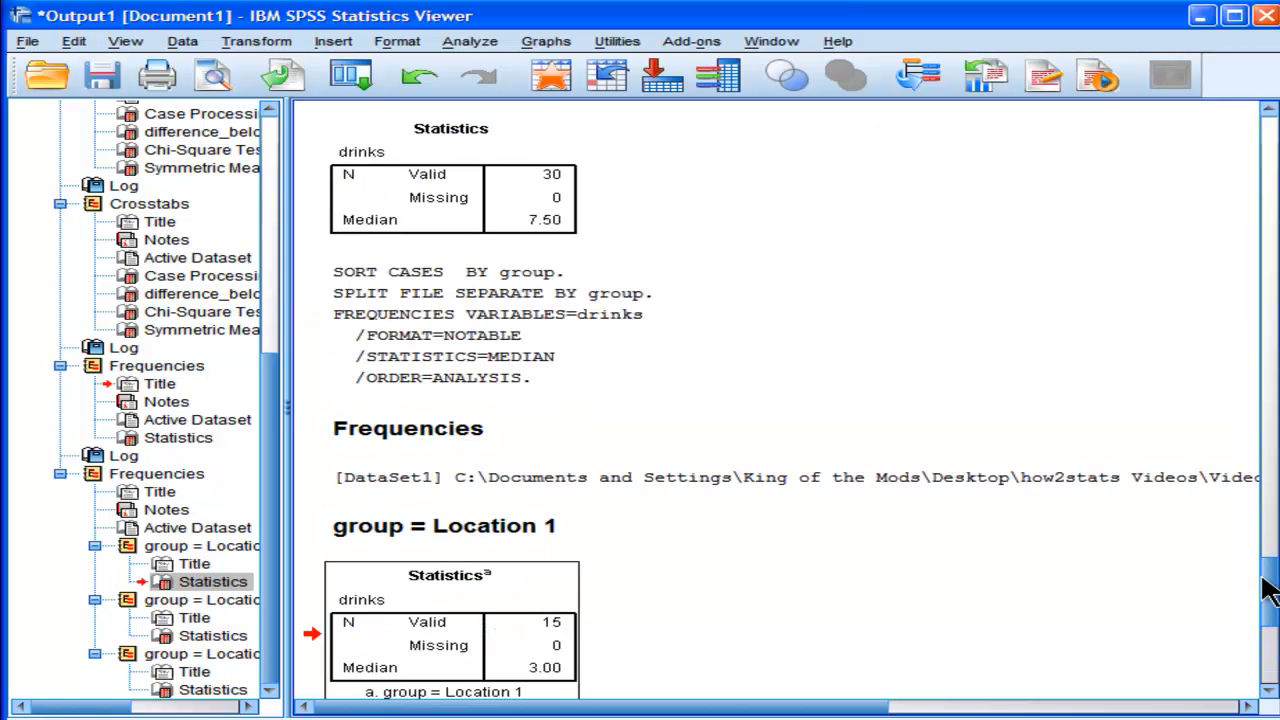
pyautogui.scroll(-3)
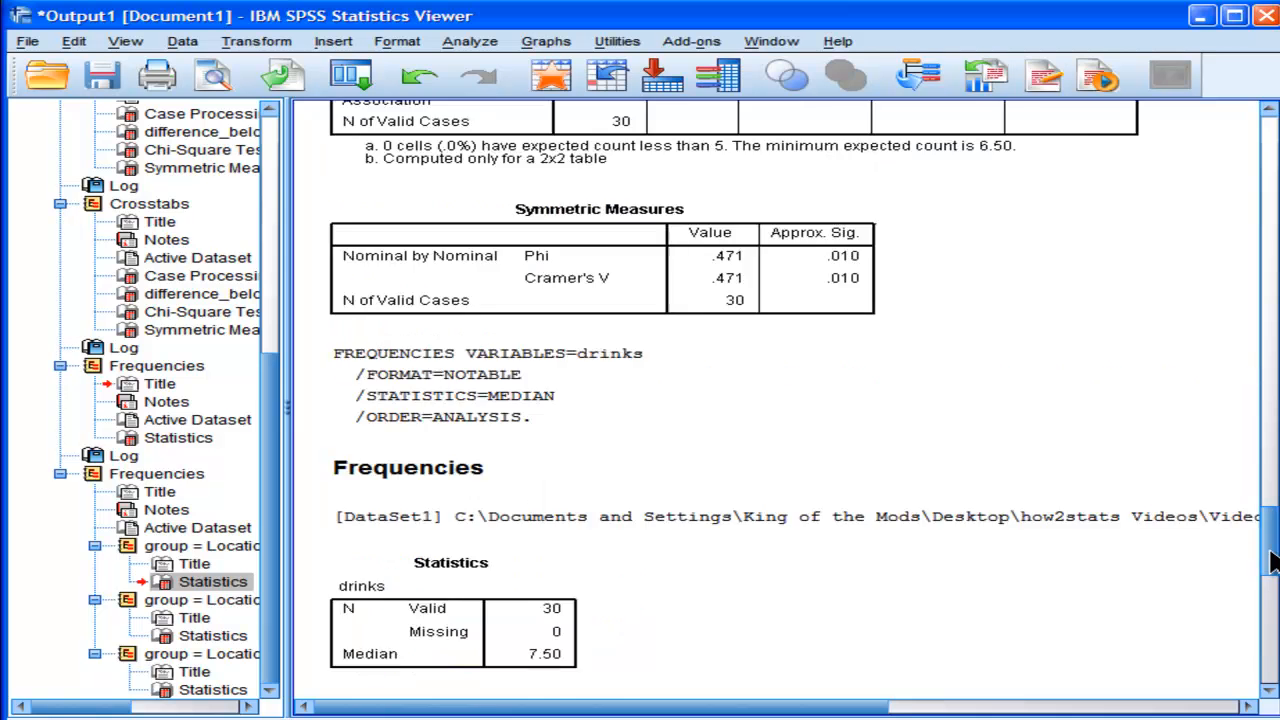
pyautogui.scroll(3)
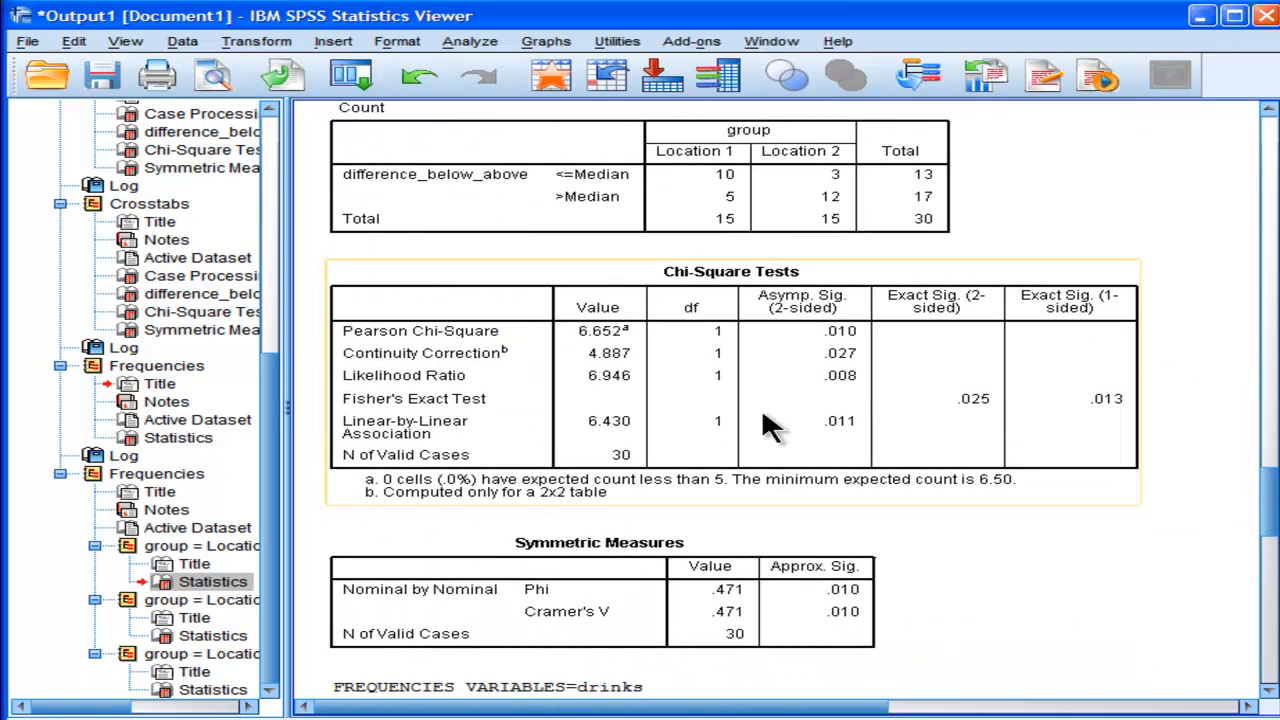
pyautogui.moveTo(562, 340)
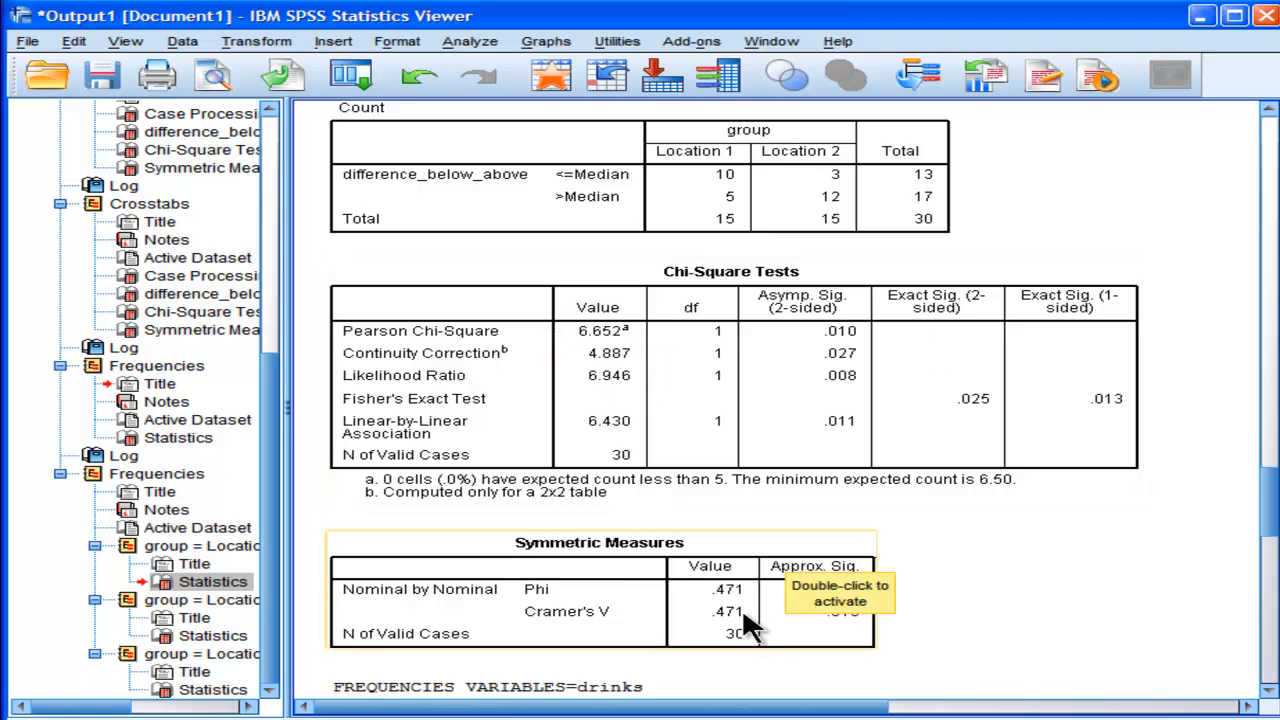
pyautogui.moveTo(610, 355)
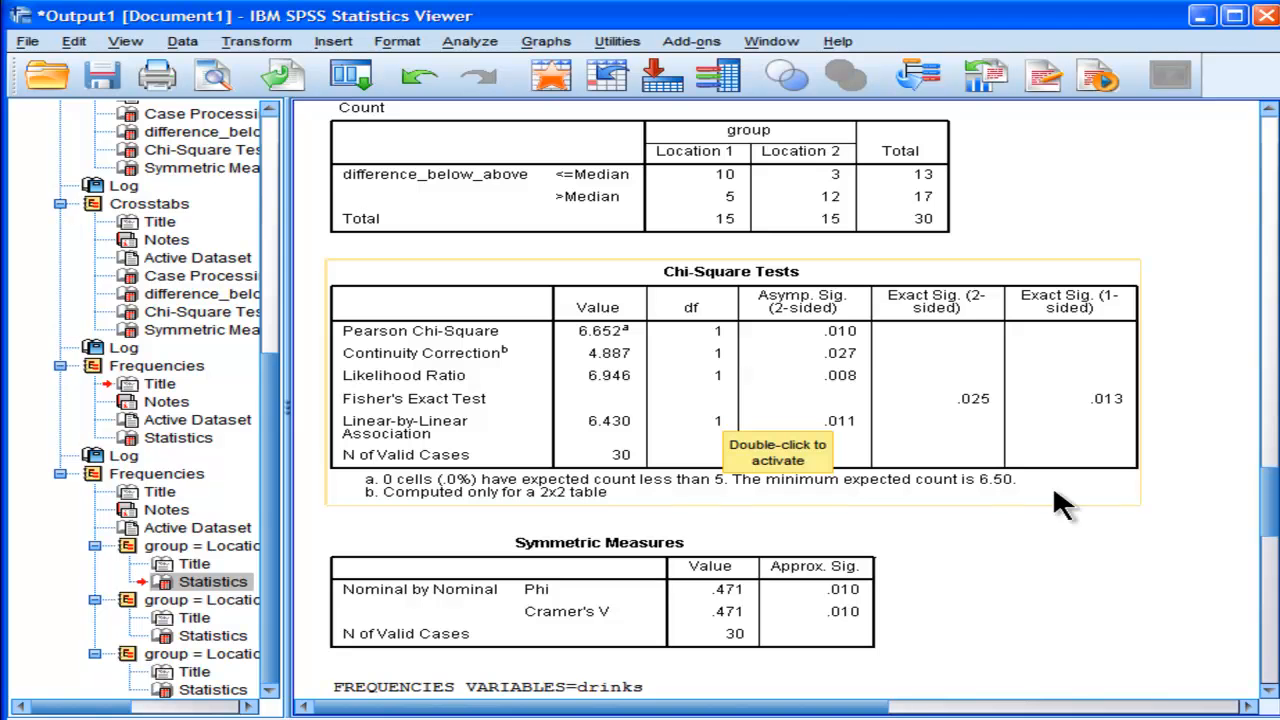
pyautogui.moveTo(865, 350)
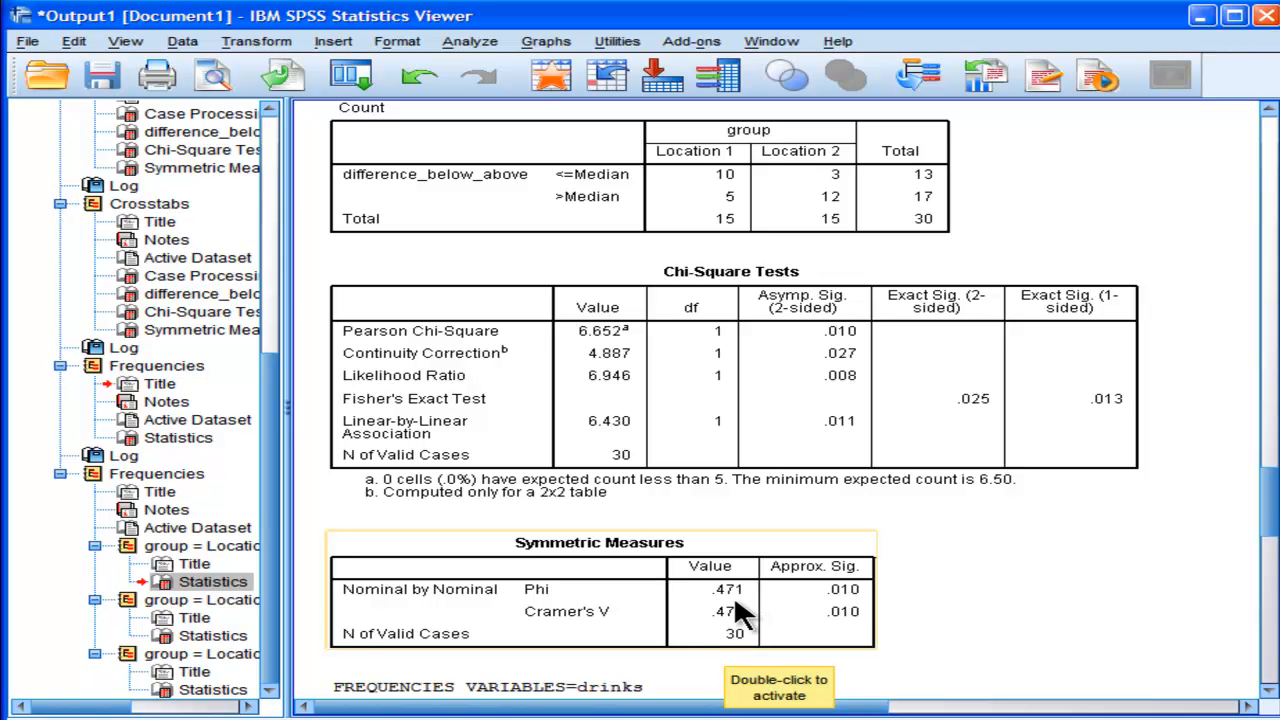
pyautogui.moveTo(860, 590)
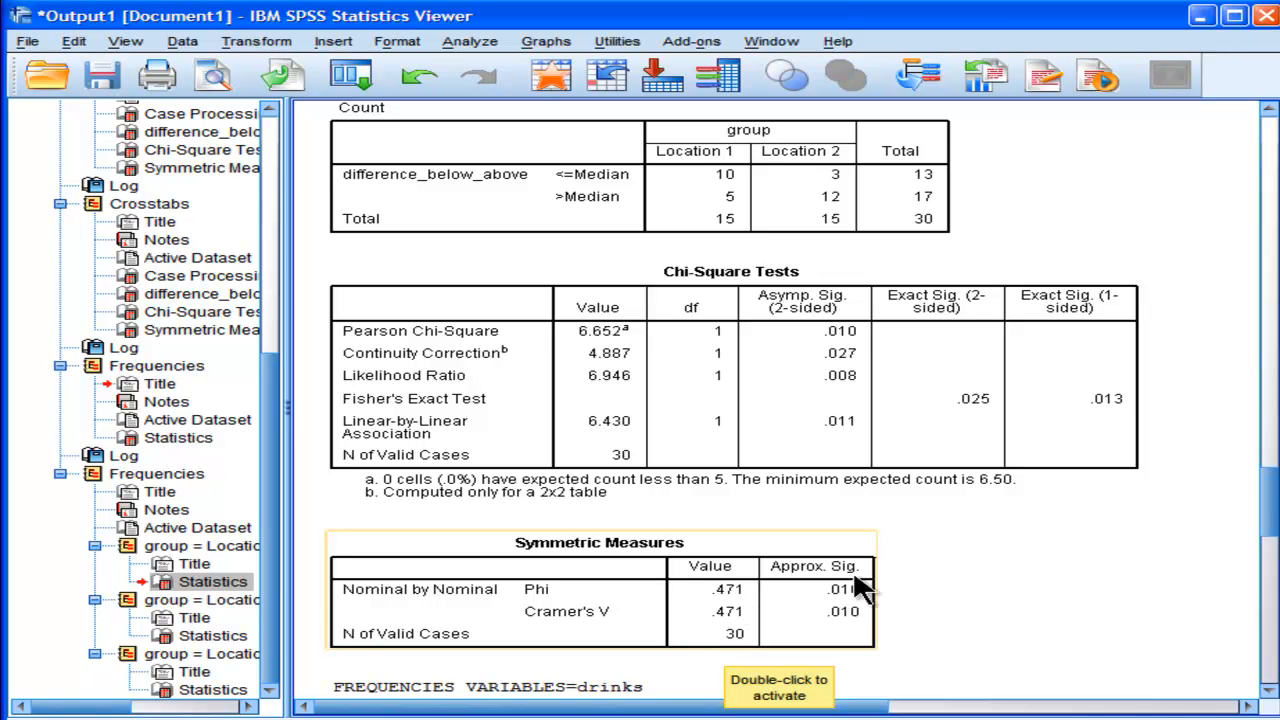
pyautogui.scroll(-3)
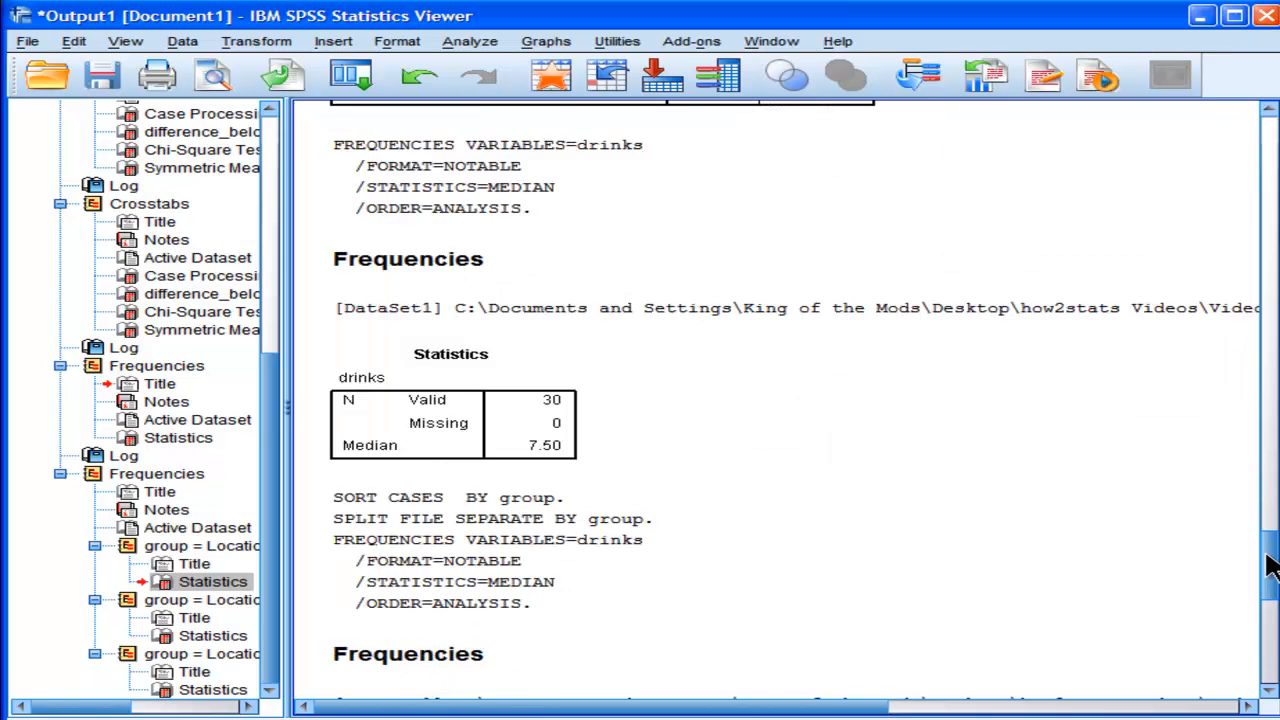
pyautogui.scroll(-3)
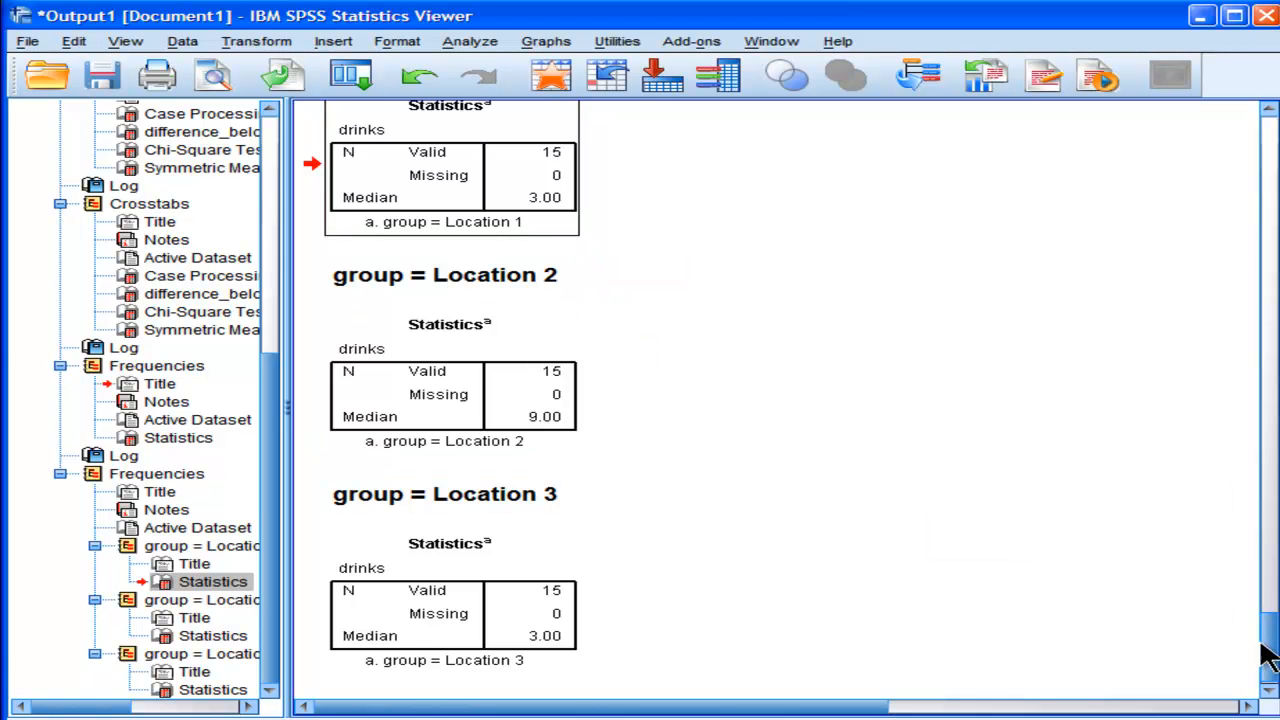
pyautogui.scroll(3)
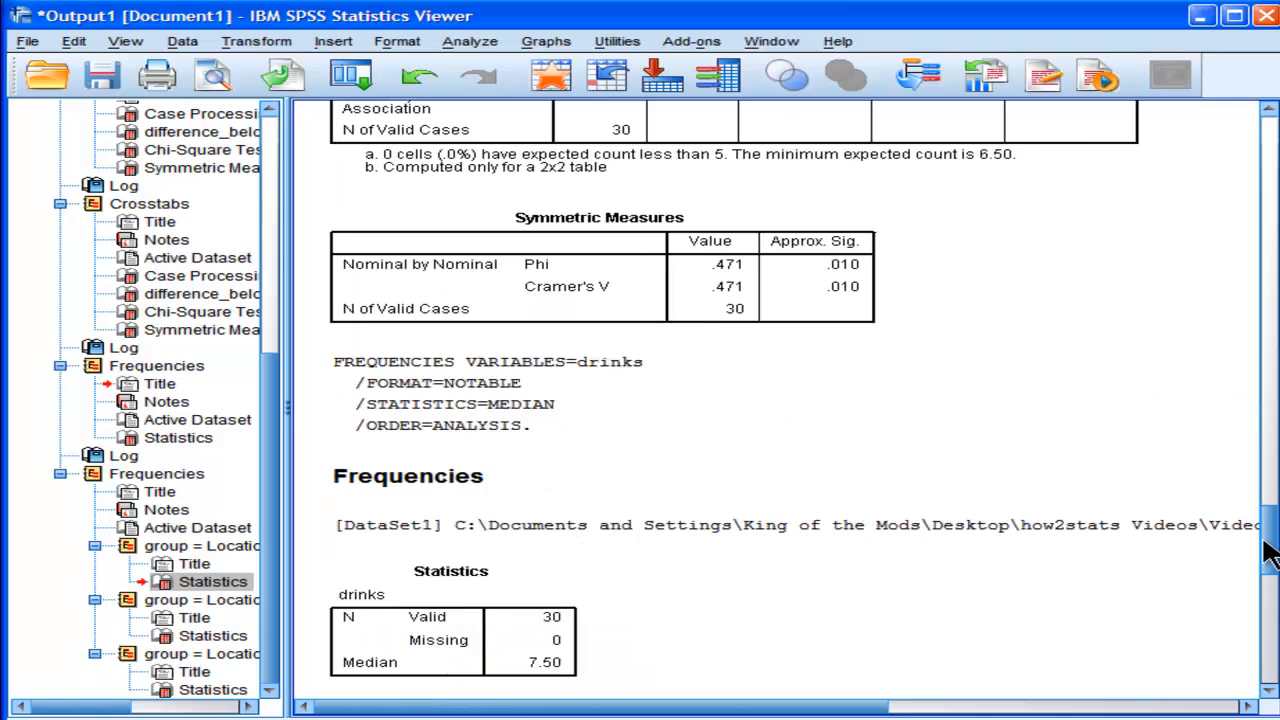
pyautogui.scroll(3)
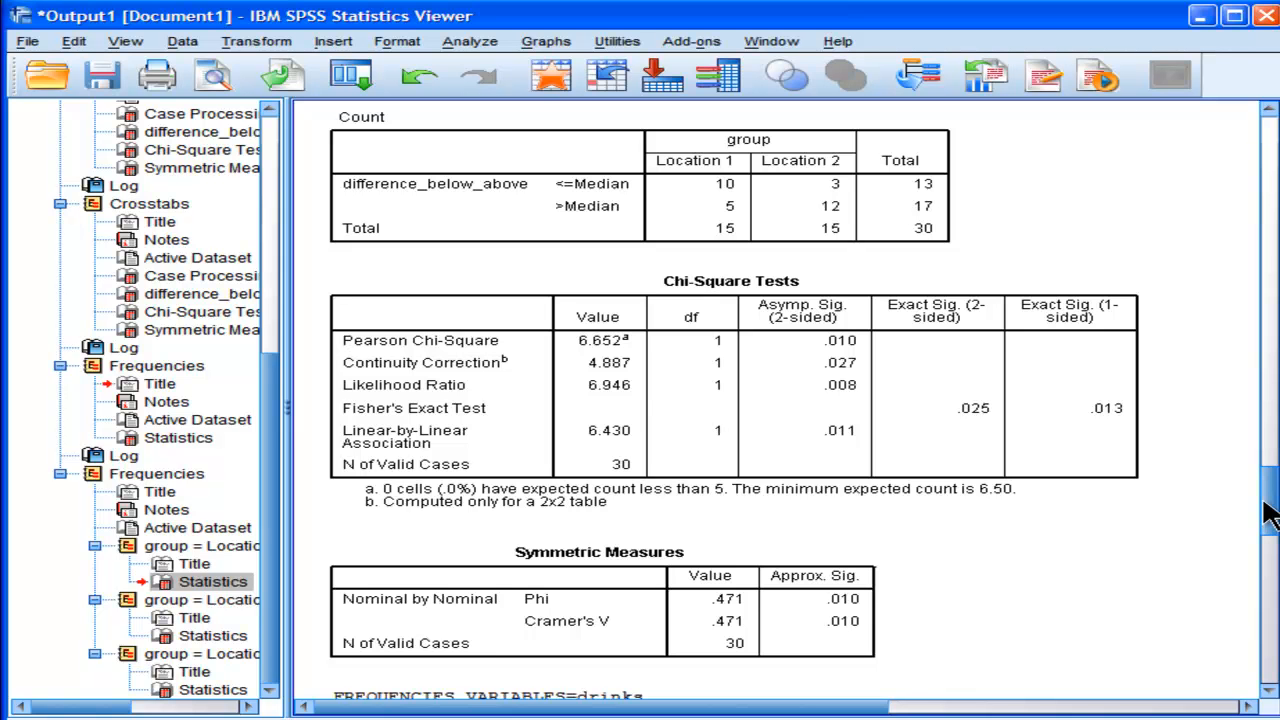
pyautogui.scroll(3)
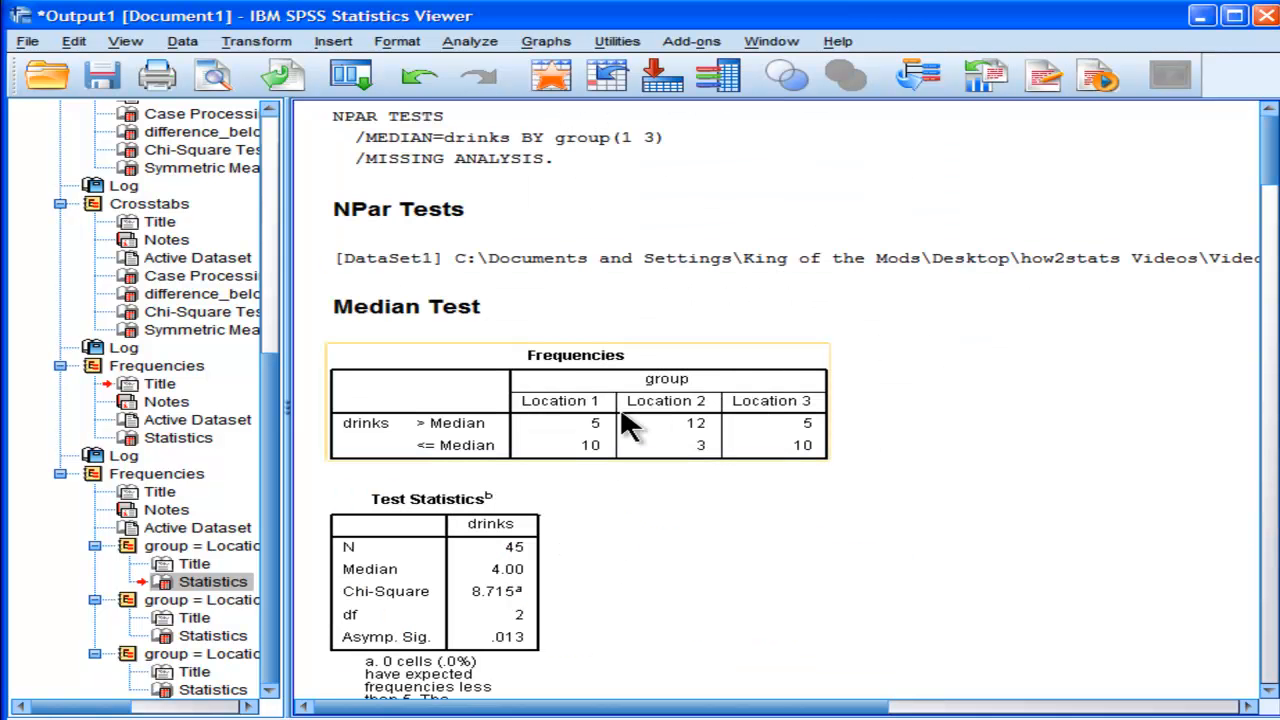
pyautogui.moveTo(575, 400)
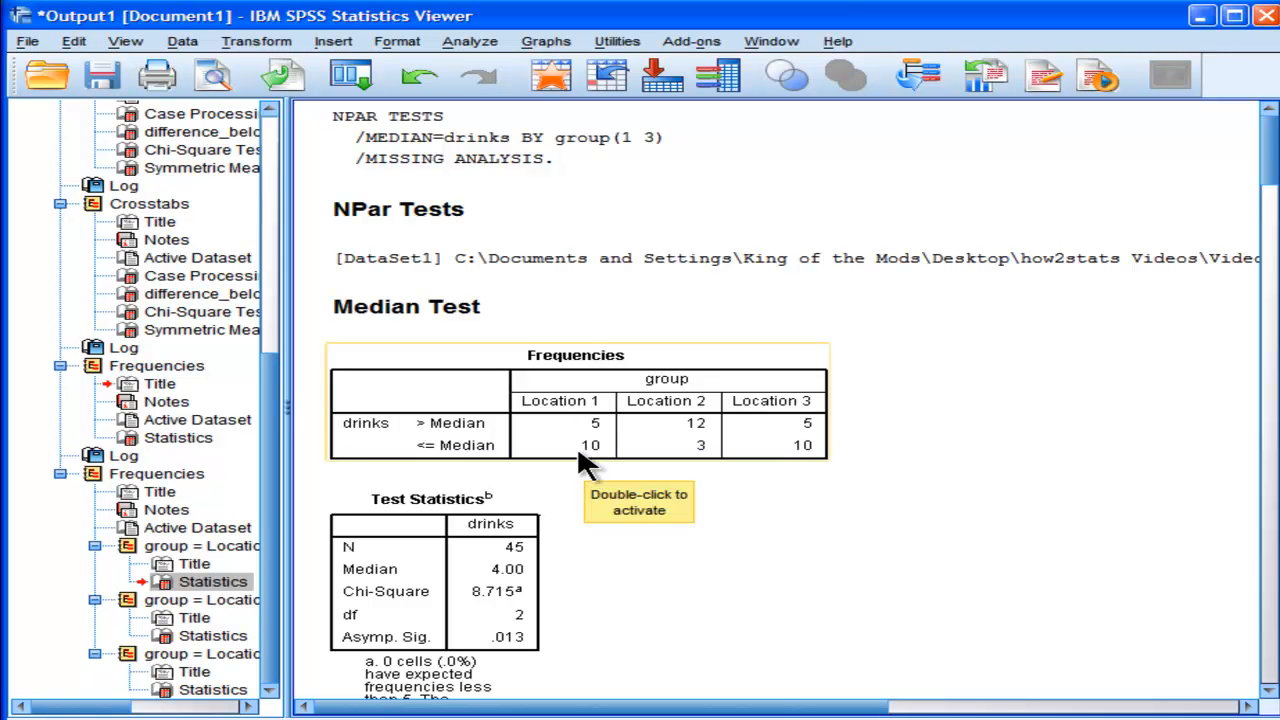
pyautogui.moveTo(815, 445)
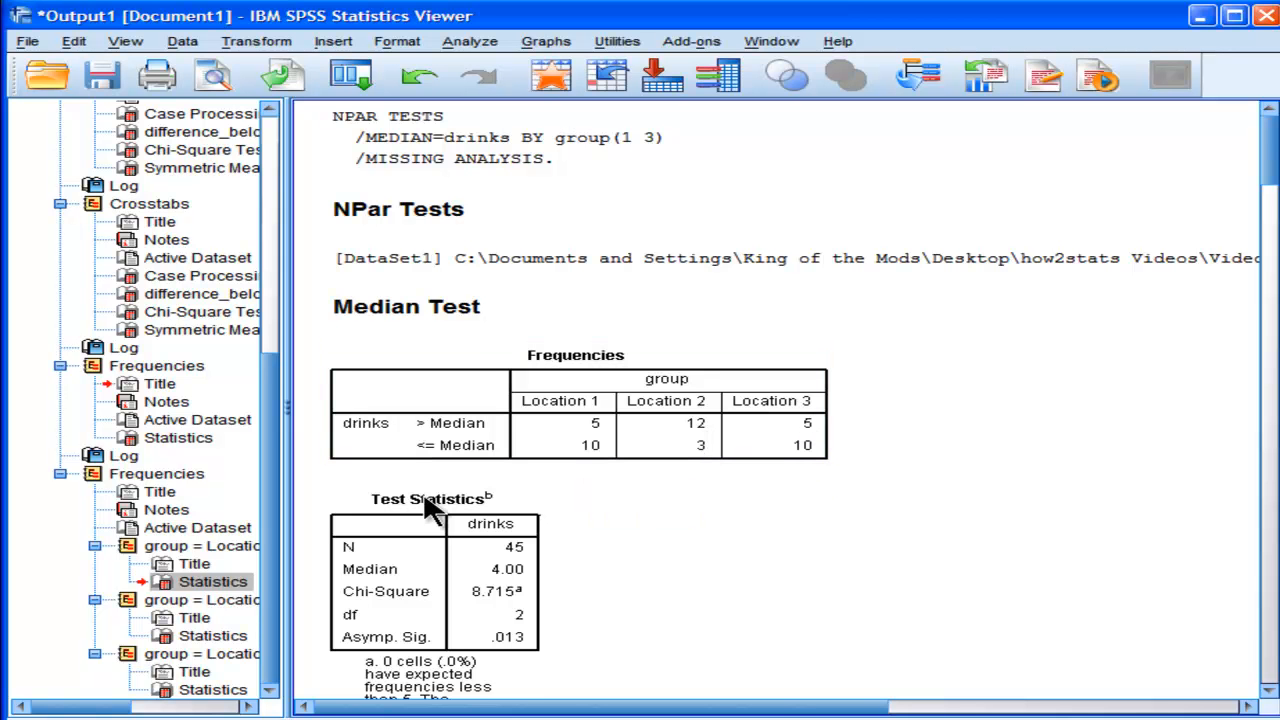
pyautogui.moveTo(805, 485)
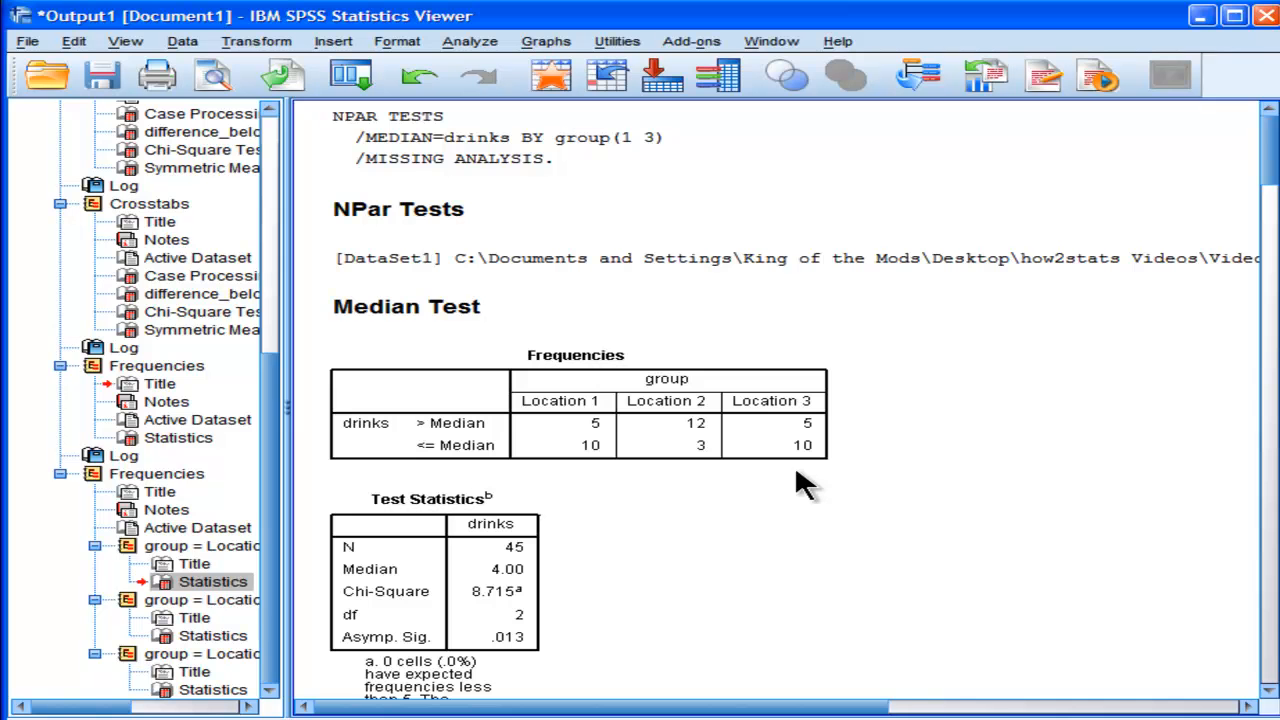
pyautogui.moveTo(1215, 190)
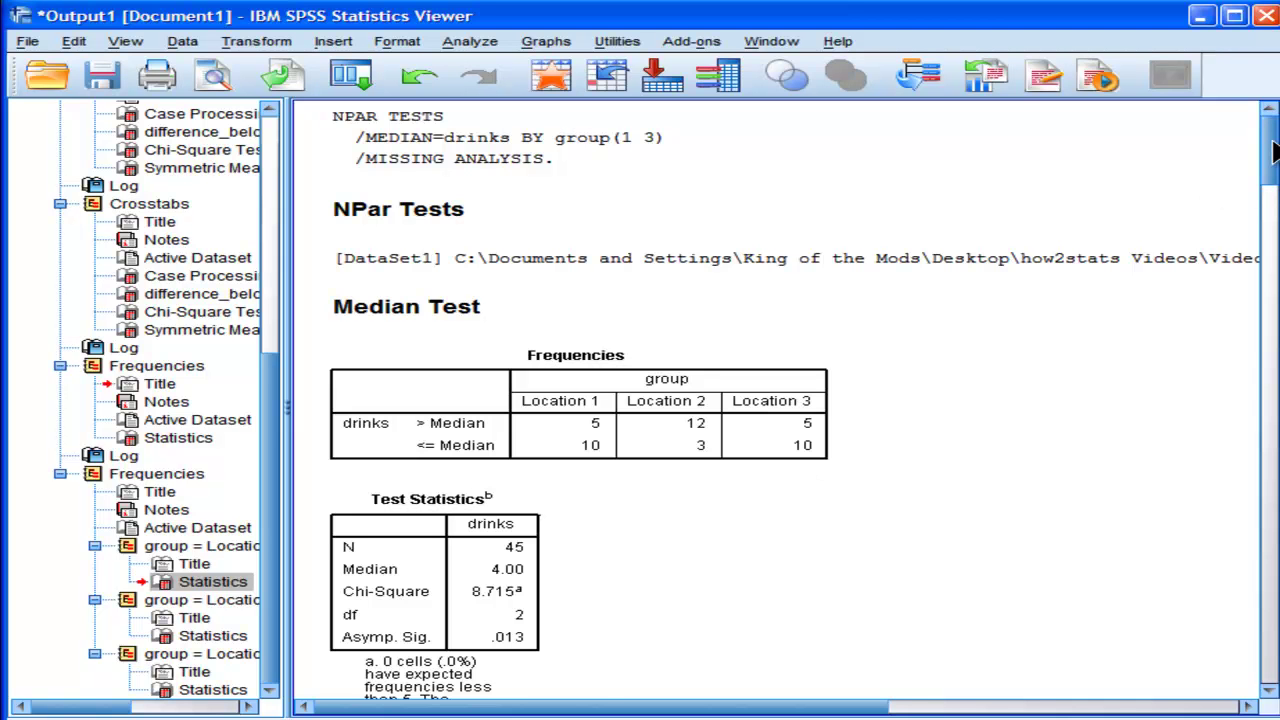
# Review the median test tables (chi-square 8.715, p = .013), then bring up the Analyze menu.
pyautogui.scroll(-3)
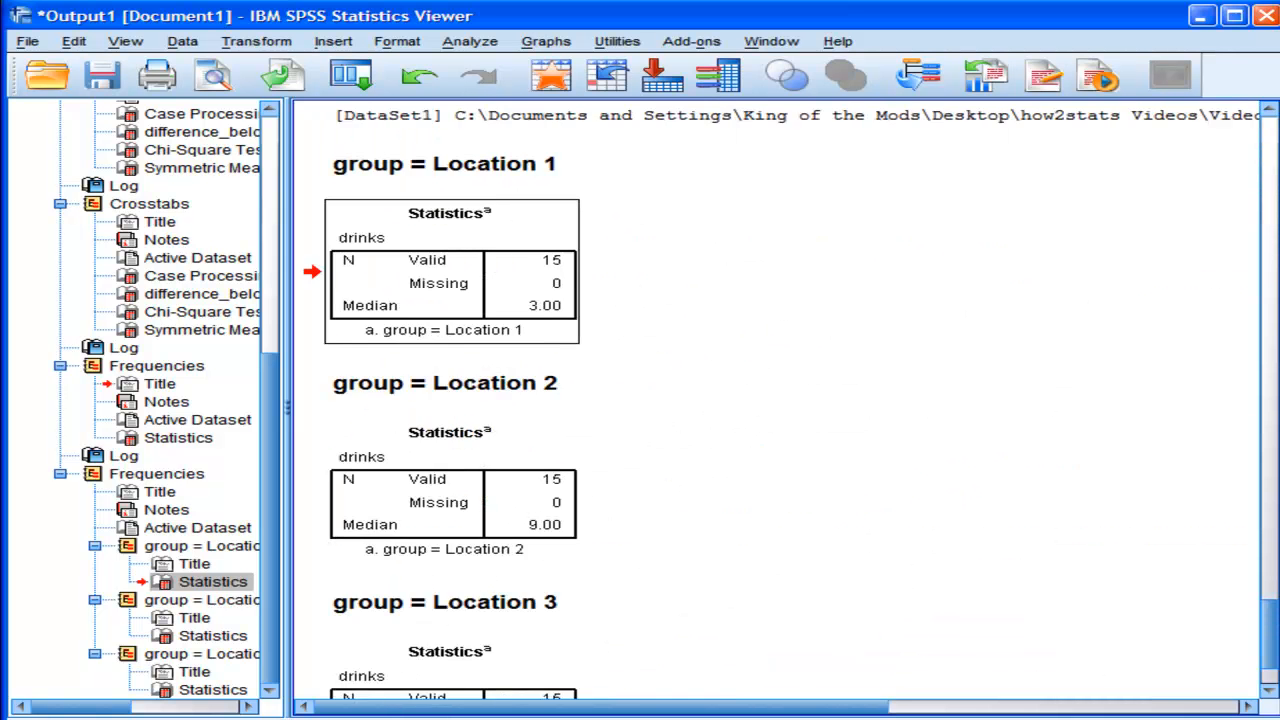
pyautogui.scroll(-3)
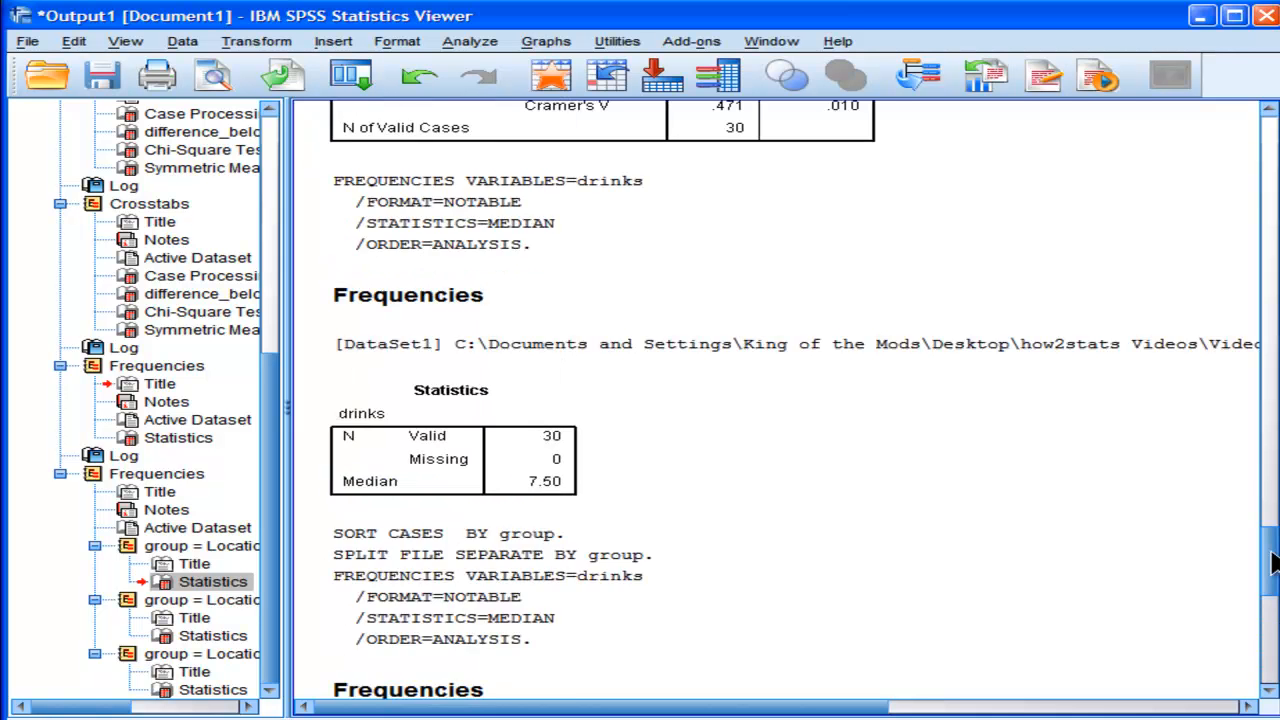
pyautogui.scroll(-3)
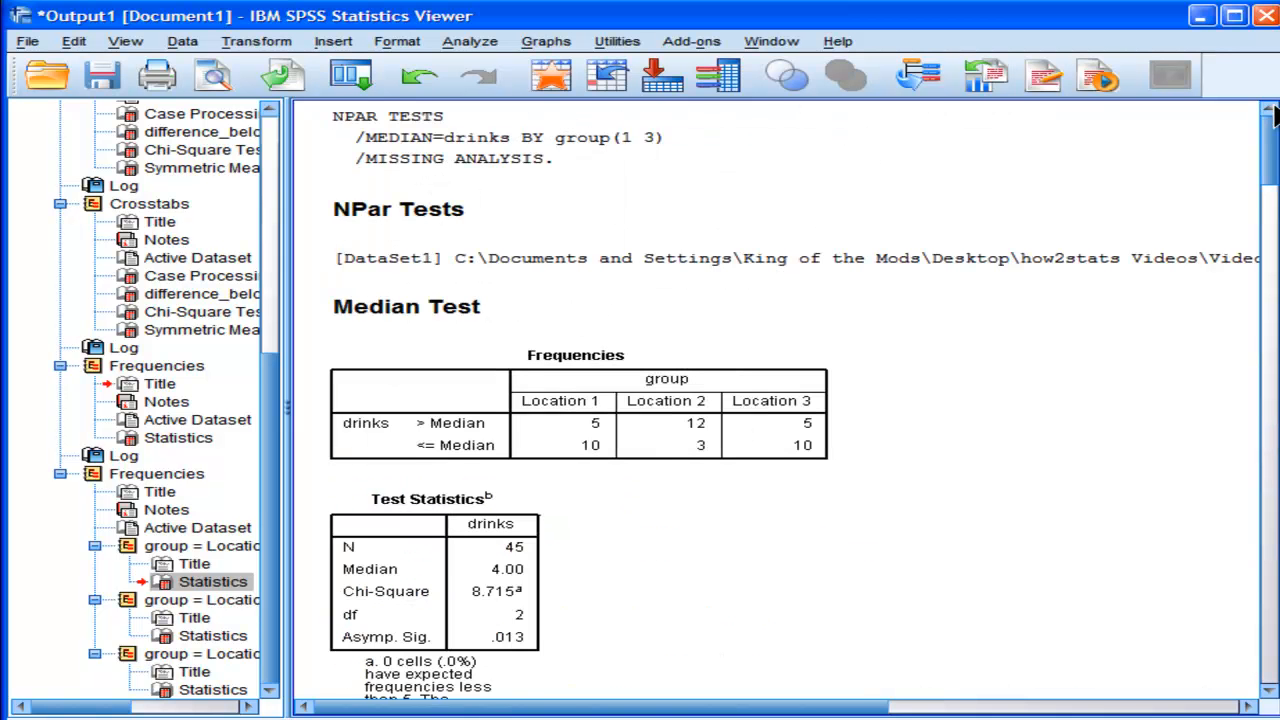
pyautogui.click(490, 590)
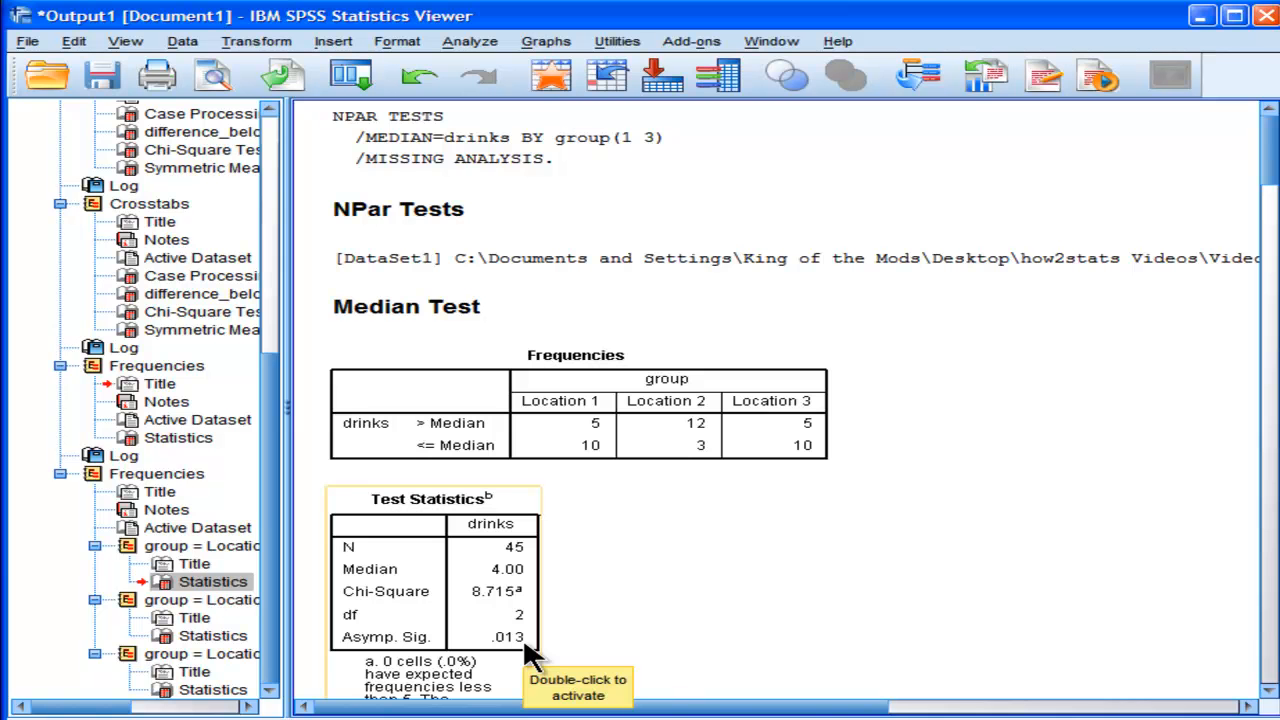
pyautogui.click(469, 41)
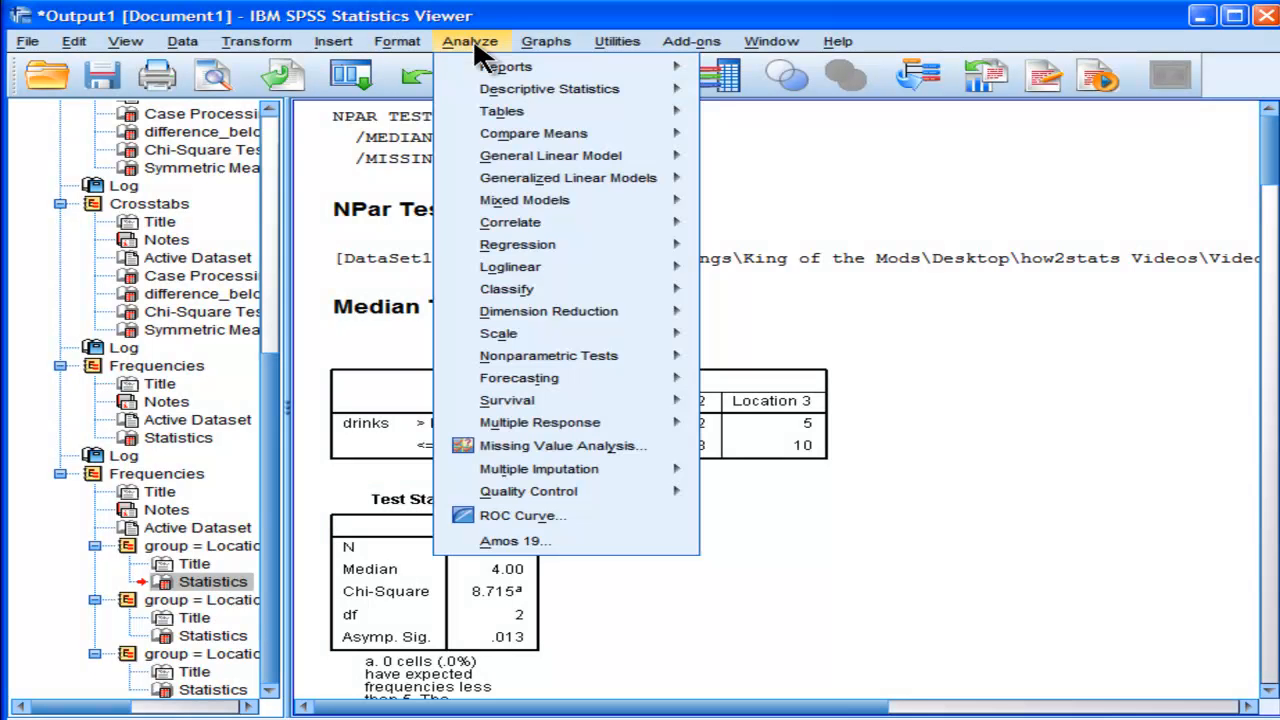